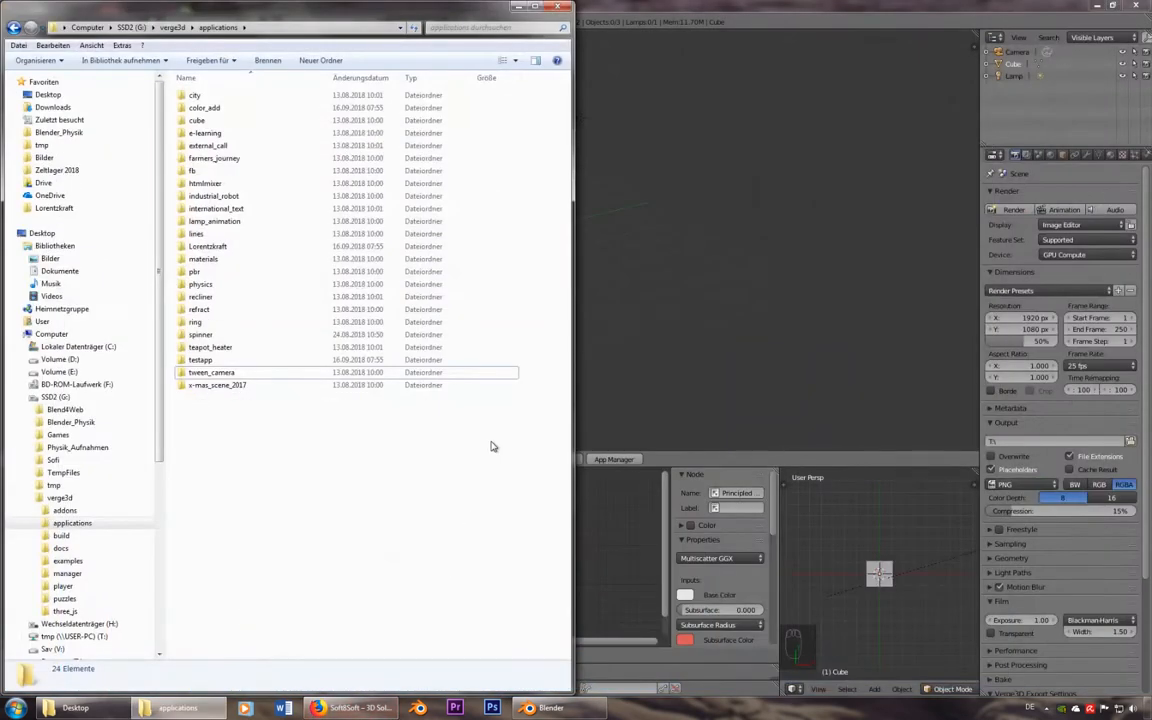
Bring Blender forward and reach the User Preferences Add-ons listing the Verge3D add-on
{"action": "left_click", "coordinate": [552, 708]}
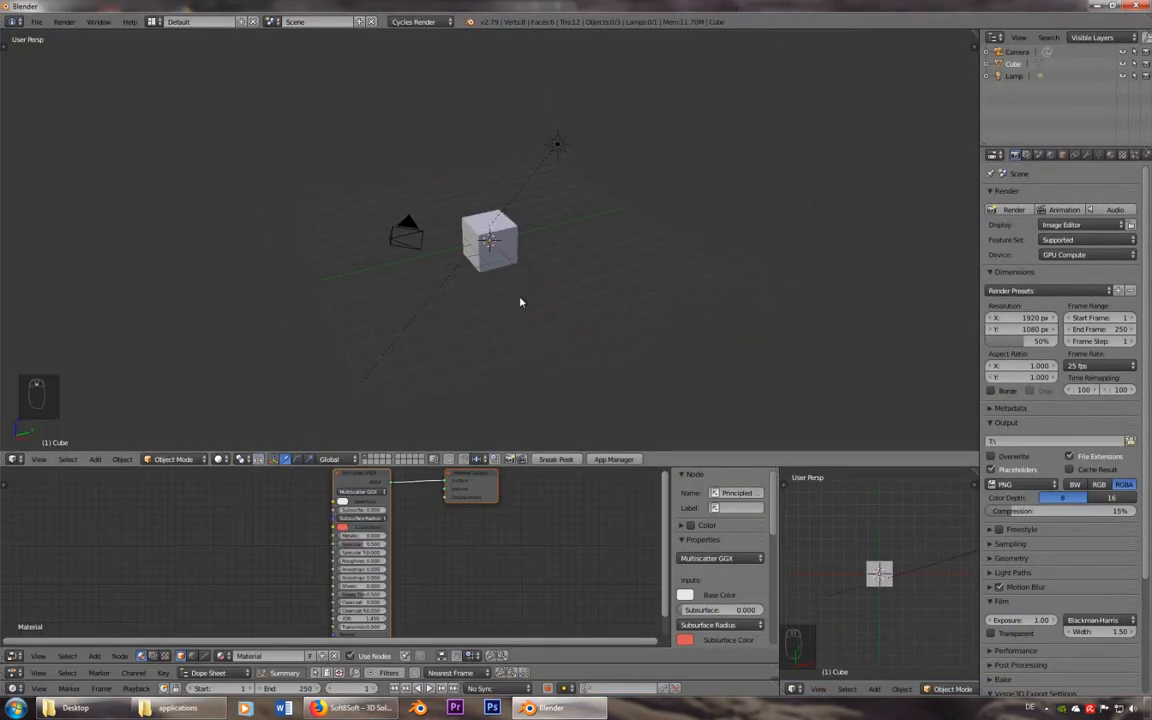
{"action": "left_click", "coordinate": [36, 22]}
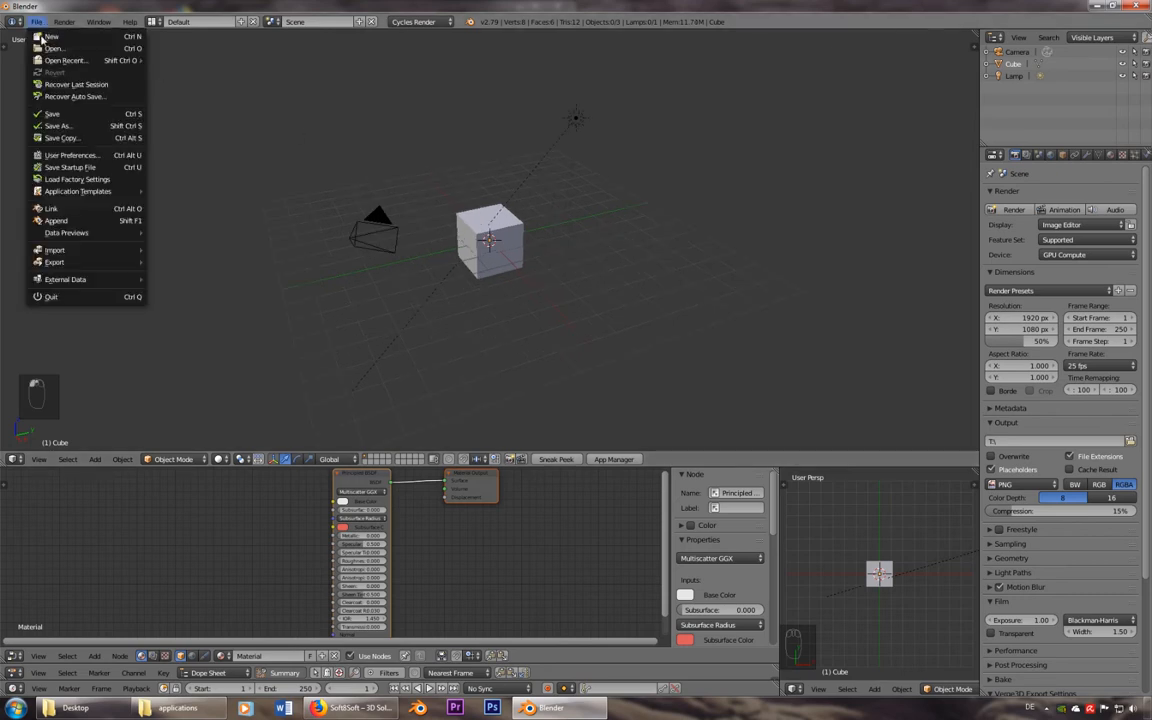
{"action": "left_click", "coordinate": [72, 156]}
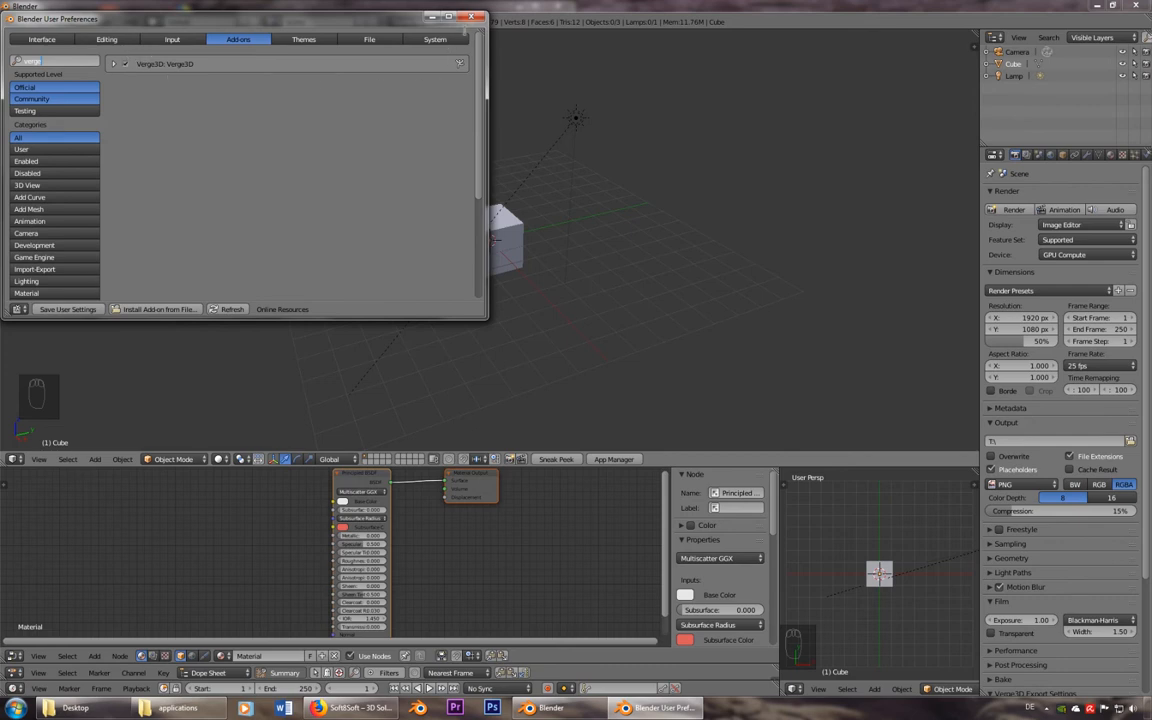
{"action": "left_click", "coordinate": [480, 16]}
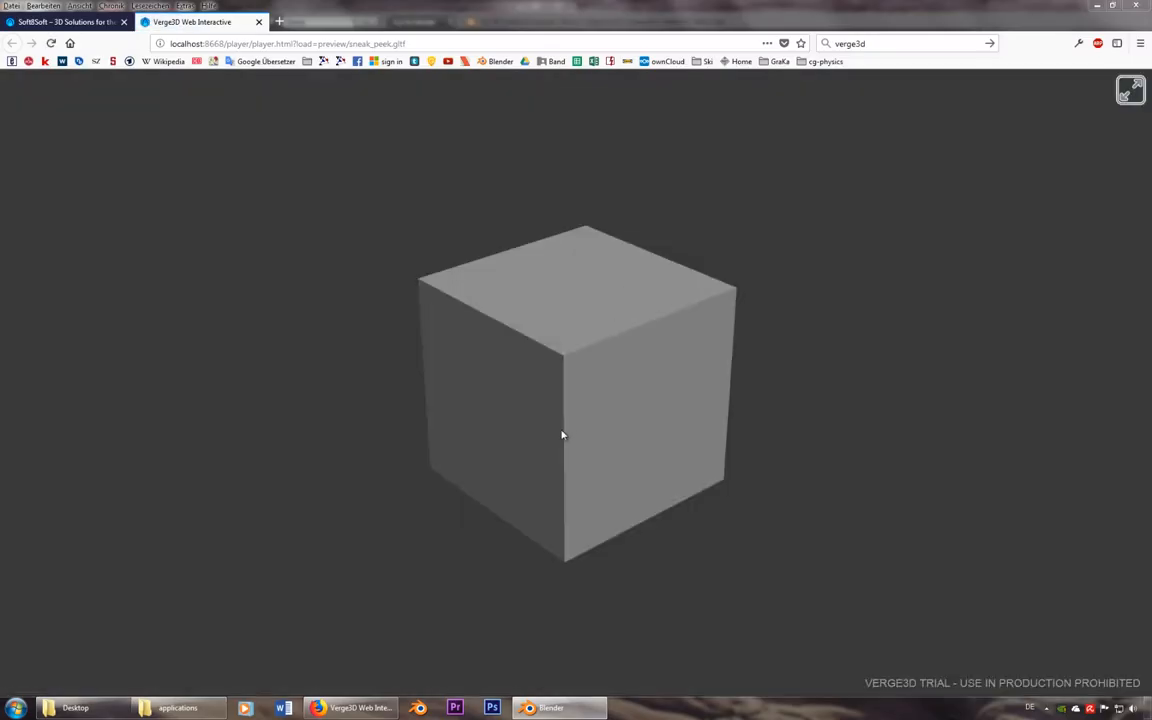
Create a new app named Tutorial in the App Manager and return to the app list
{"action": "left_click", "coordinate": [552, 708]}
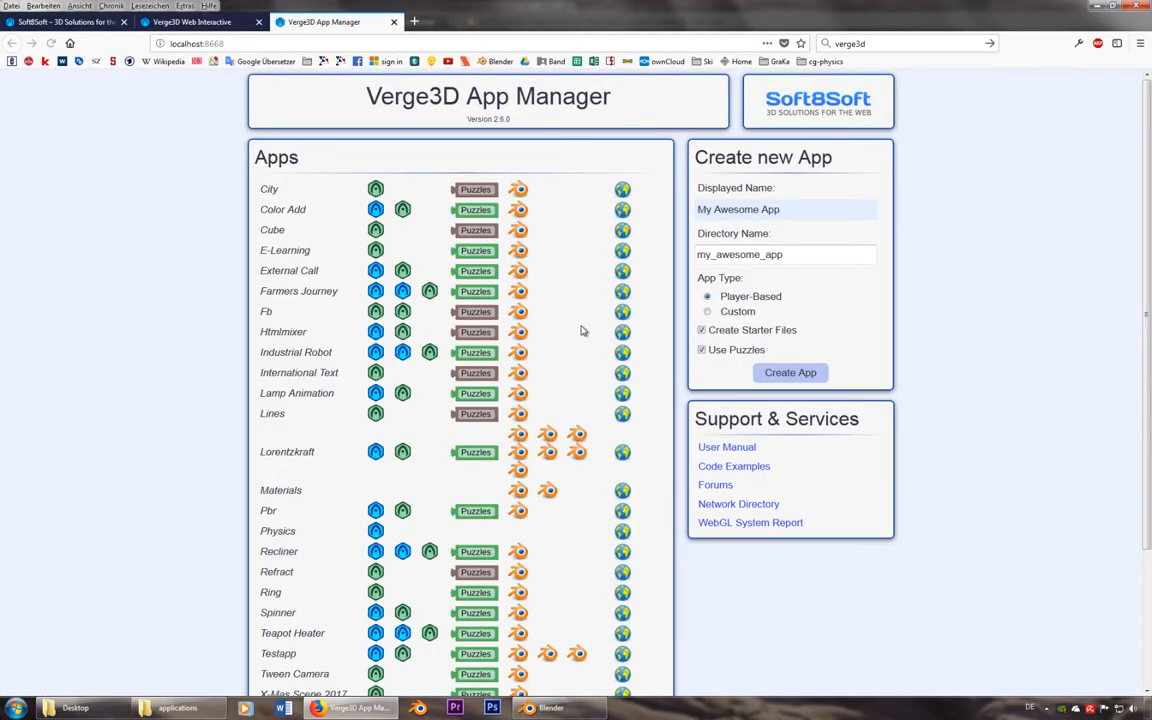
{"action": "scroll", "scroll_direction": "down", "scroll_amount": 3}
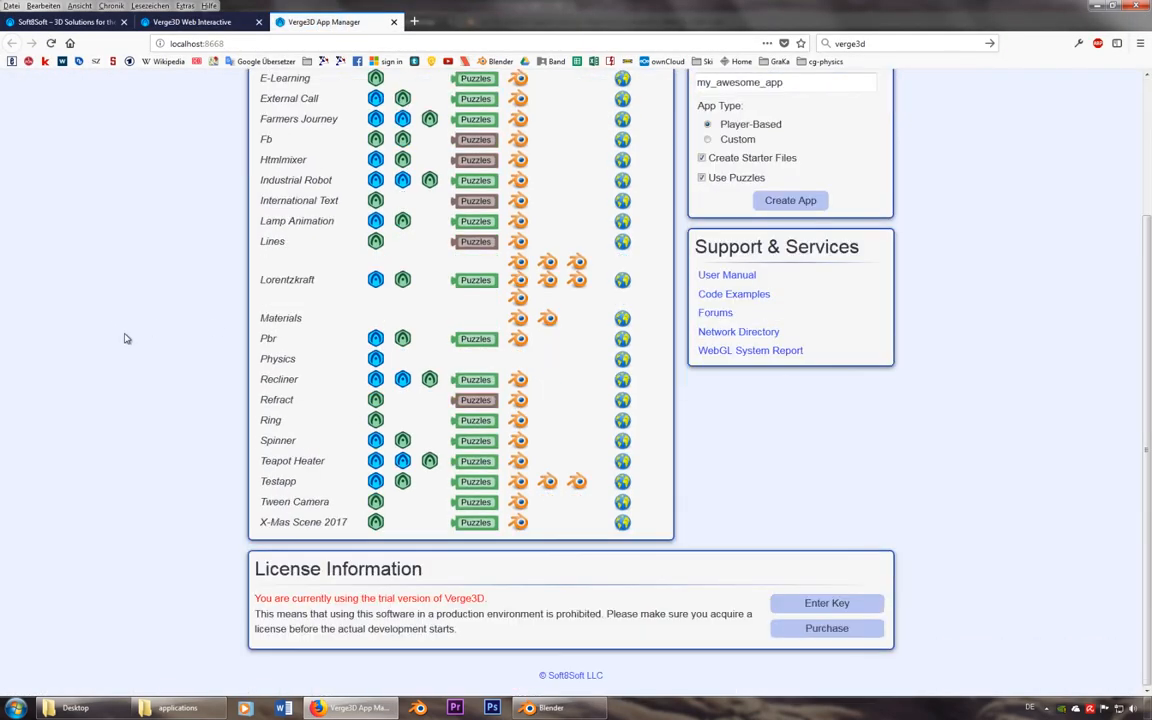
{"action": "scroll", "scroll_direction": "up", "scroll_amount": 3}
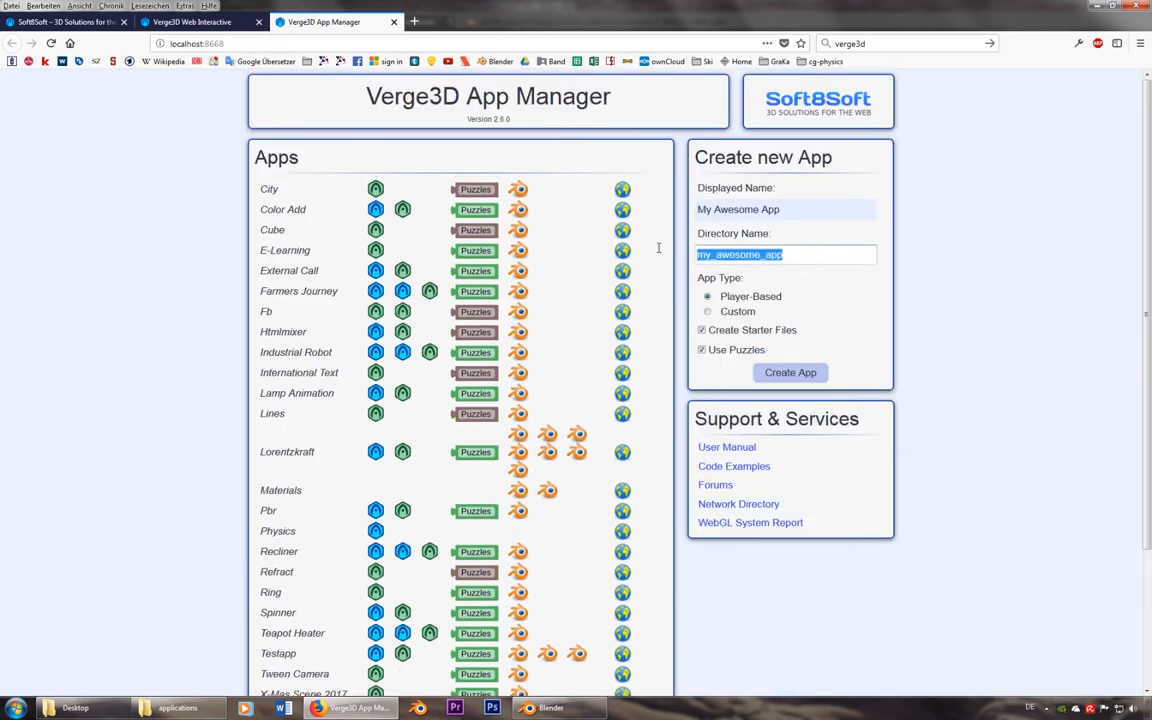
{"action": "type", "text": "Tutorial"}
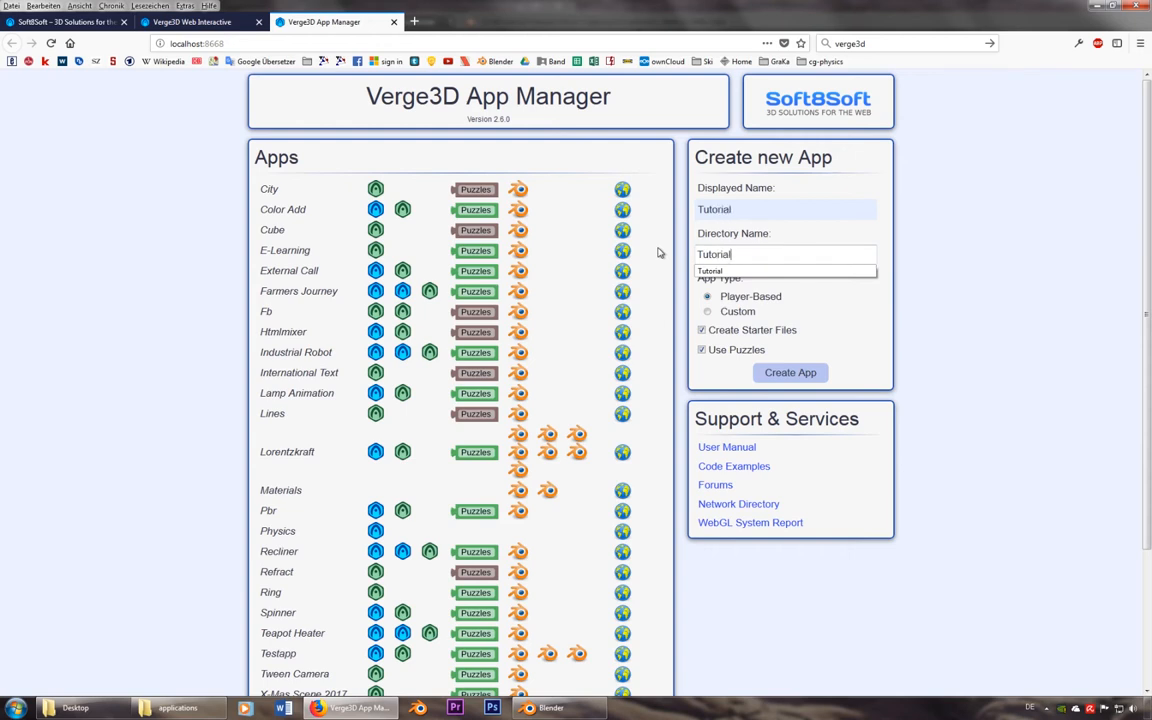
{"action": "left_click", "coordinate": [790, 372]}
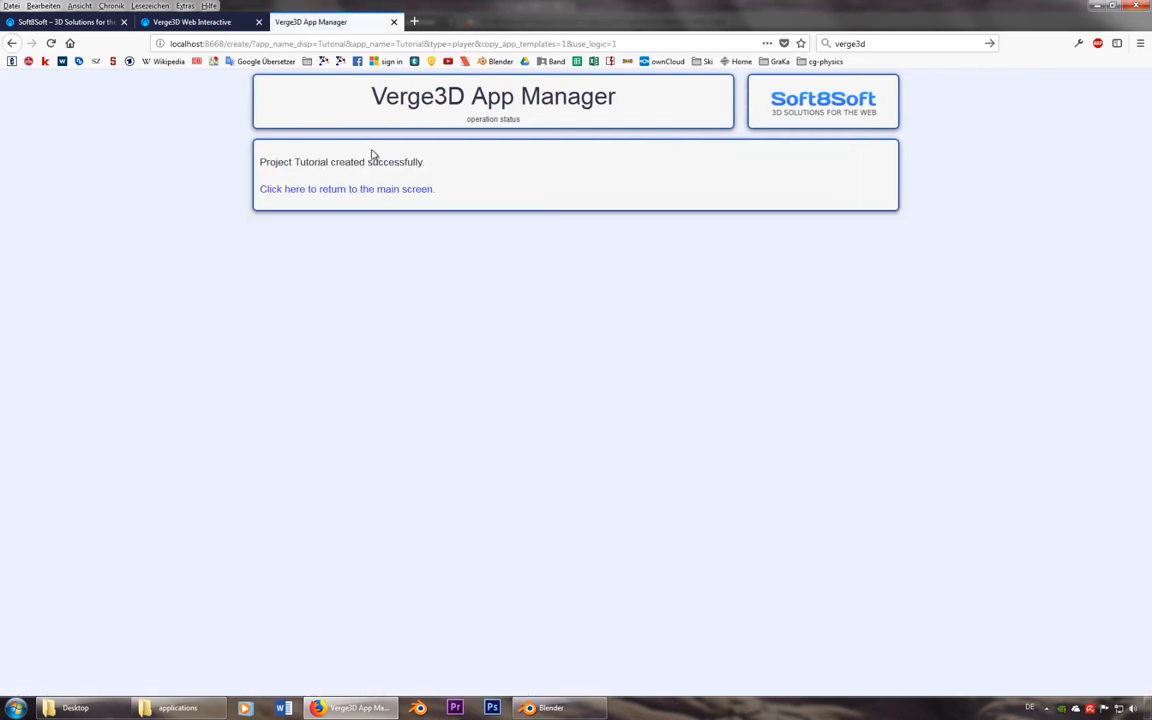
{"action": "left_click", "coordinate": [348, 188]}
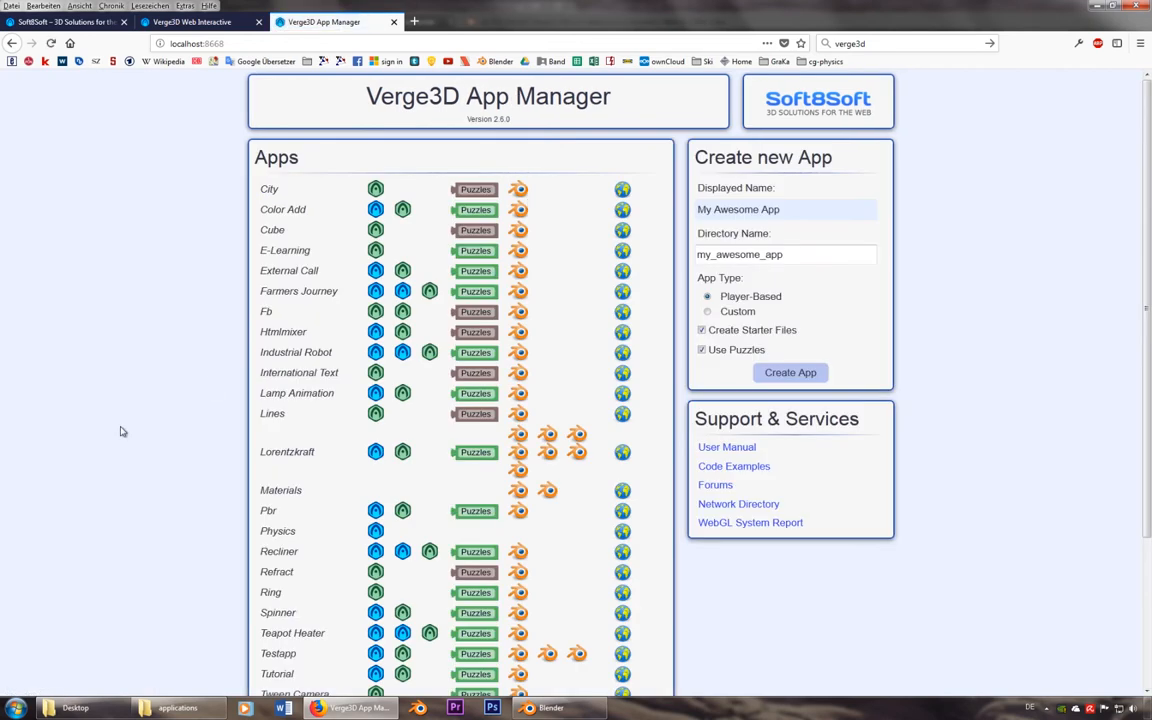
Preview the Tutorial starter cube in the browser, orbiting it, then return to Blender
{"action": "scroll", "scroll_direction": "down", "scroll_amount": 3}
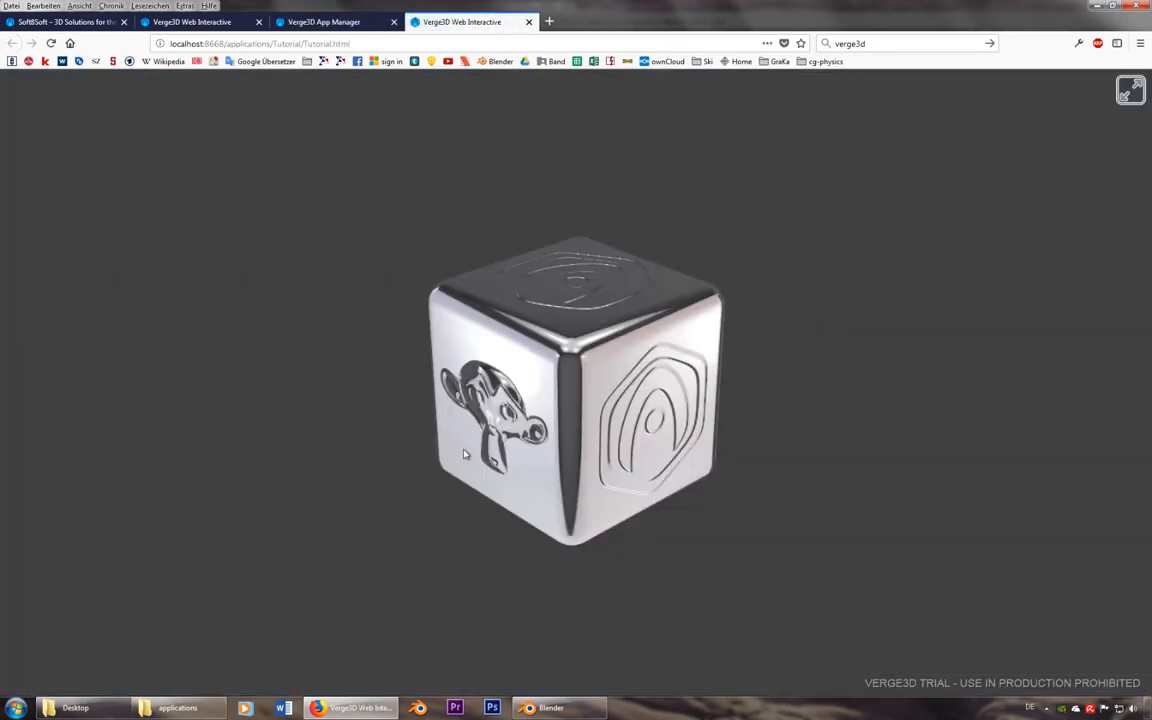
{"action": "left_click_drag", "start_coordinate": [464, 454], "coordinate": [704, 468]}
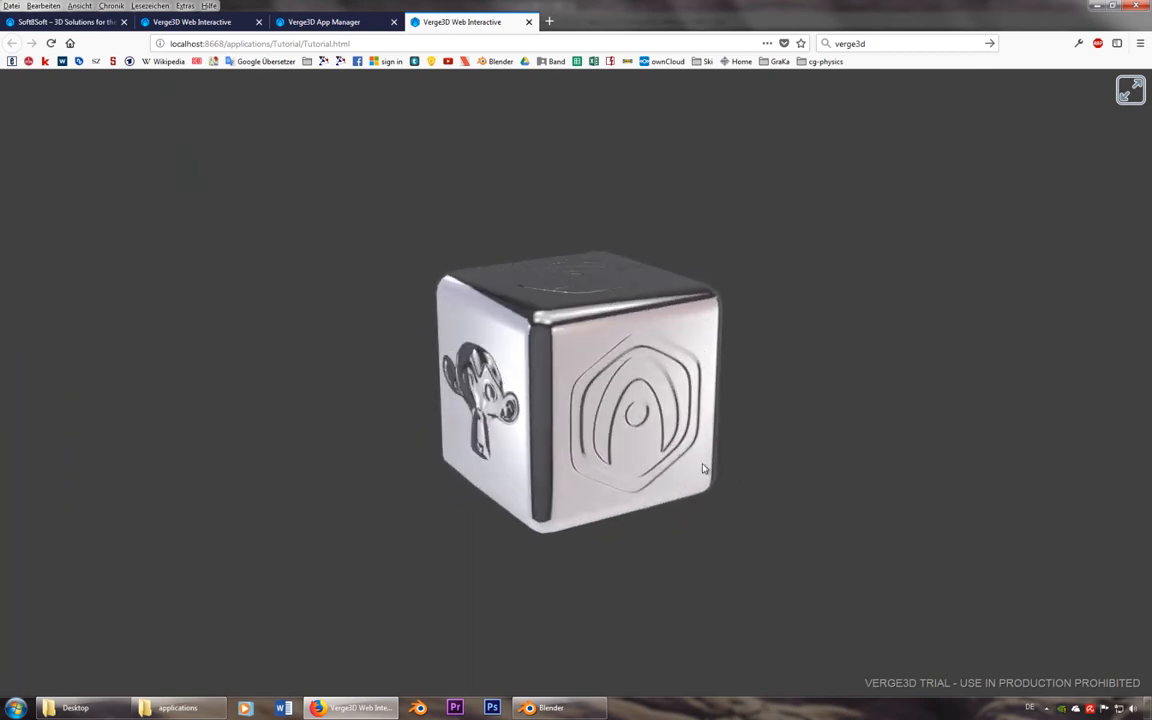
{"action": "left_click_drag", "start_coordinate": [704, 468], "coordinate": [824, 468]}
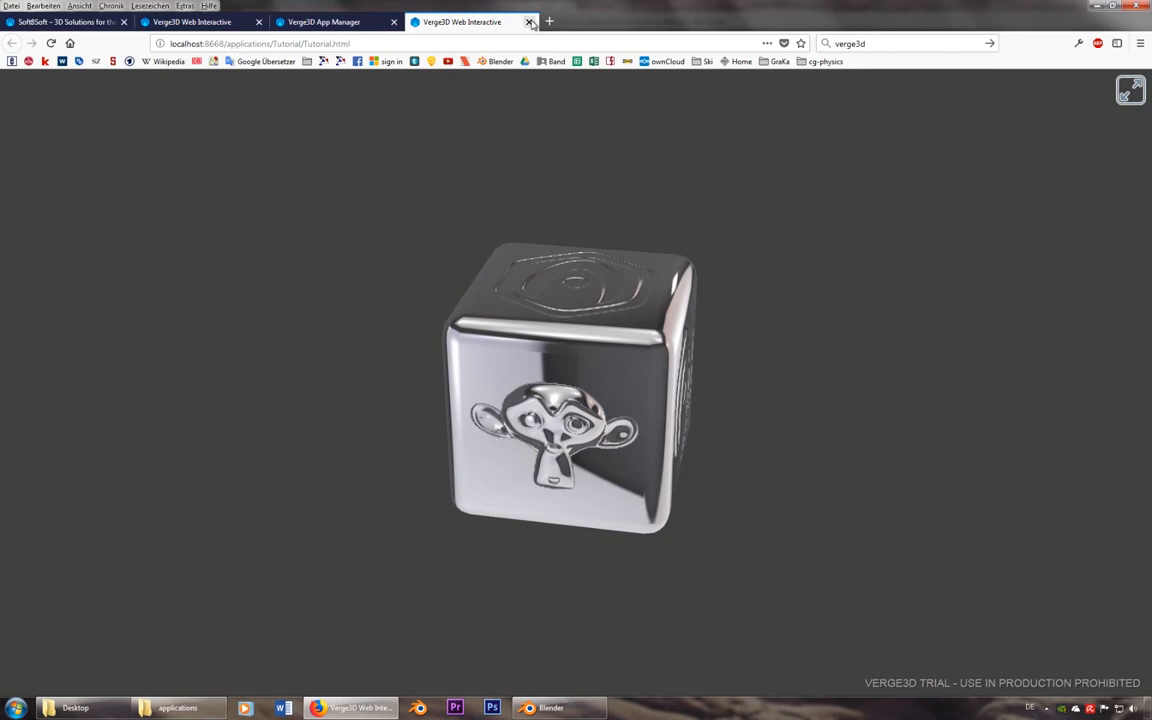
{"action": "left_click", "coordinate": [532, 20]}
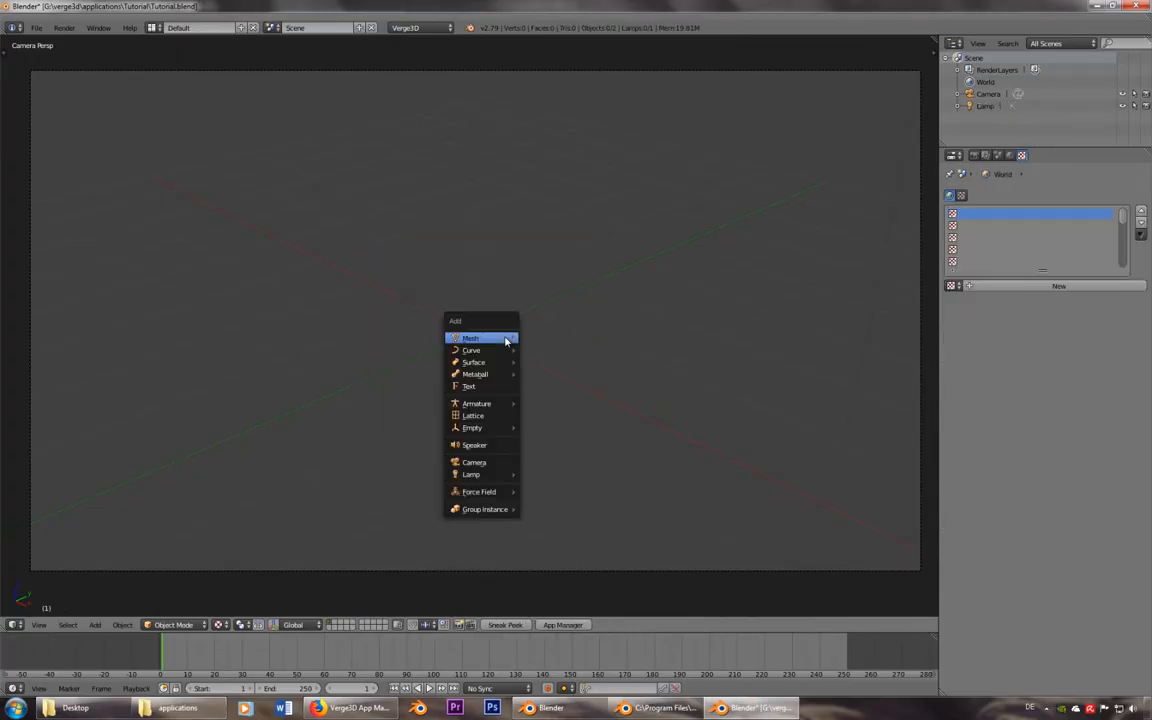
{"action": "mouse_move", "coordinate": [496, 388]}
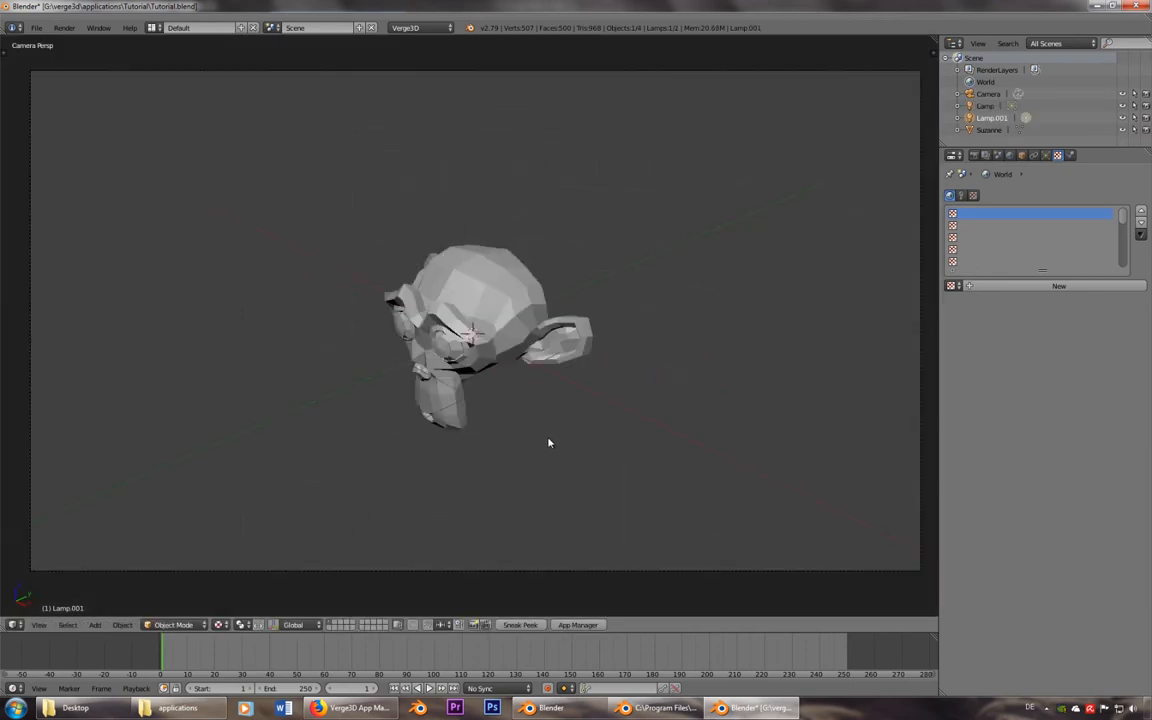
Sneak Peek the scene with the Suzanne monkey head in the browser
{"action": "left_click", "coordinate": [520, 624]}
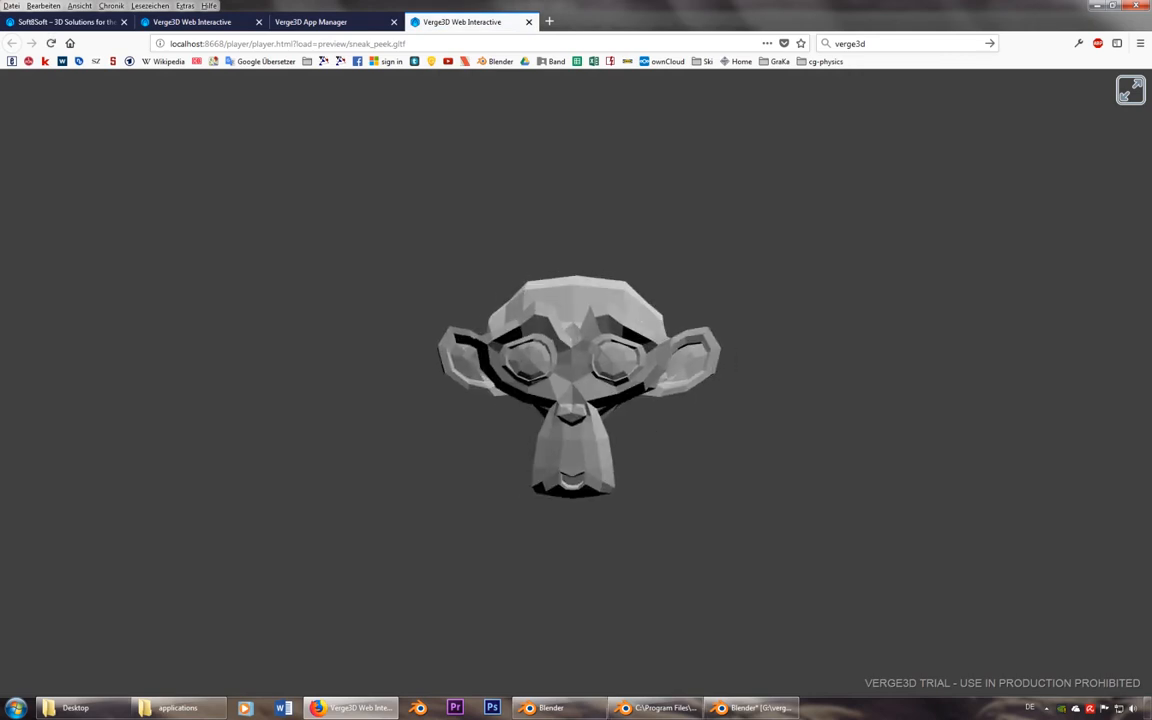
{"action": "mouse_move", "coordinate": [552, 708]}
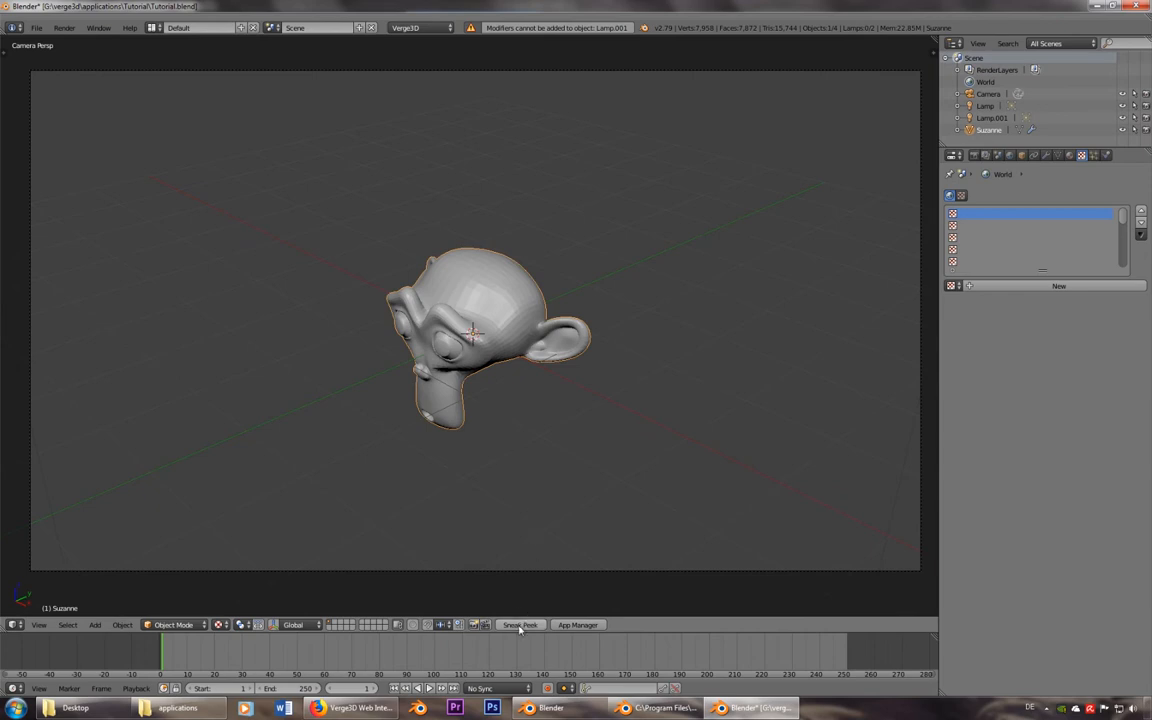
Tick Bake Modifiers in the Verge3D Export Settings for the Suzanne scene
{"action": "left_click", "coordinate": [520, 624]}
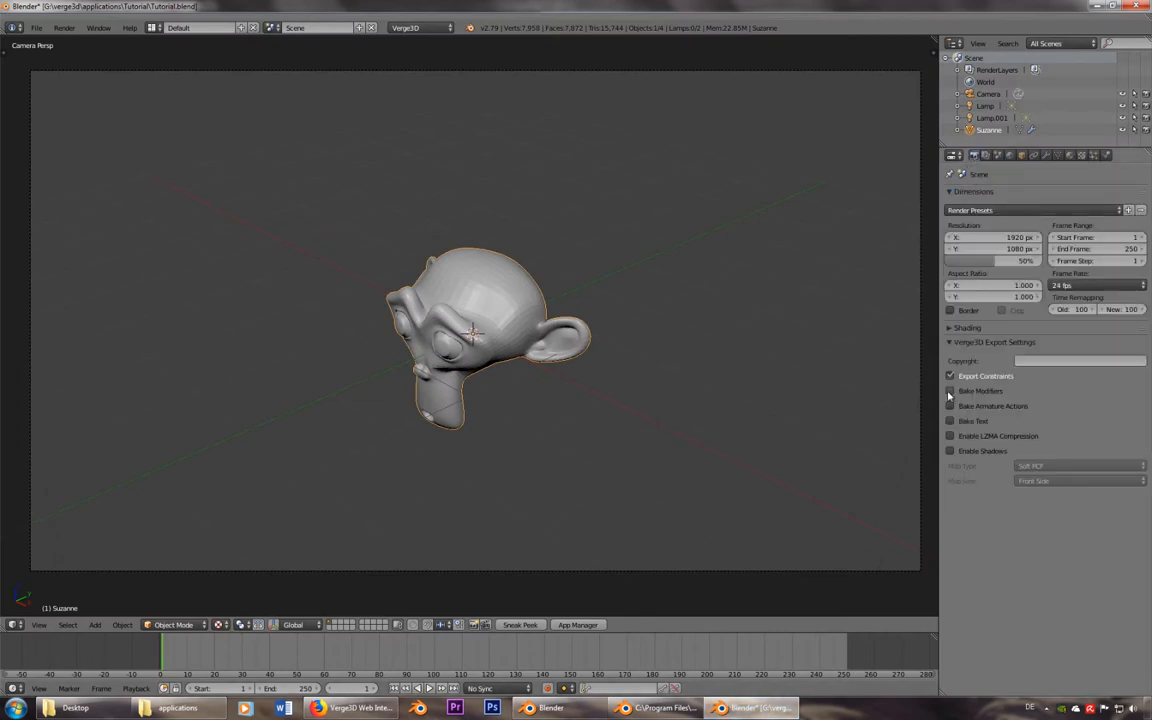
{"action": "left_click", "coordinate": [948, 390]}
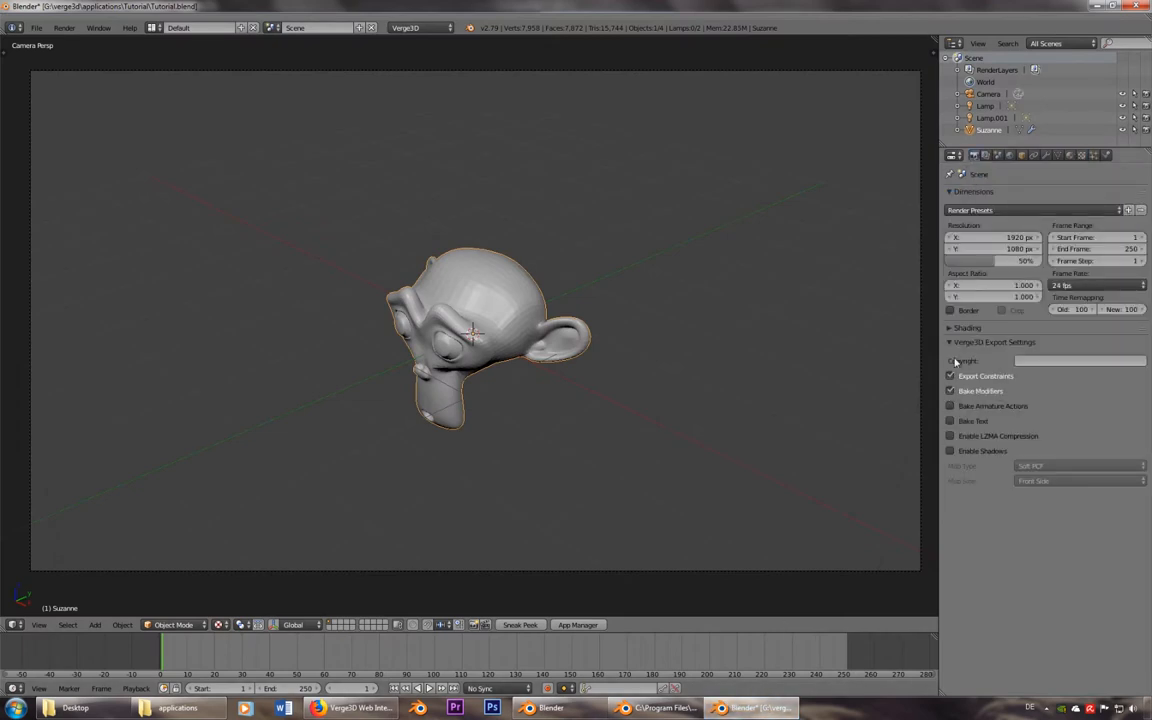
{"action": "key", "text": "t"}
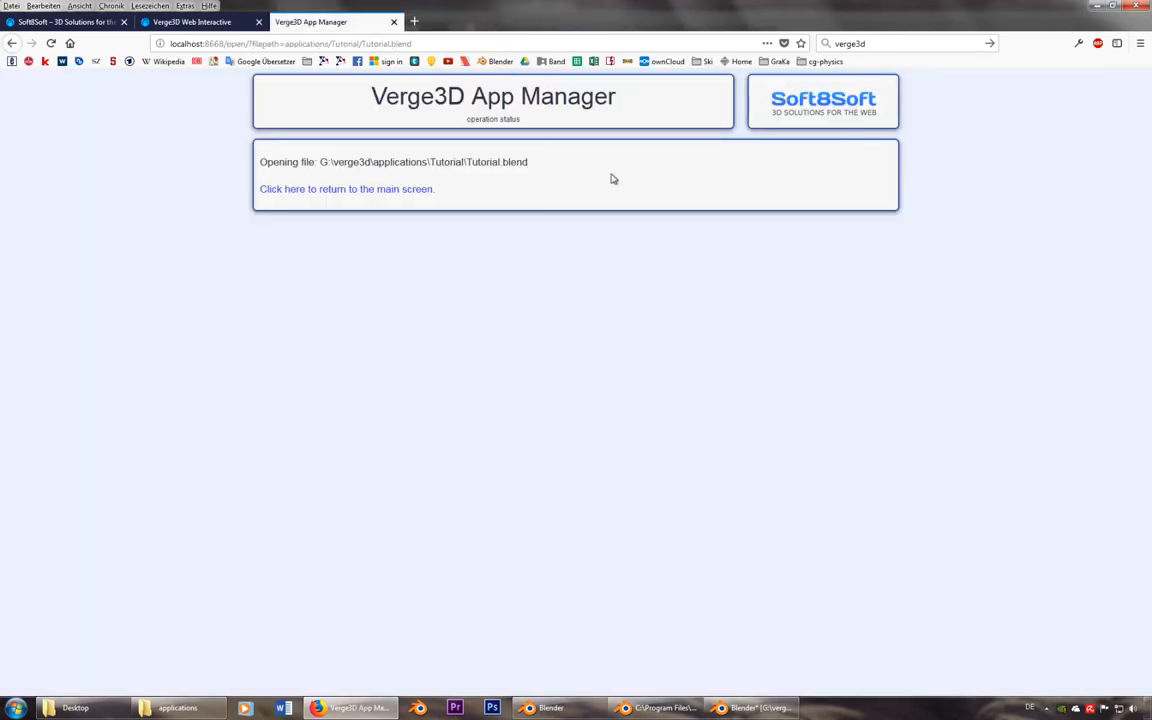
Launch the Tutorial app from the App Manager list, then switch back to Blender
{"action": "left_click", "coordinate": [346, 188]}
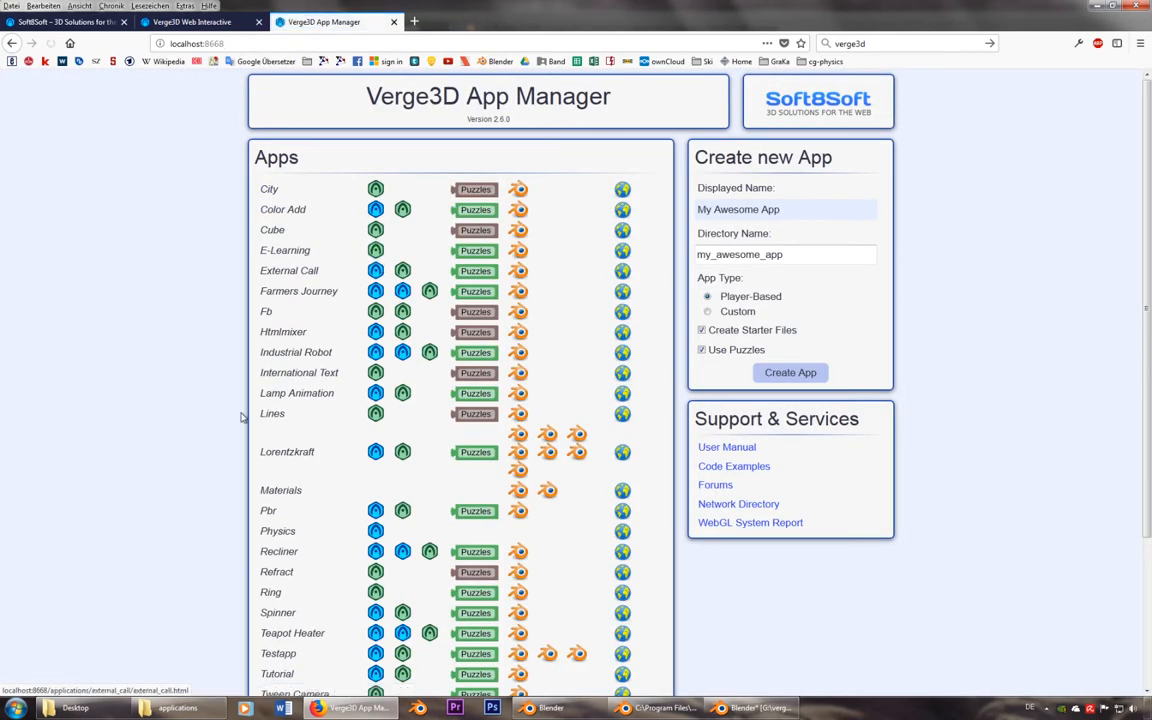
{"action": "scroll", "scroll_direction": "down", "scroll_amount": 3}
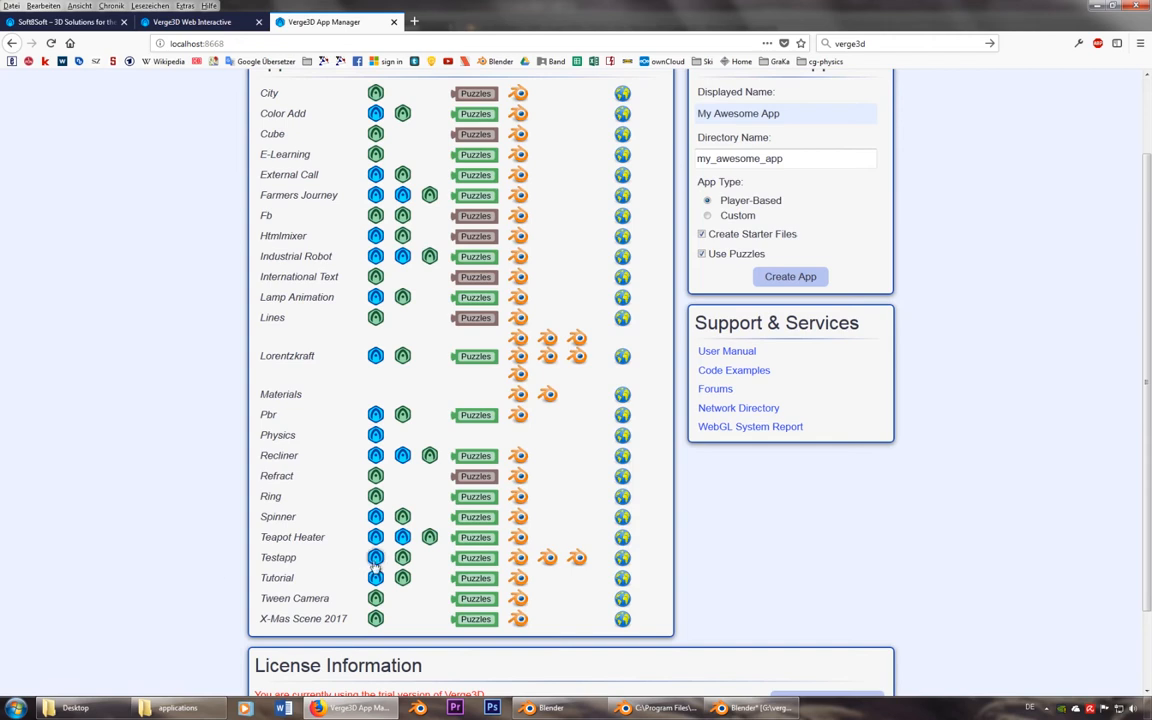
{"action": "left_click", "coordinate": [376, 576]}
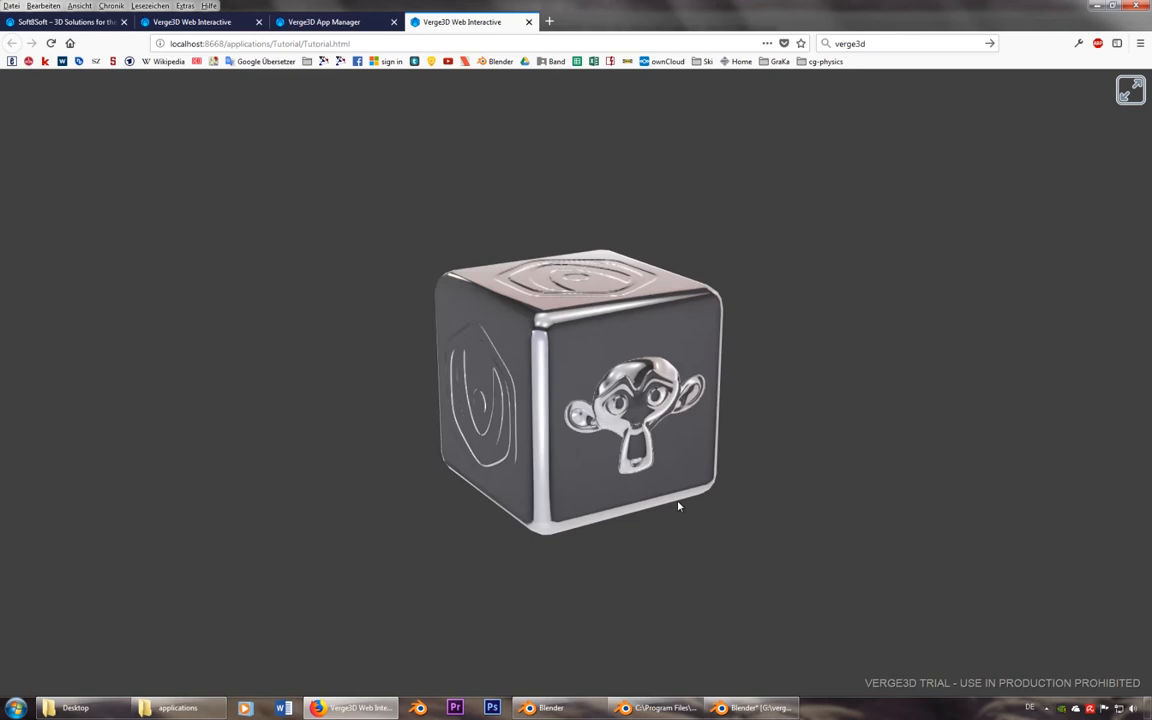
{"action": "left_click", "coordinate": [744, 708]}
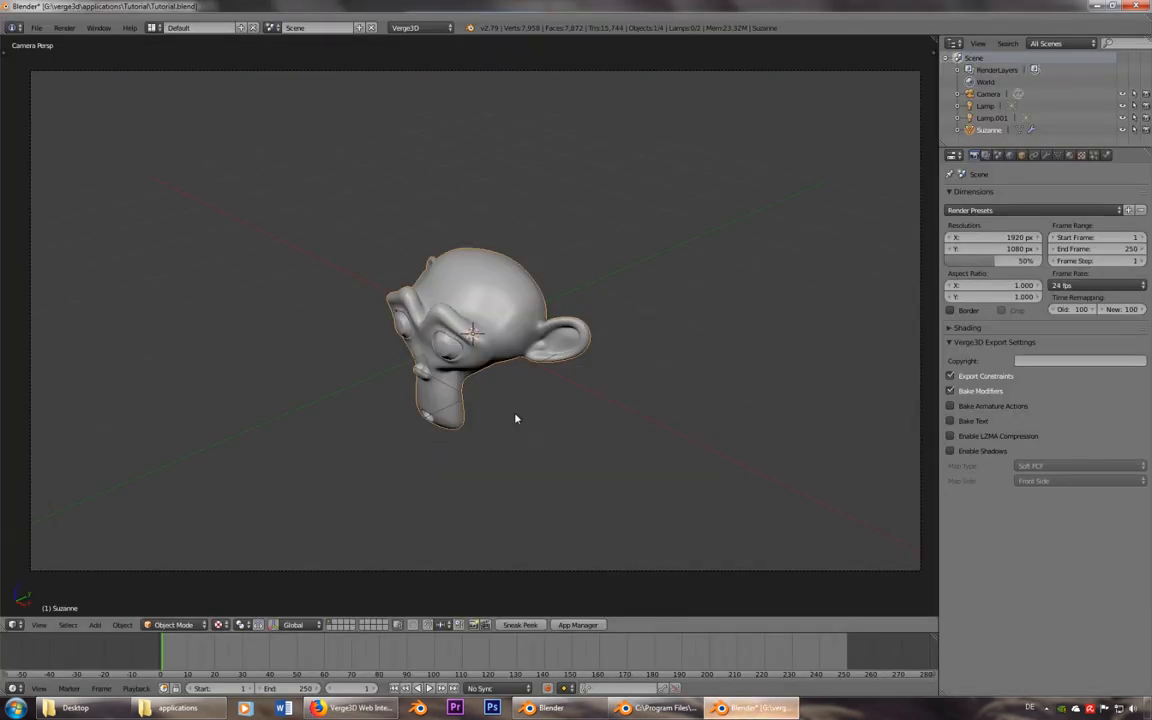
Export the scene as Verge3D glTF and view smooth Suzanne in the Tutorial app
{"action": "left_click", "coordinate": [36, 28]}
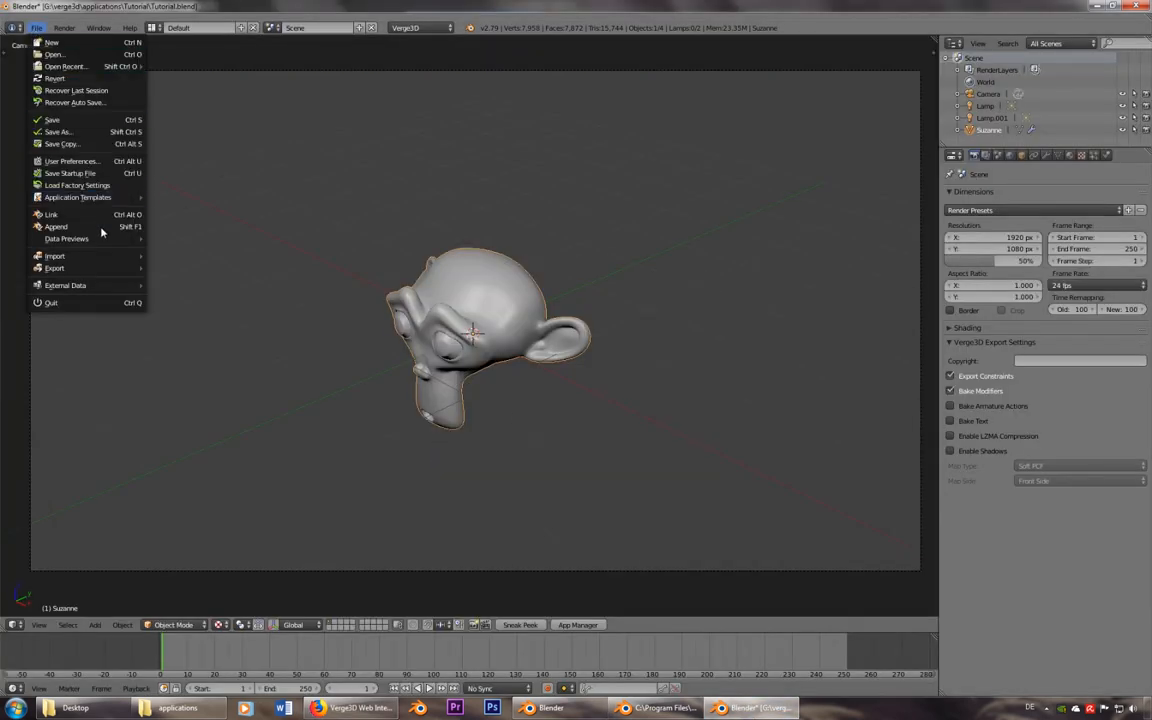
{"action": "left_click", "coordinate": [54, 268]}
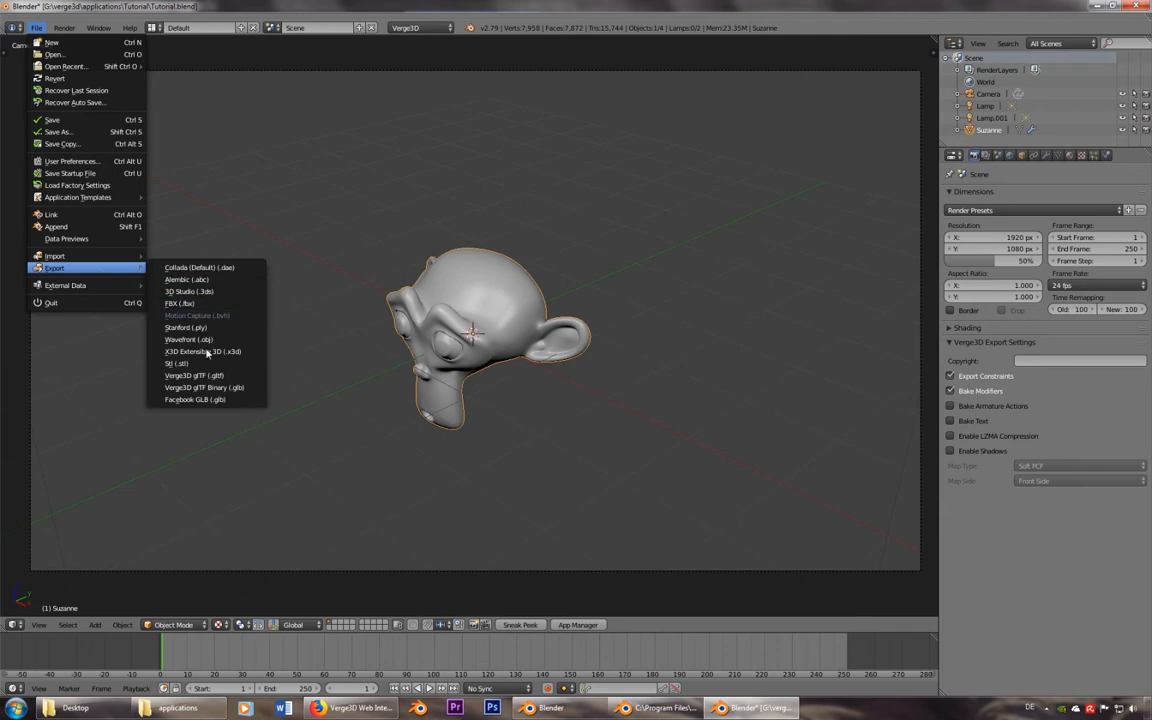
{"action": "mouse_move", "coordinate": [190, 376]}
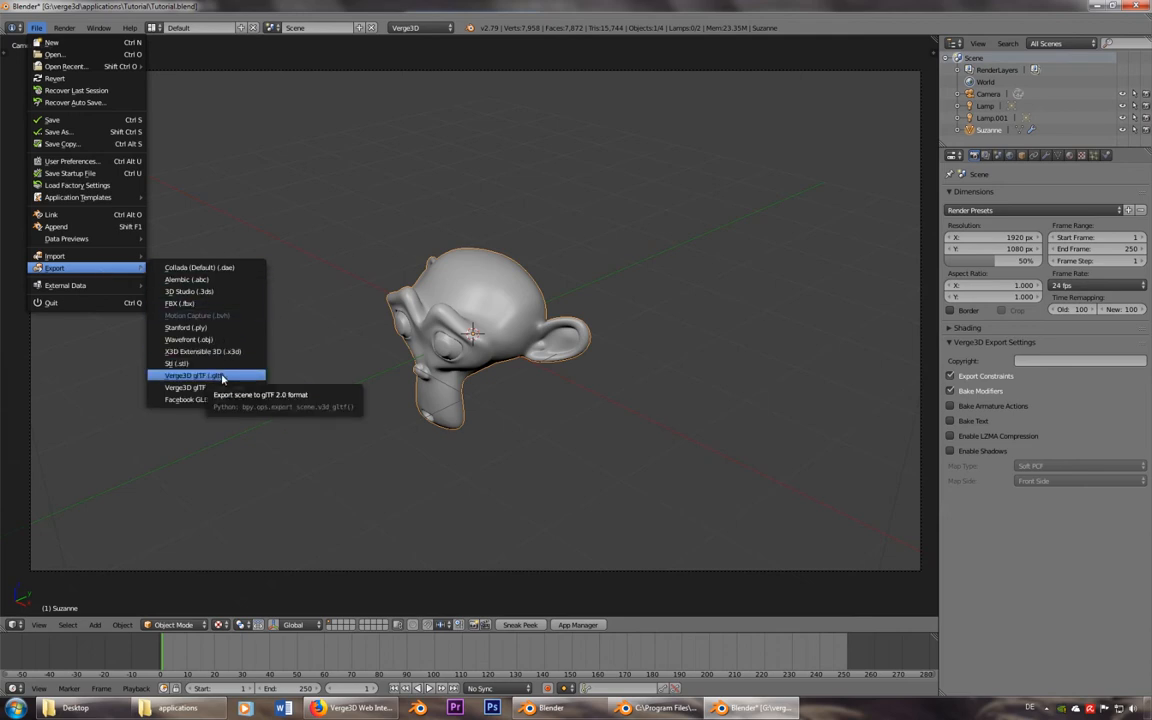
{"action": "left_click", "coordinate": [184, 376]}
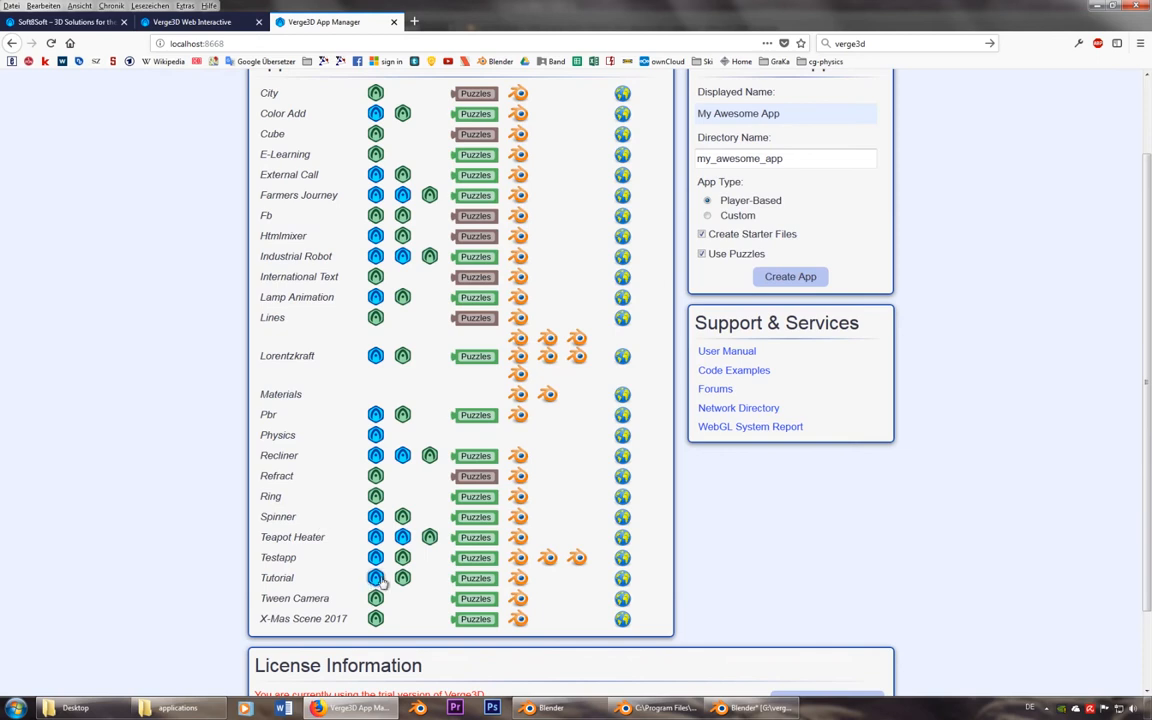
{"action": "left_click", "coordinate": [622, 576]}
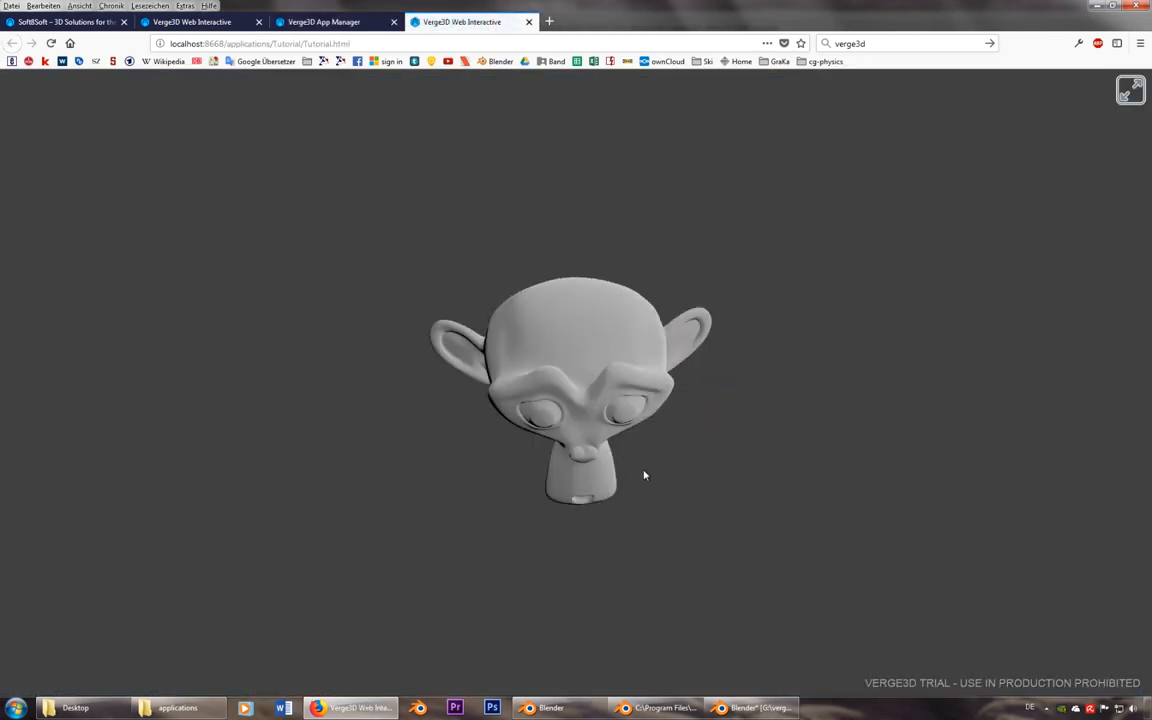
{"action": "left_click_drag", "start_coordinate": [644, 476], "coordinate": [544, 464]}
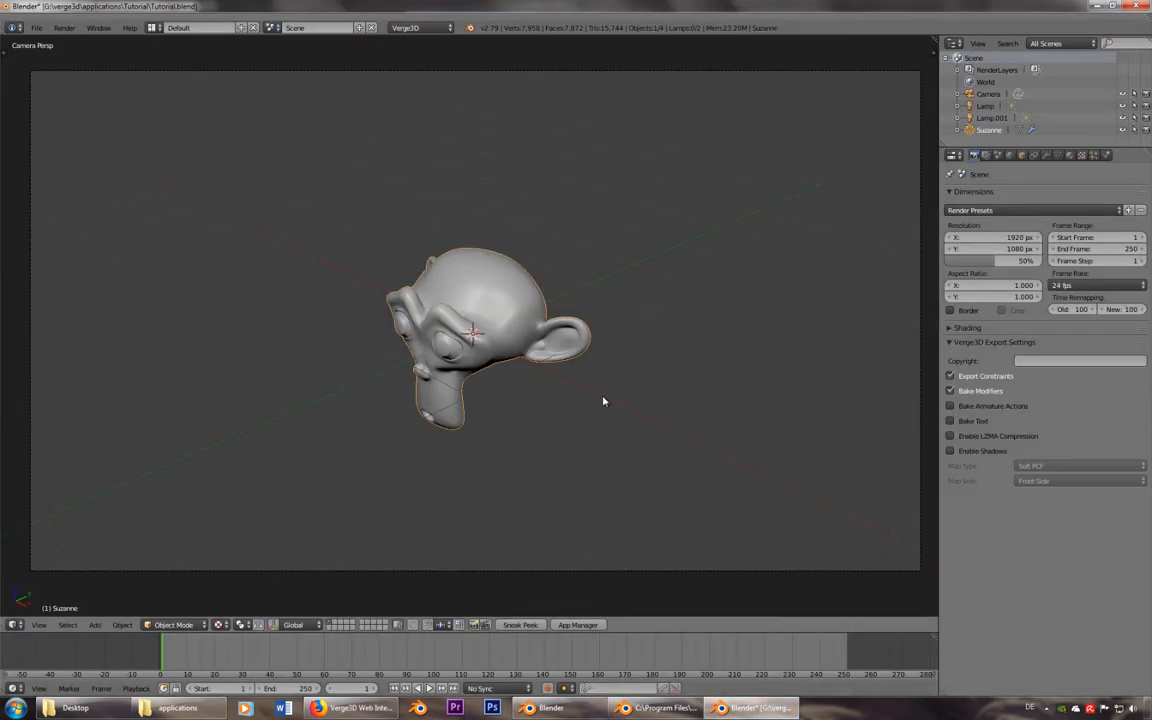
{"action": "mouse_move", "coordinate": [908, 636]}
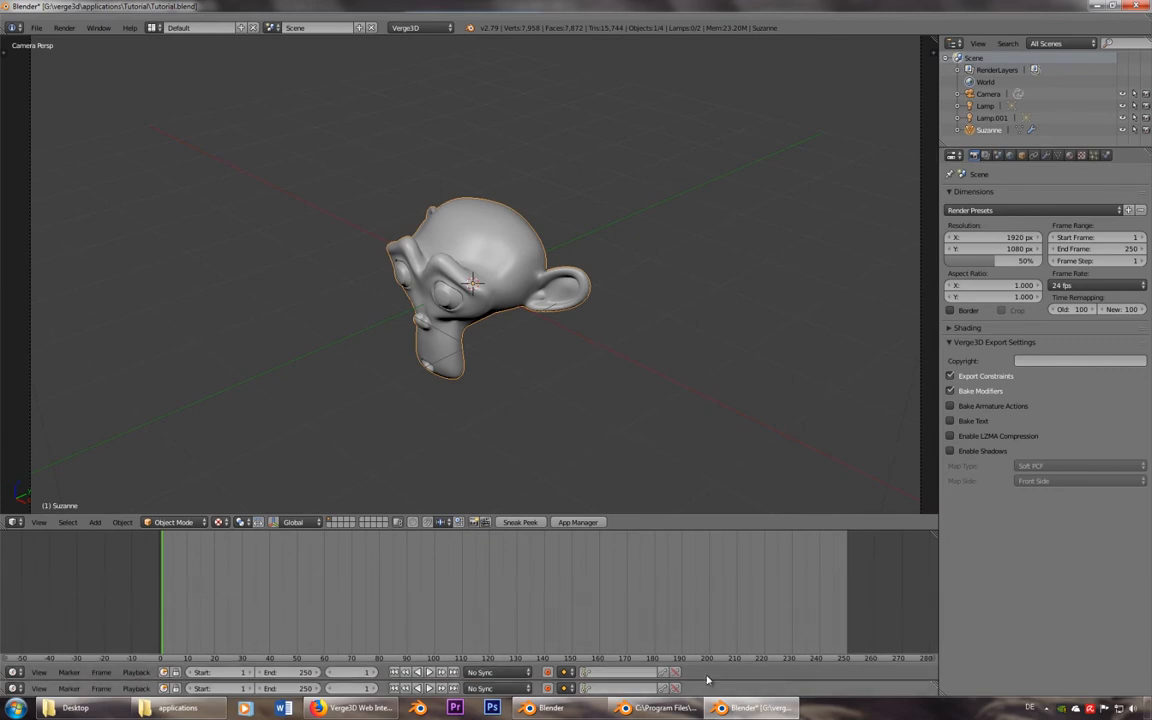
Turn the Timeline into a Dope Sheet, move Suzanne with G and keyframe her Location
{"action": "left_click", "coordinate": [14, 520]}
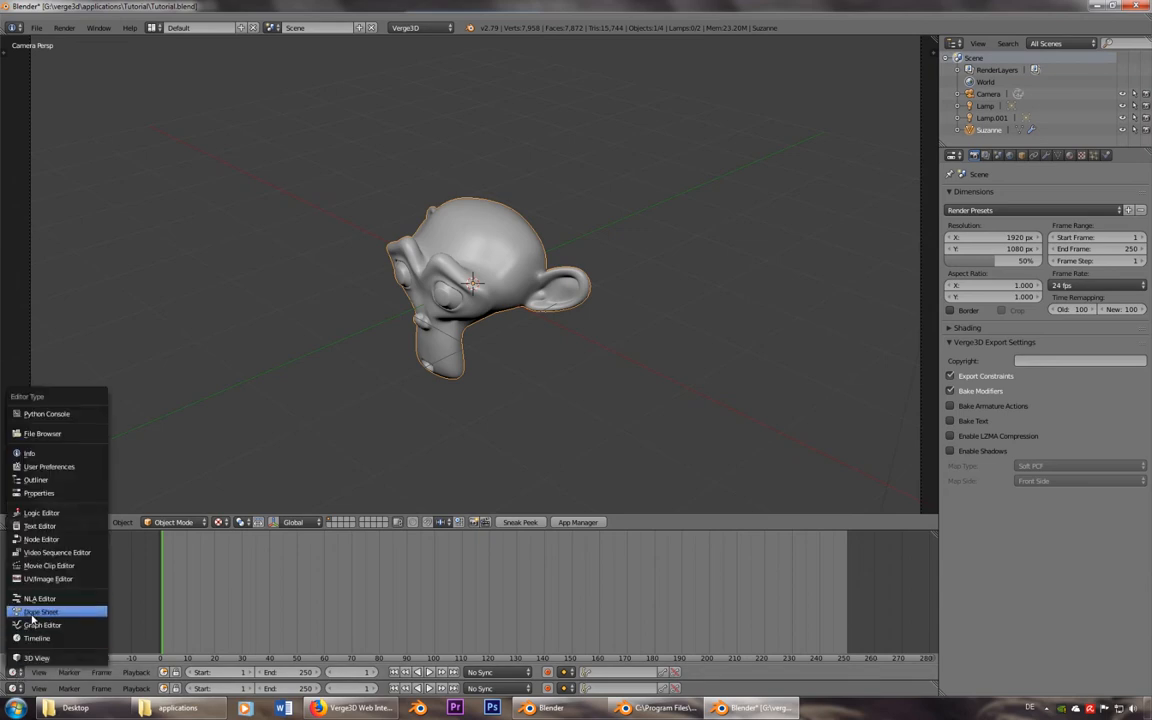
{"action": "left_click", "coordinate": [40, 612]}
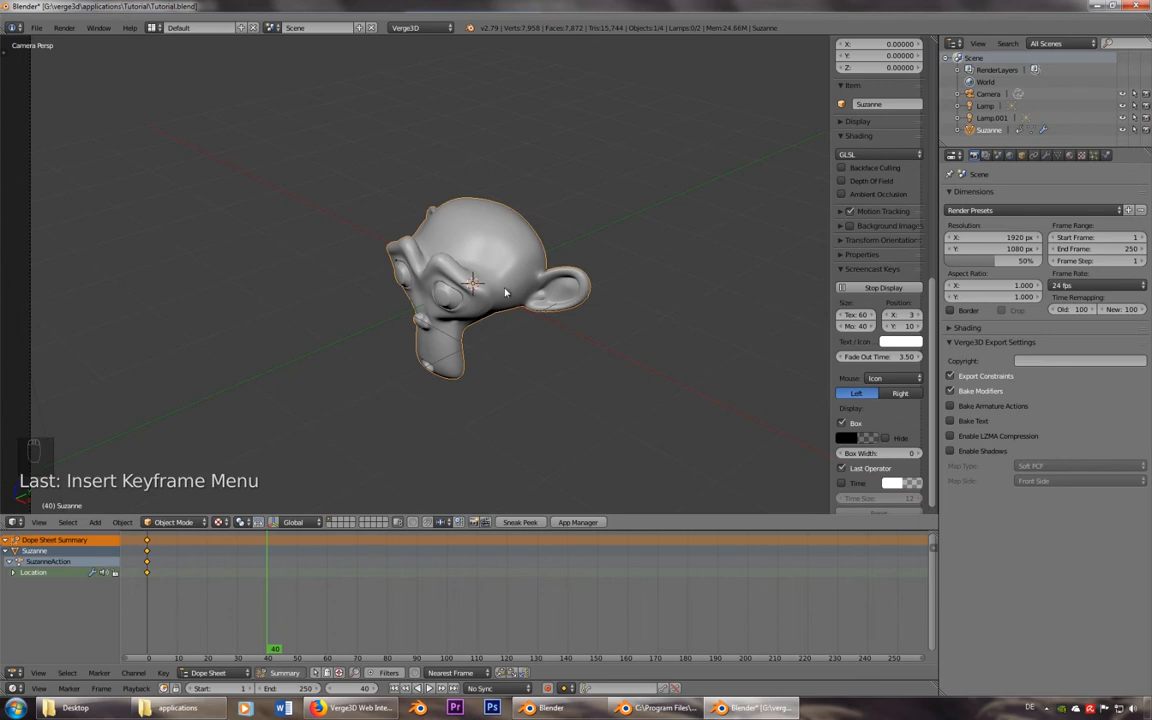
{"action": "key", "text": "g"}
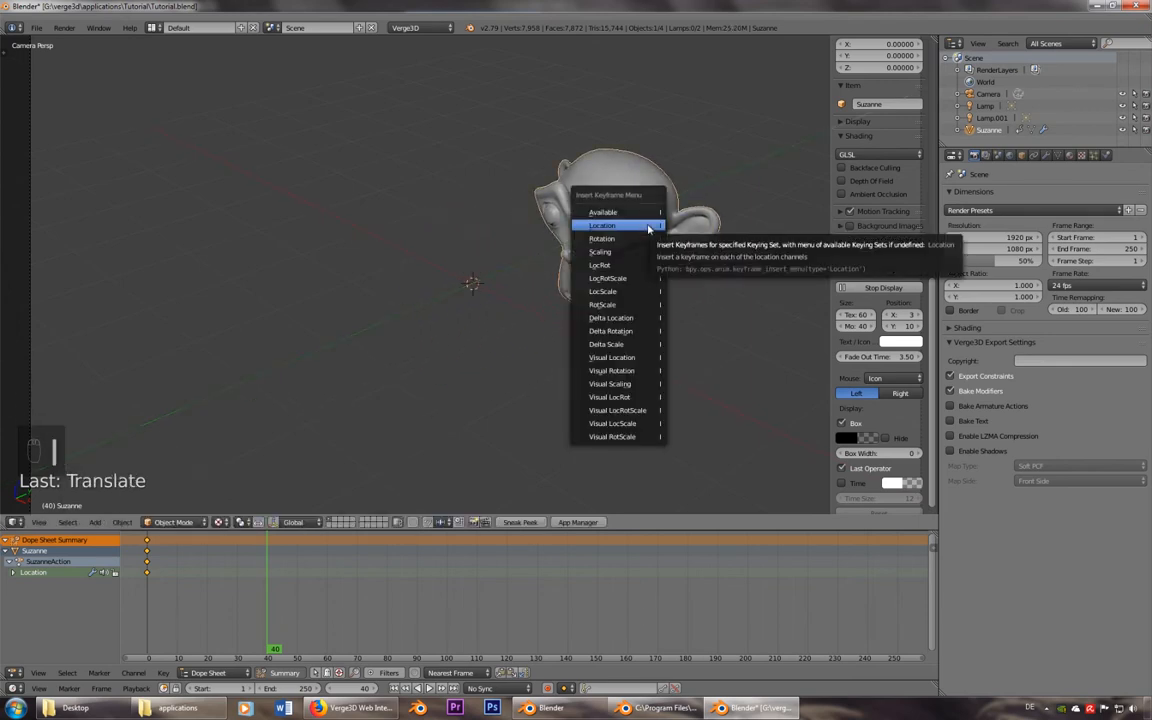
{"action": "left_click", "coordinate": [604, 224]}
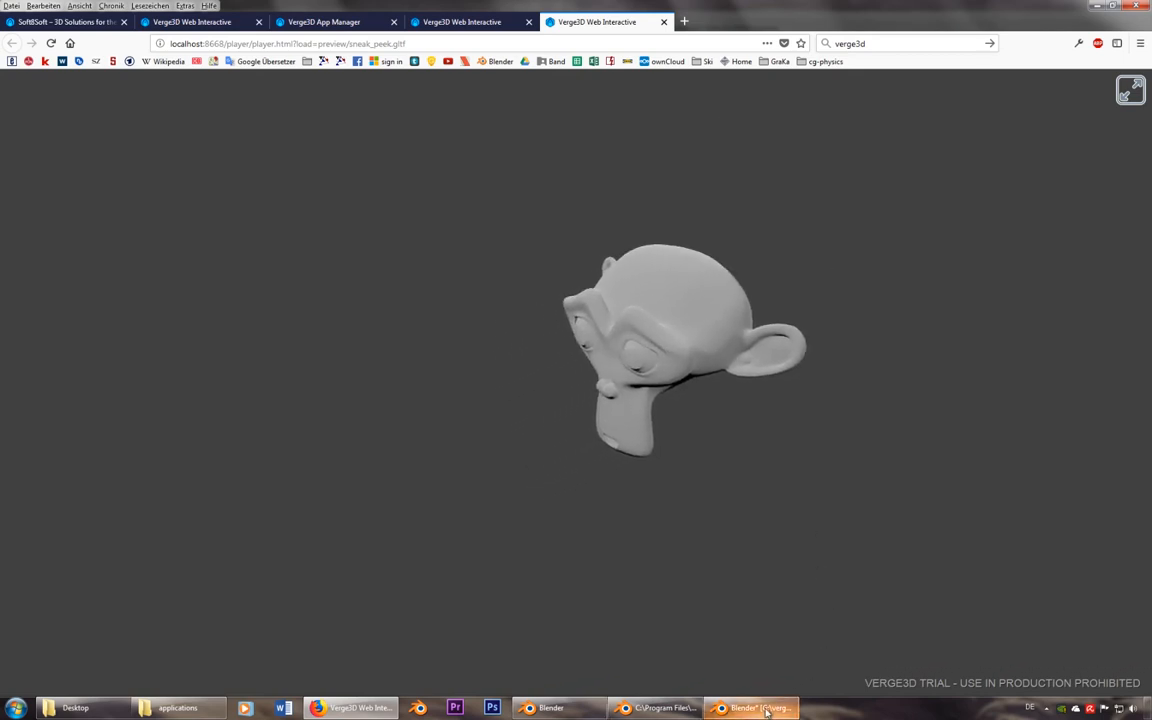
Return to Blender after previewing Suzanne's location animation in the browser
{"action": "left_click", "coordinate": [750, 708]}
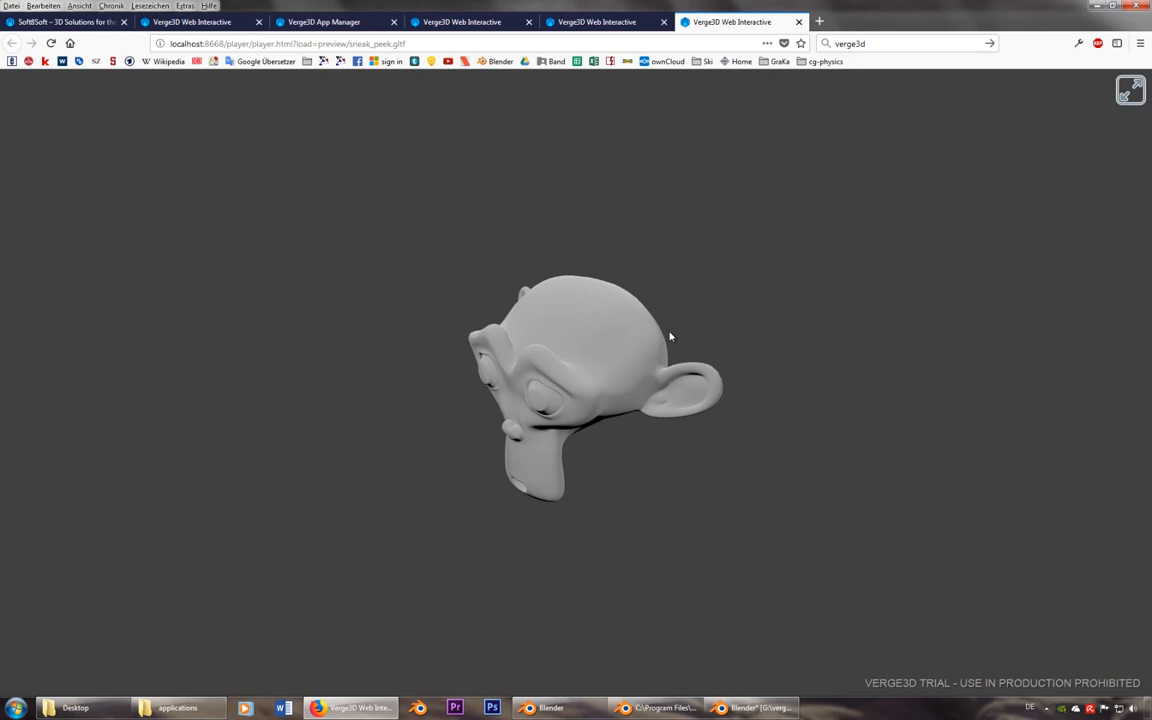
{"action": "mouse_move", "coordinate": [680, 344]}
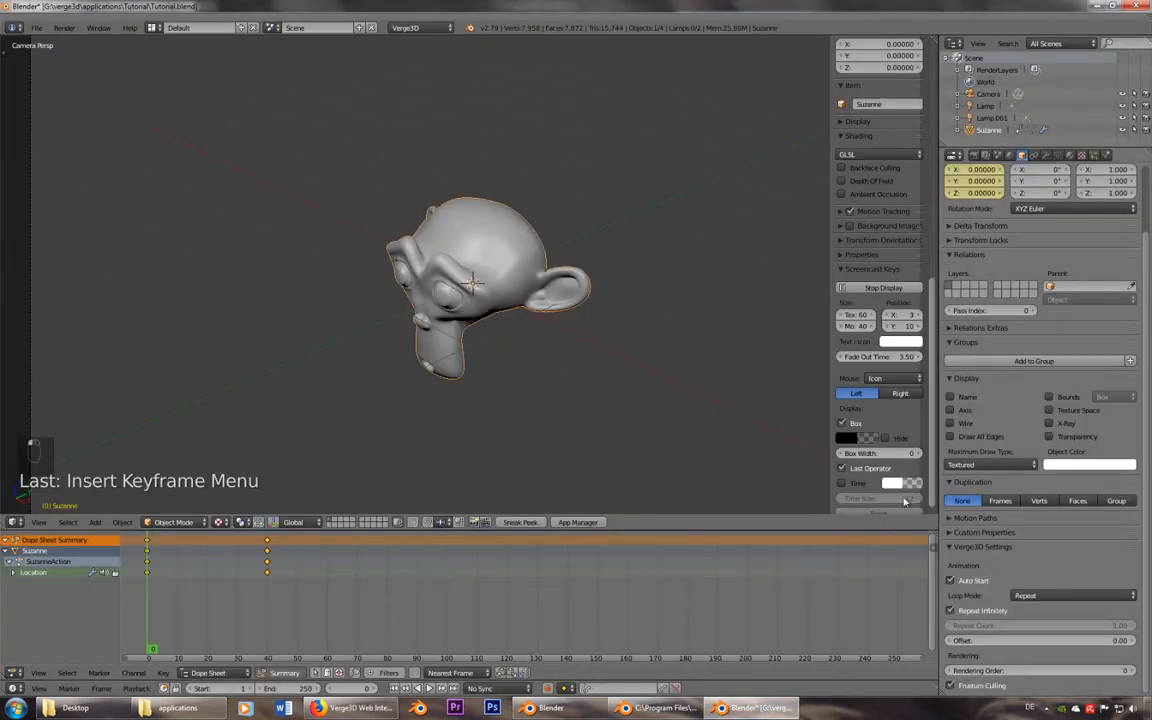
Duplicate Suzanne's starting keyframe with Shift+D and place it at a later frame
{"action": "left_click", "coordinate": [268, 566]}
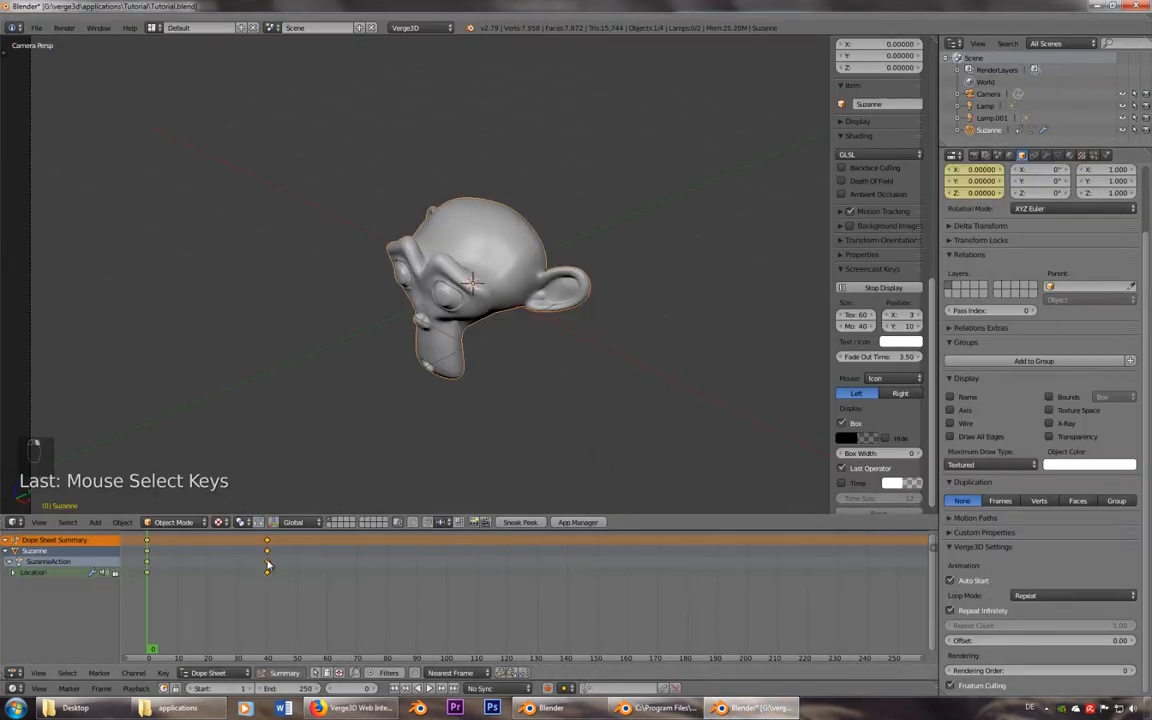
{"action": "key", "text": "shift+d"}
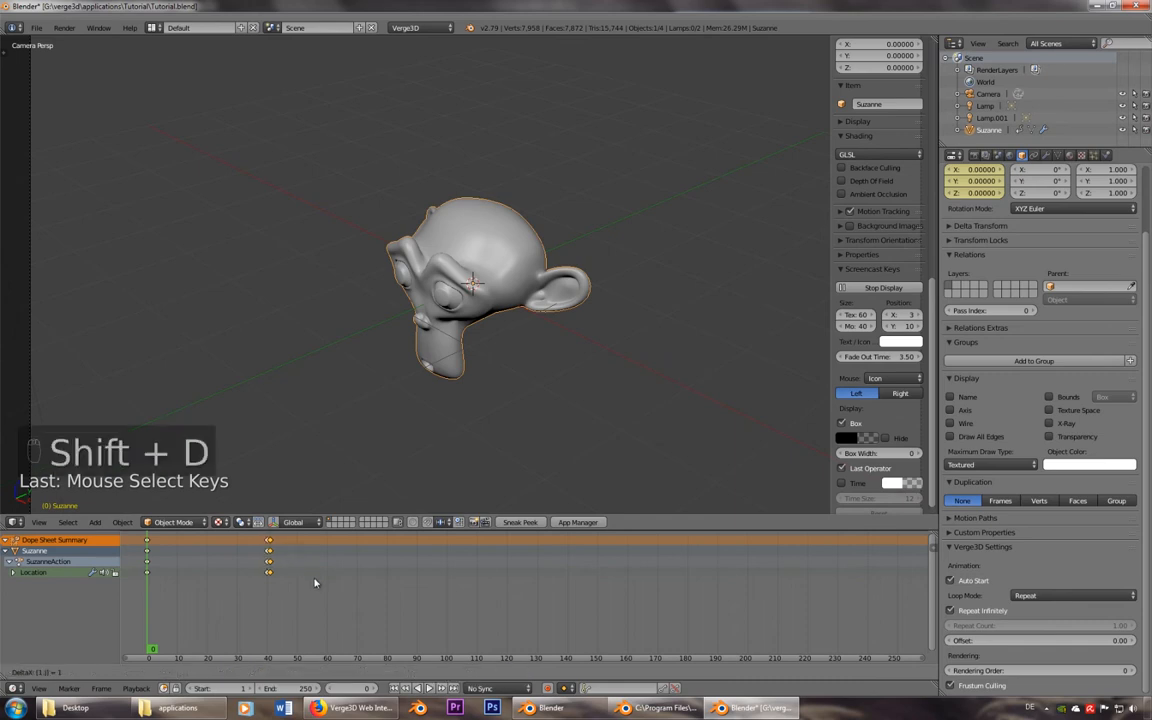
{"action": "key", "text": "shift+d"}
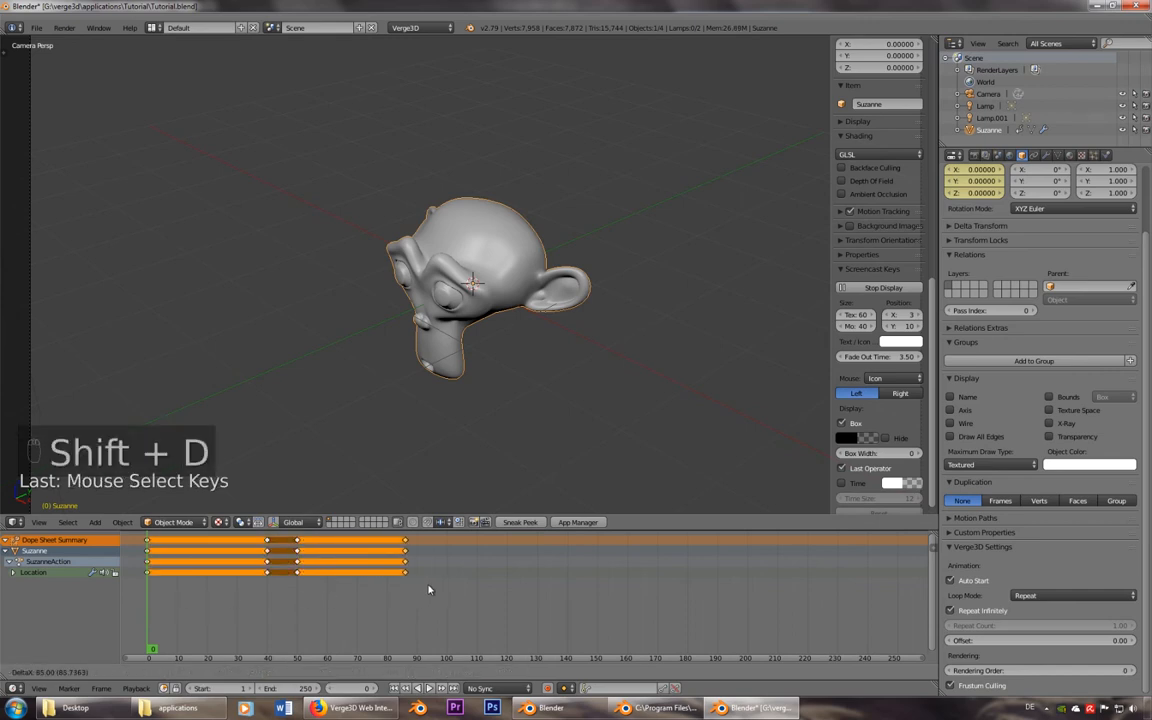
{"action": "key", "text": "shift+d"}
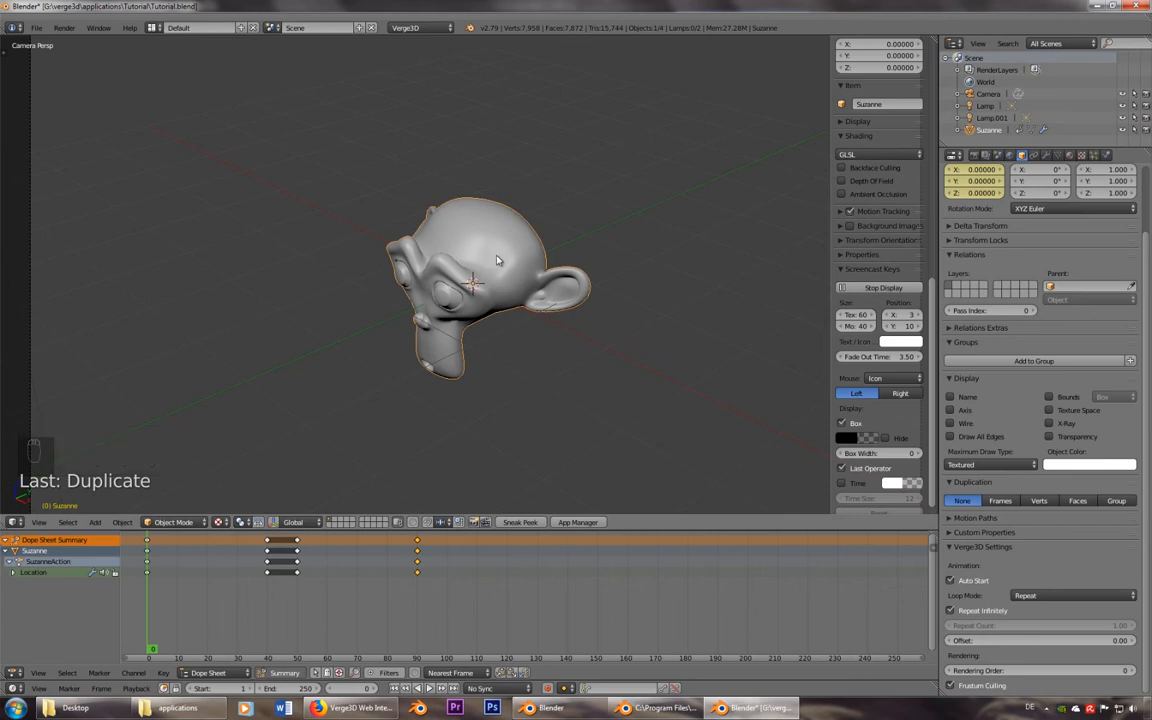
{"action": "mouse_move", "coordinate": [496, 264]}
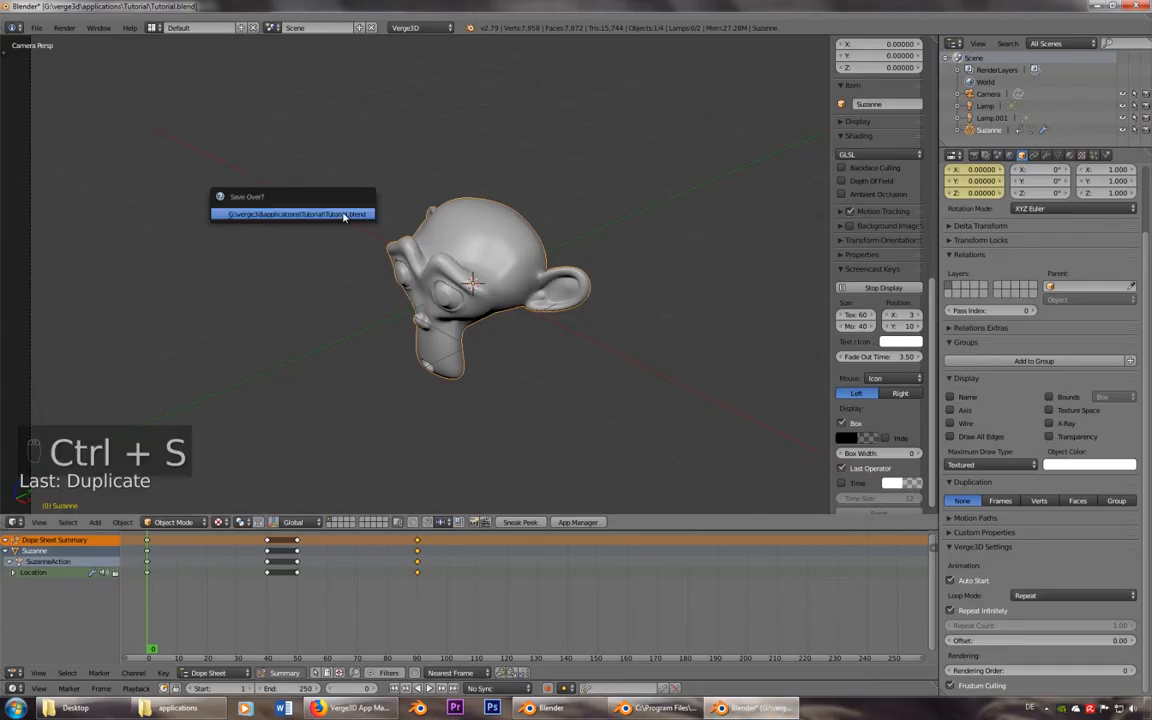
Save the blend file and re-export Verge3D glTF over Tutorial.gltf
{"action": "left_click", "coordinate": [36, 28]}
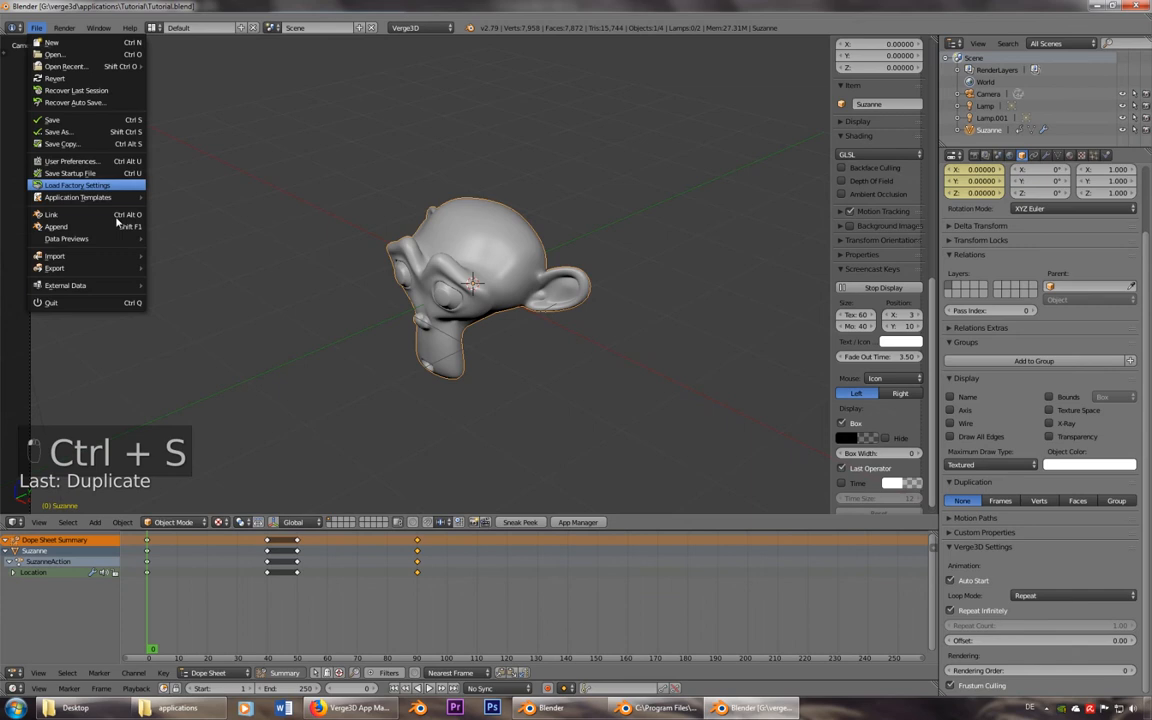
{"action": "left_click", "coordinate": [56, 268]}
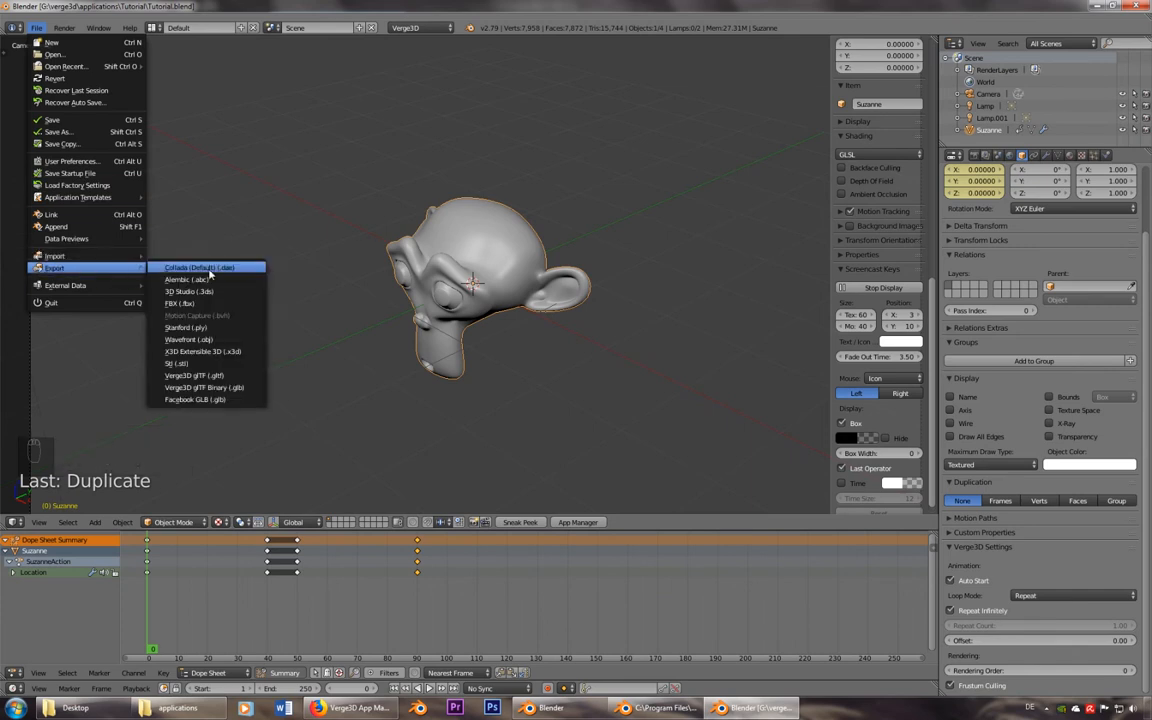
{"action": "left_click", "coordinate": [192, 376]}
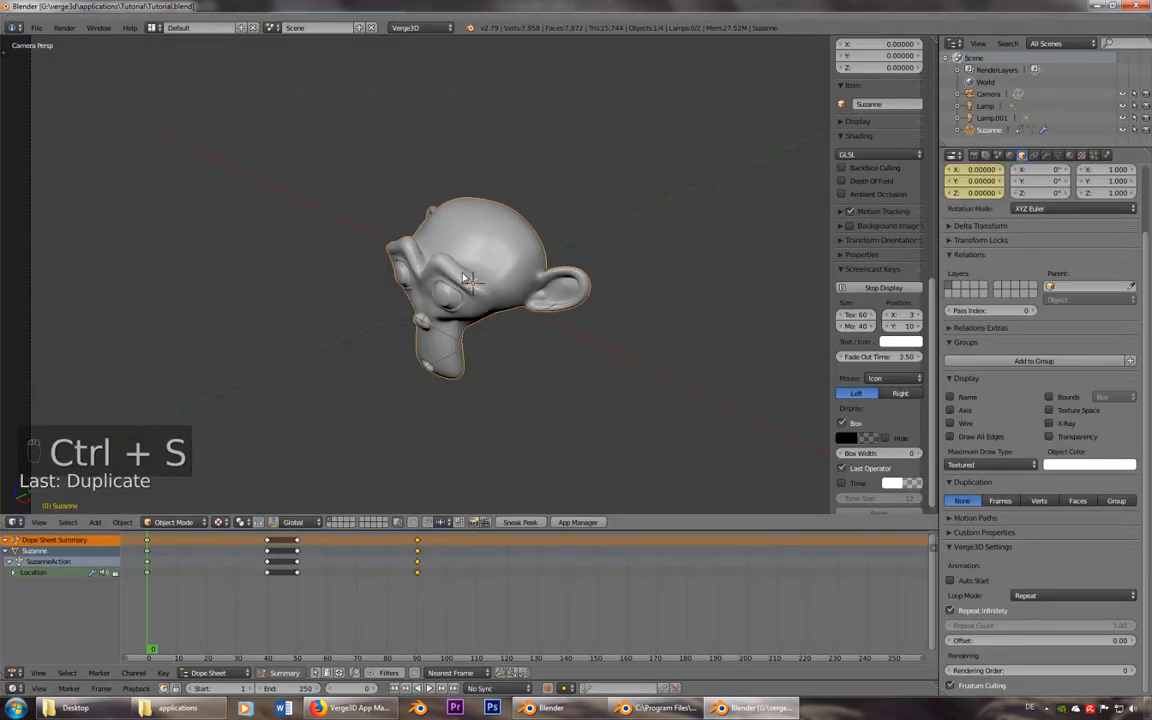
{"action": "left_click", "coordinate": [36, 28]}
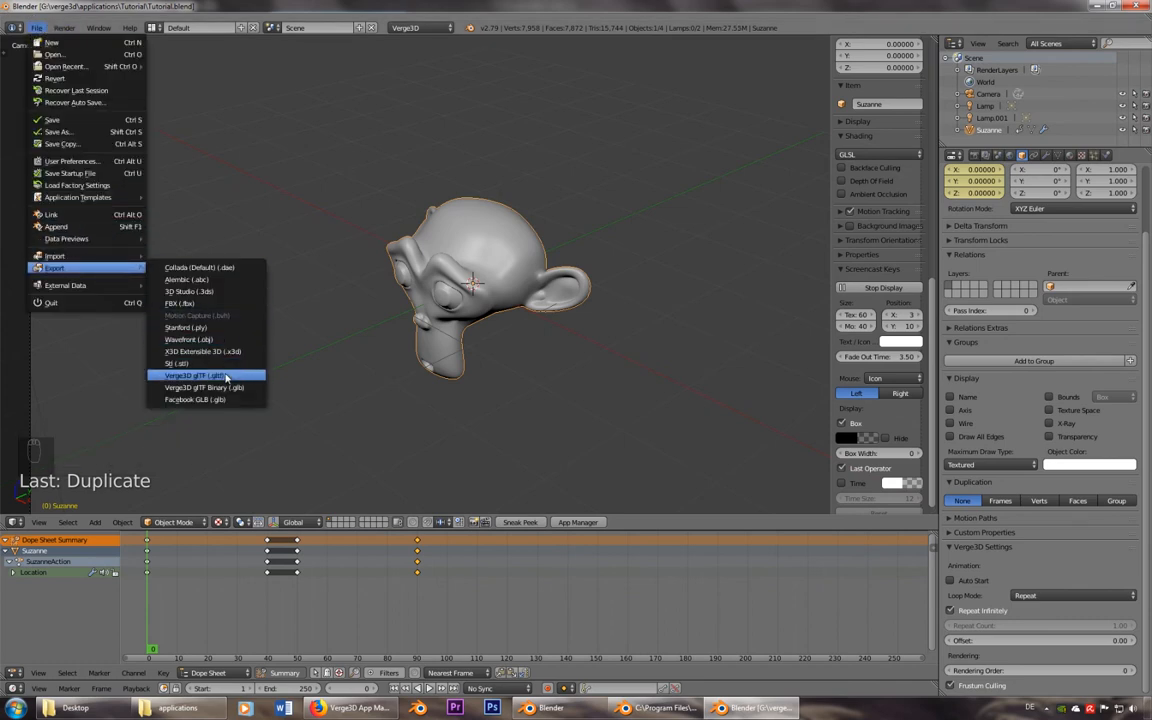
{"action": "left_click", "coordinate": [192, 376]}
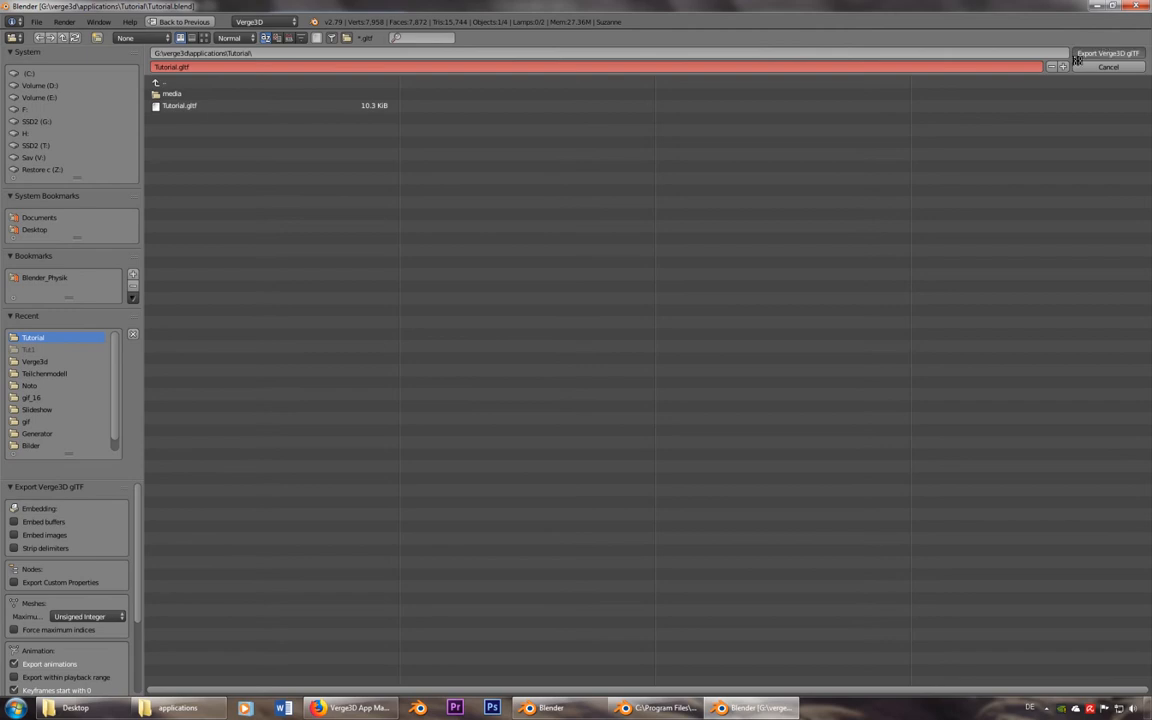
{"action": "left_click", "coordinate": [1108, 68]}
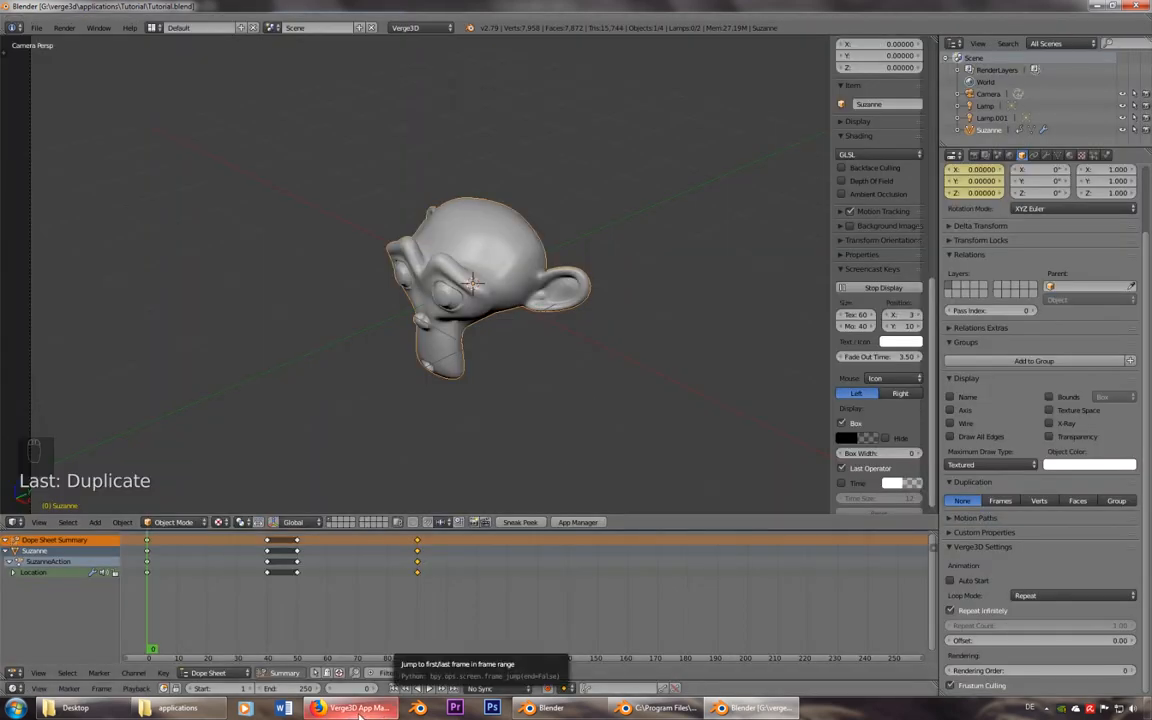
Open the Tutorial app's Puzzles editor from the Verge3D App Manager
{"action": "left_click", "coordinate": [348, 708]}
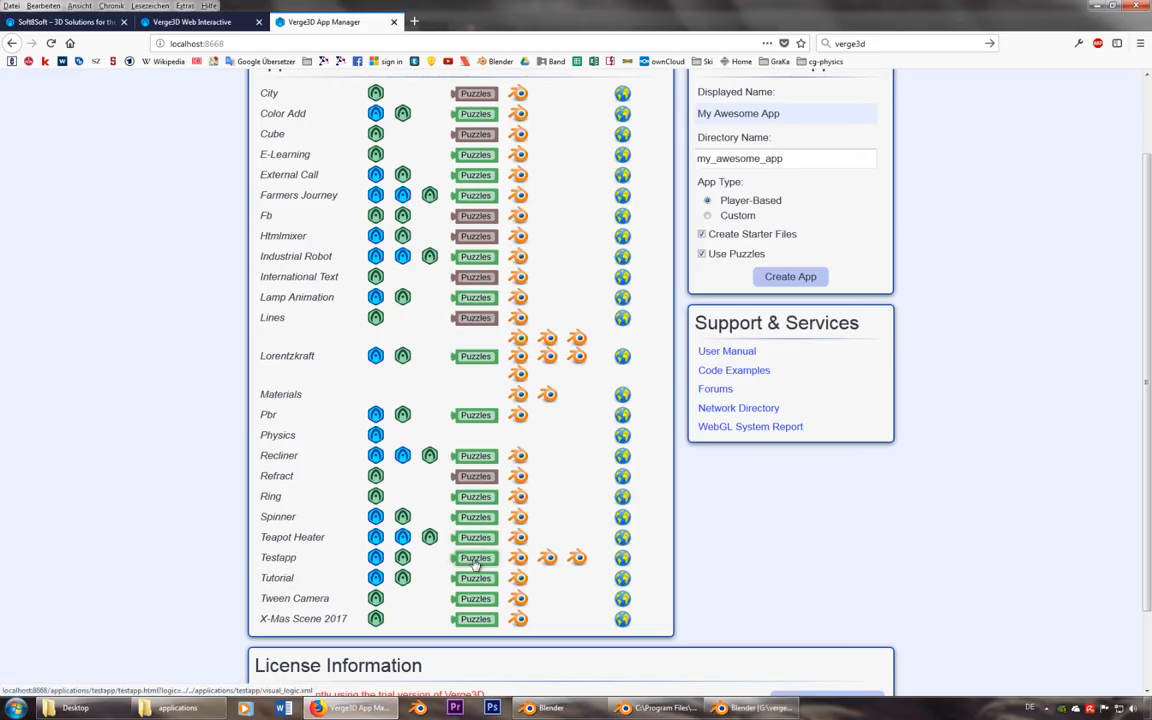
{"action": "left_click", "coordinate": [476, 576]}
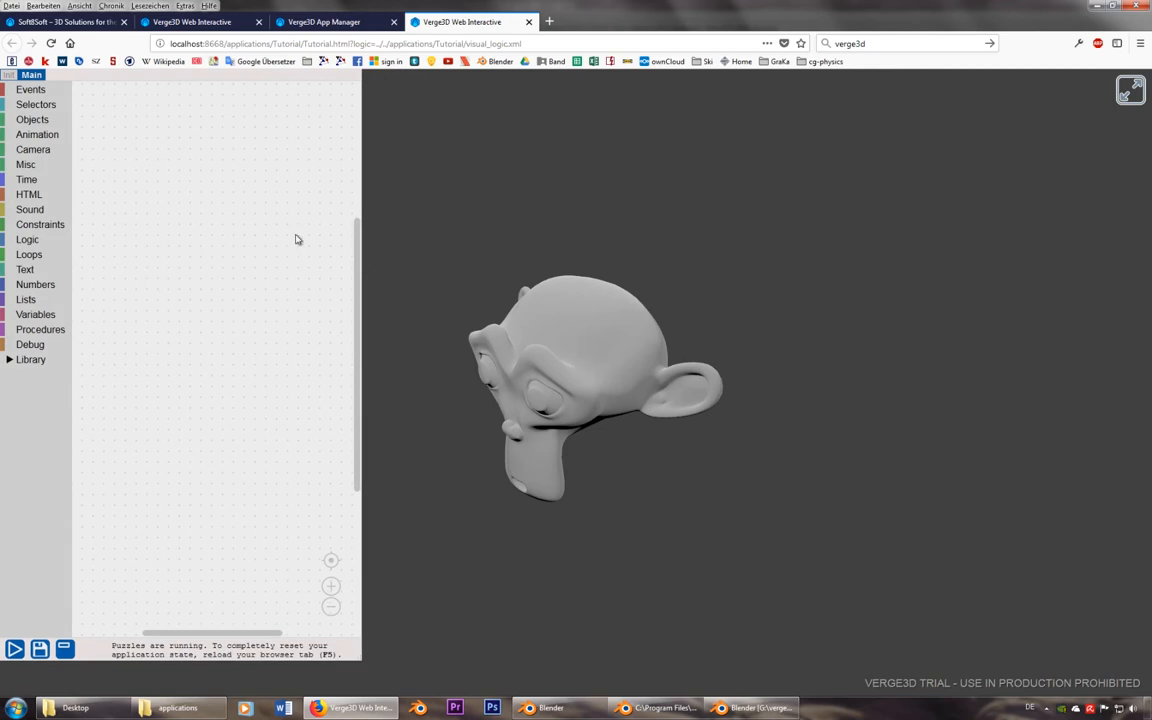
Build a 'when clicked' event block with Suzanne as the clicked object
{"action": "left_click", "coordinate": [32, 120]}
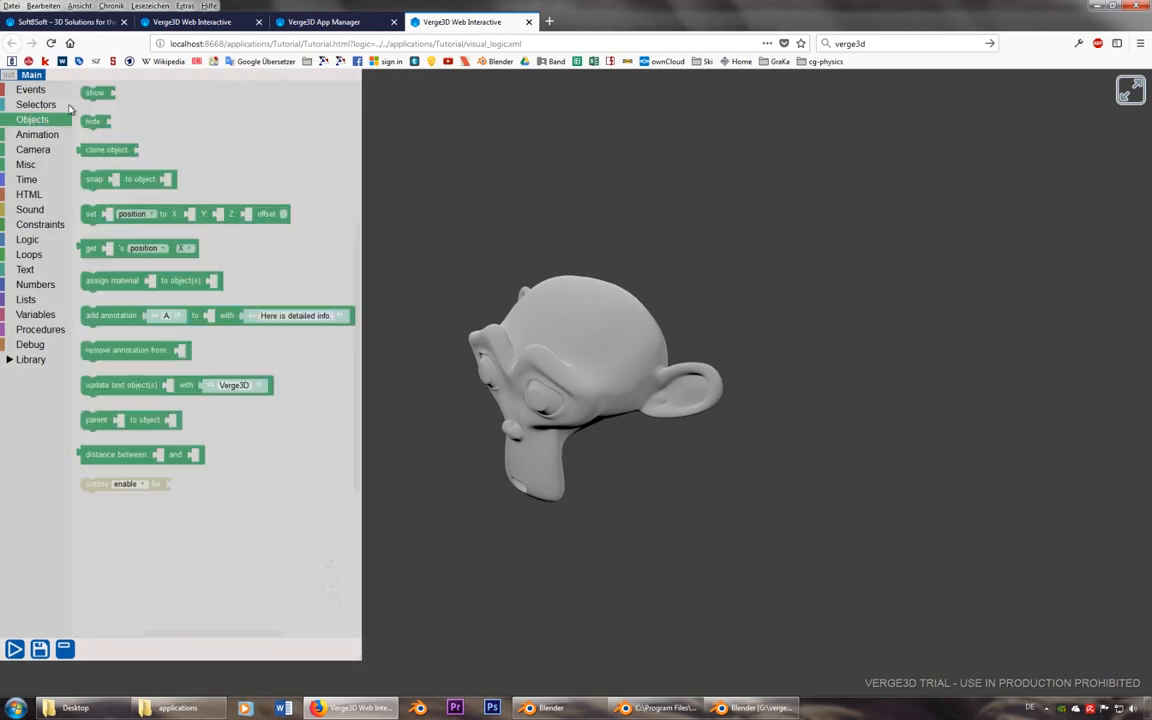
{"action": "mouse_move", "coordinate": [96, 92]}
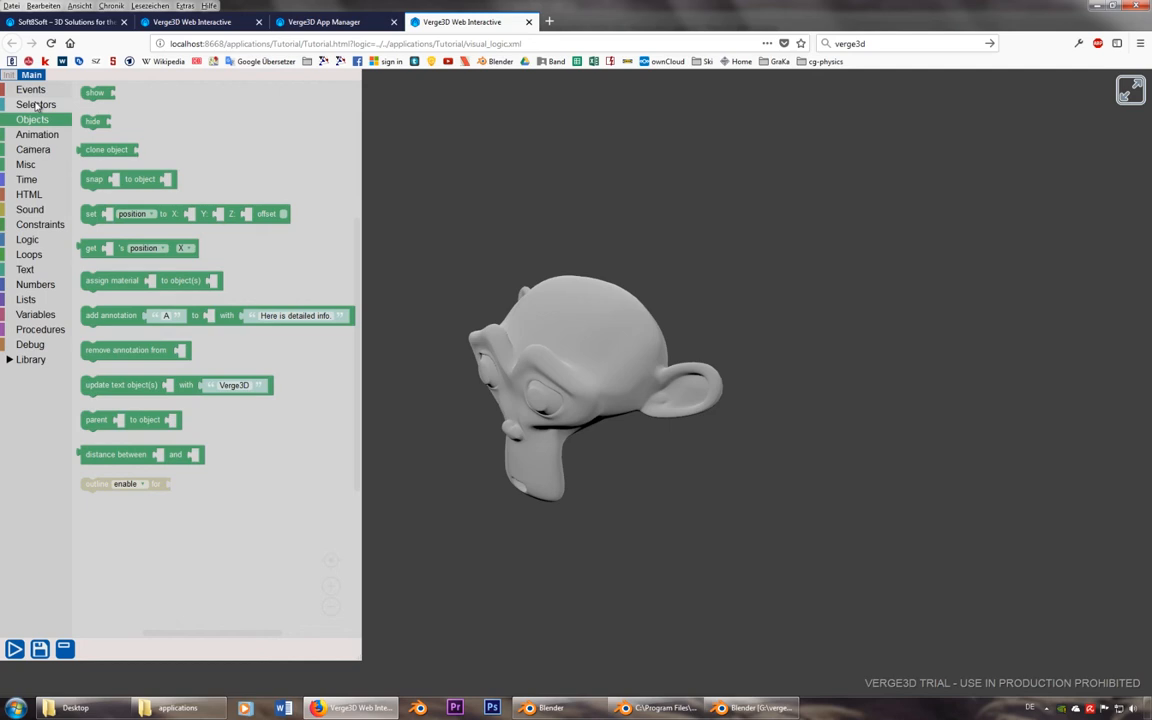
{"action": "left_click", "coordinate": [36, 104]}
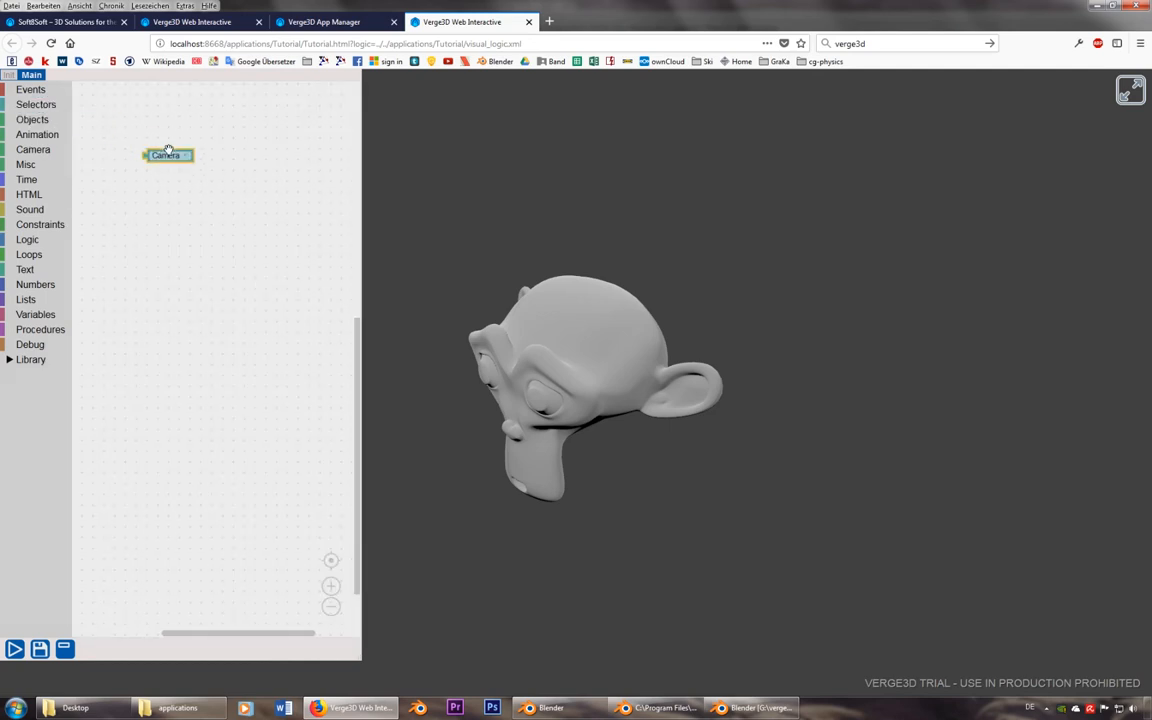
{"action": "left_click", "coordinate": [168, 156]}
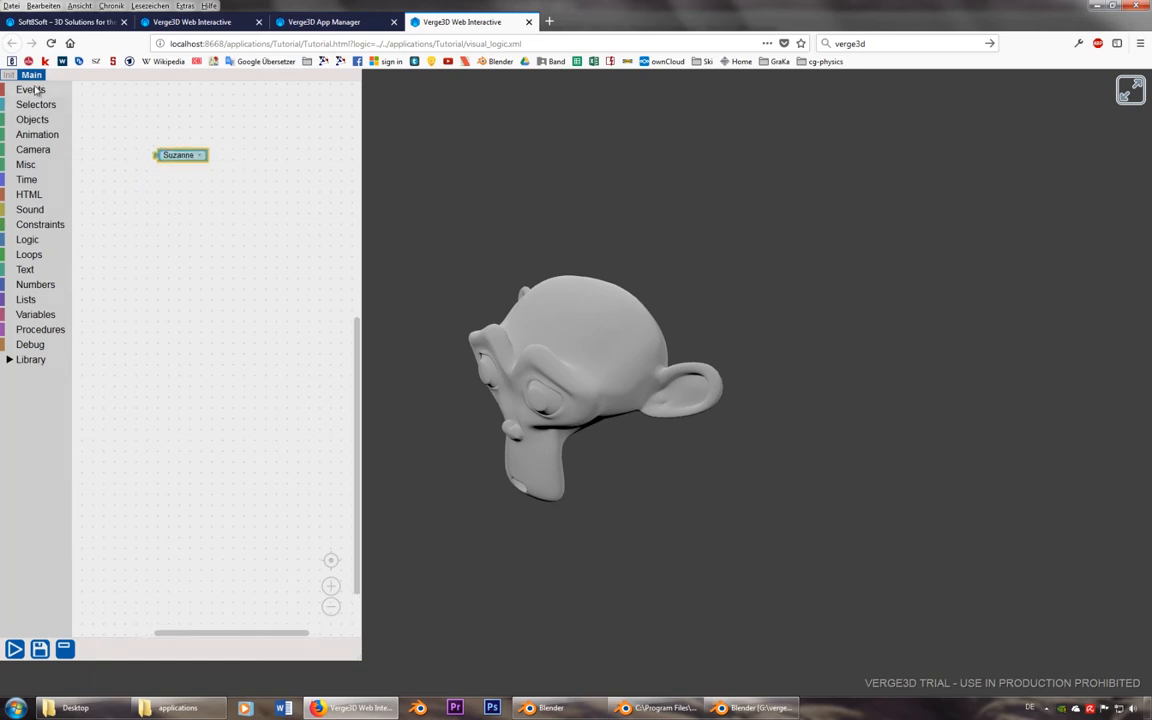
{"action": "left_click", "coordinate": [30, 88]}
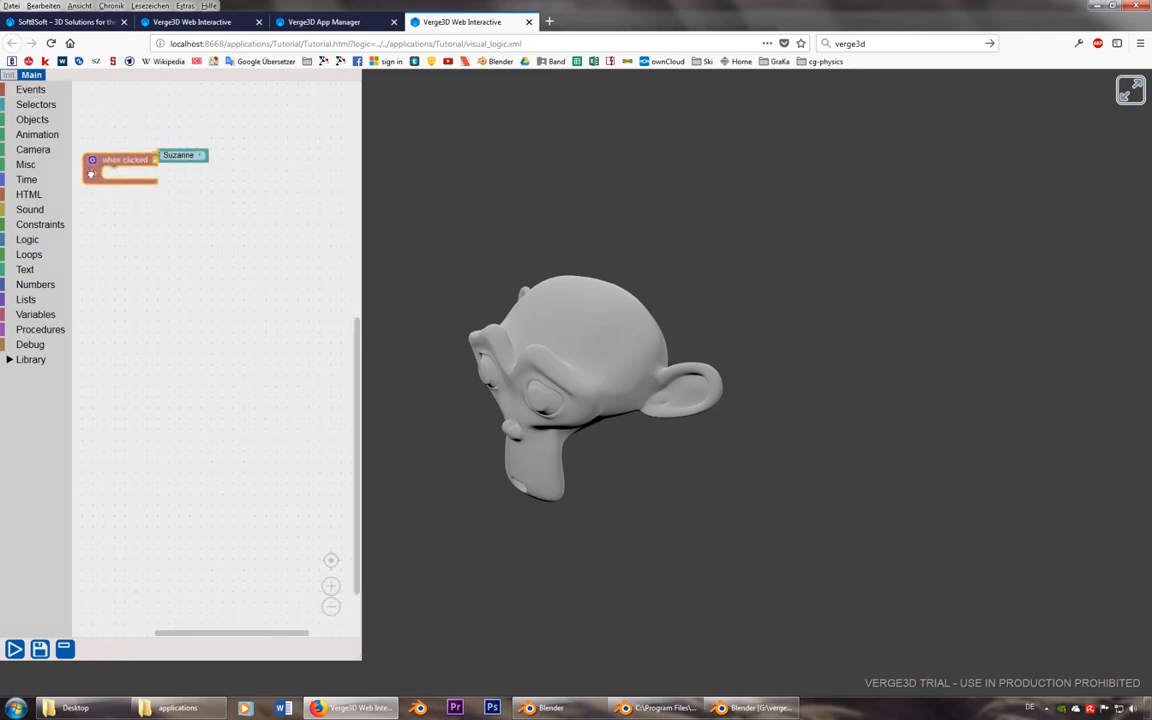
{"action": "left_click_drag", "start_coordinate": [120, 160], "coordinate": [170, 152]}
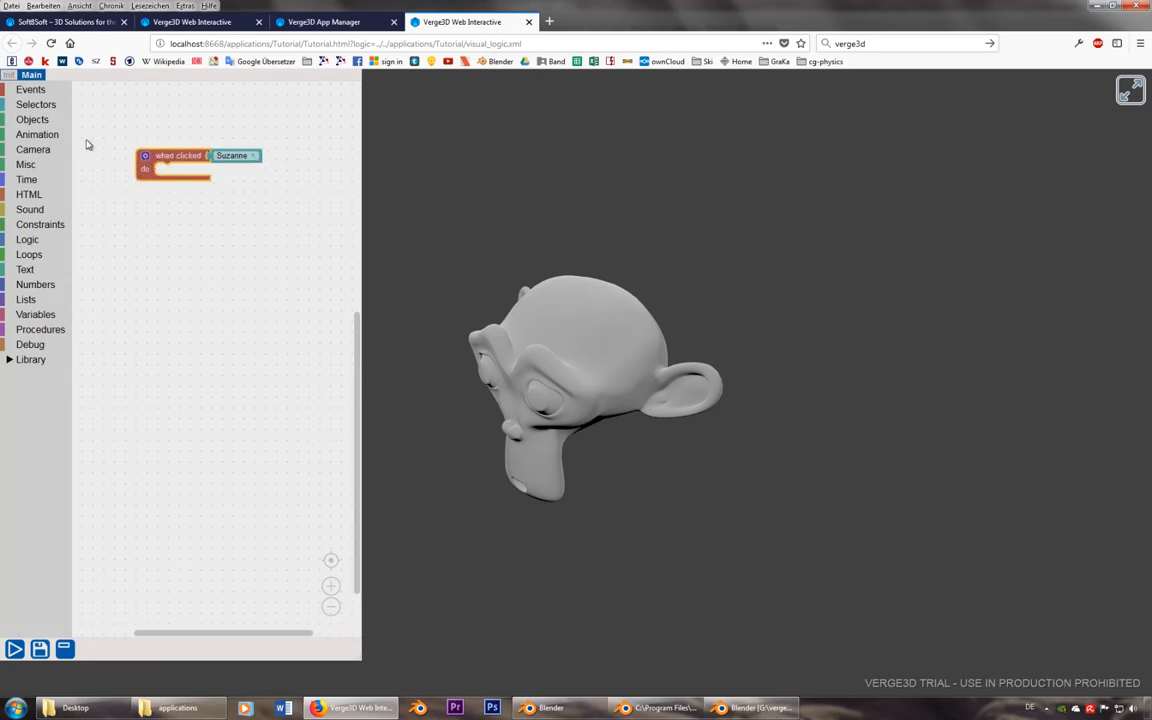
Put a 'play animation' block for Suzanne inside the click event and save the puzzles
{"action": "left_click", "coordinate": [36, 134]}
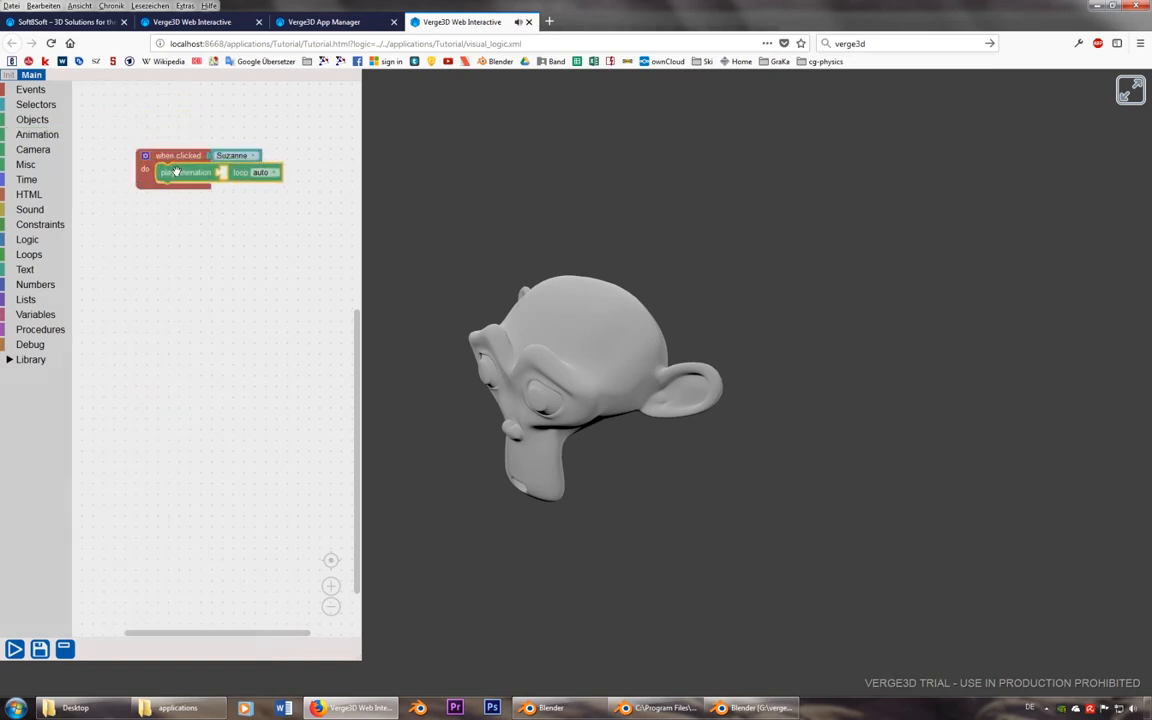
{"action": "left_click", "coordinate": [36, 104]}
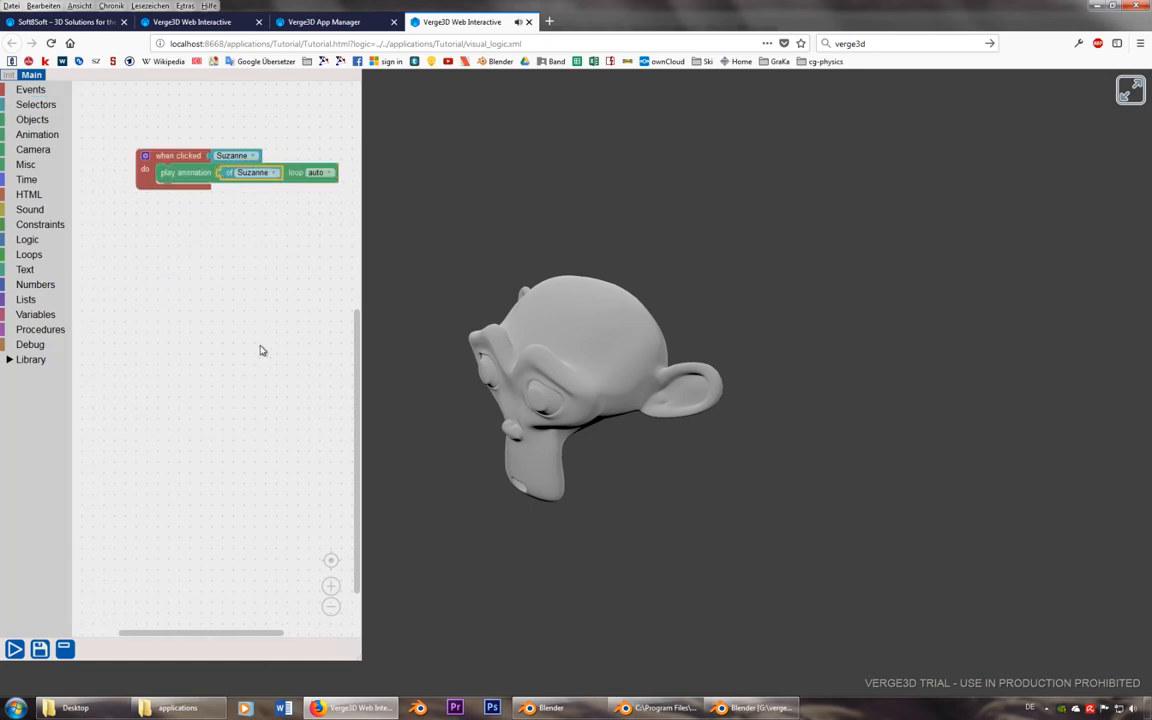
{"action": "left_click", "coordinate": [40, 648]}
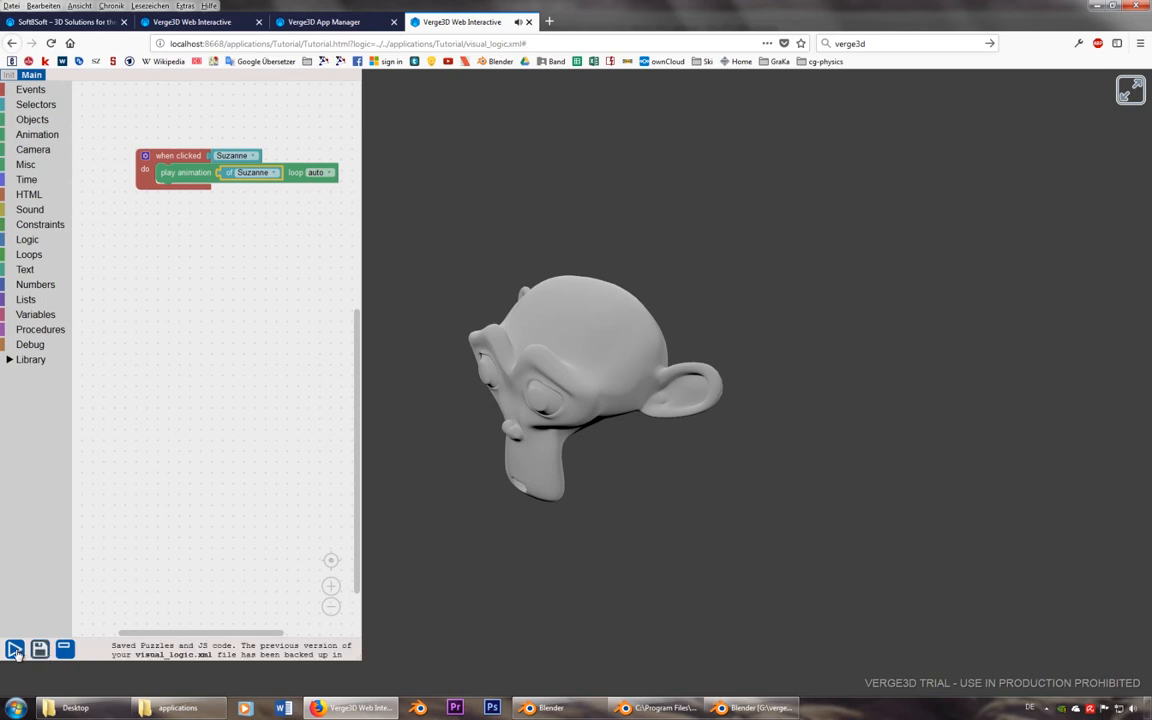
Set the play animation block's loop mode from 'auto' to 'once' and rerun the puzzles
{"action": "left_click", "coordinate": [14, 648]}
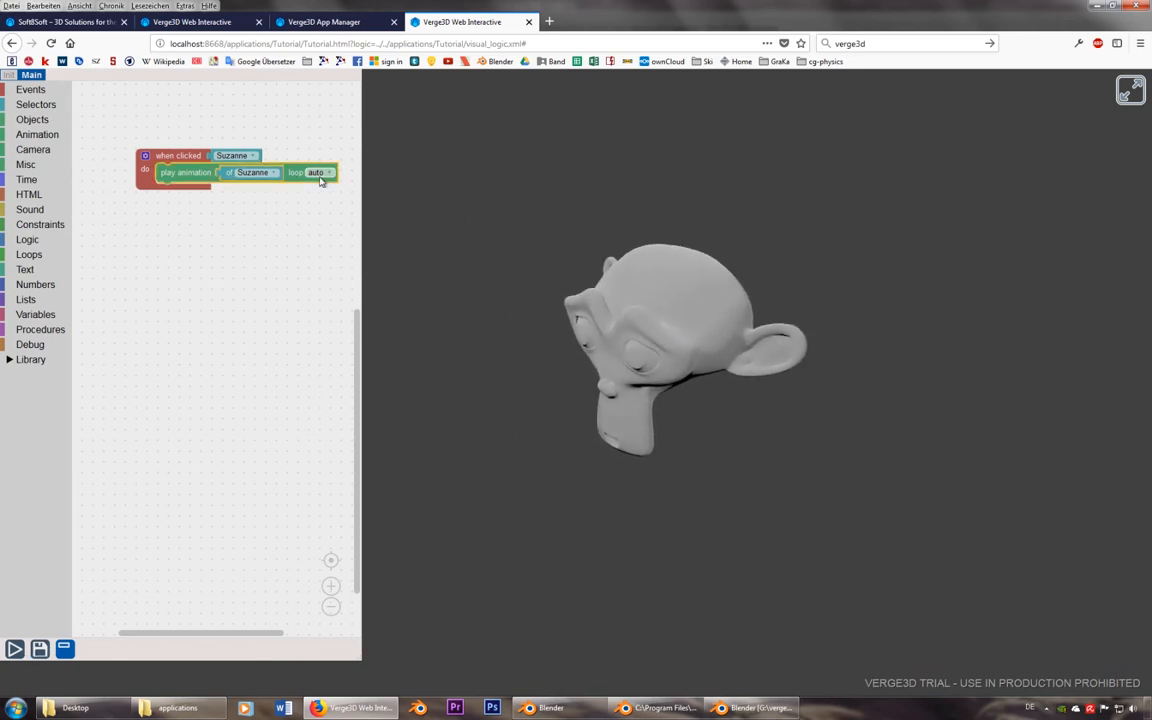
{"action": "left_click", "coordinate": [312, 172]}
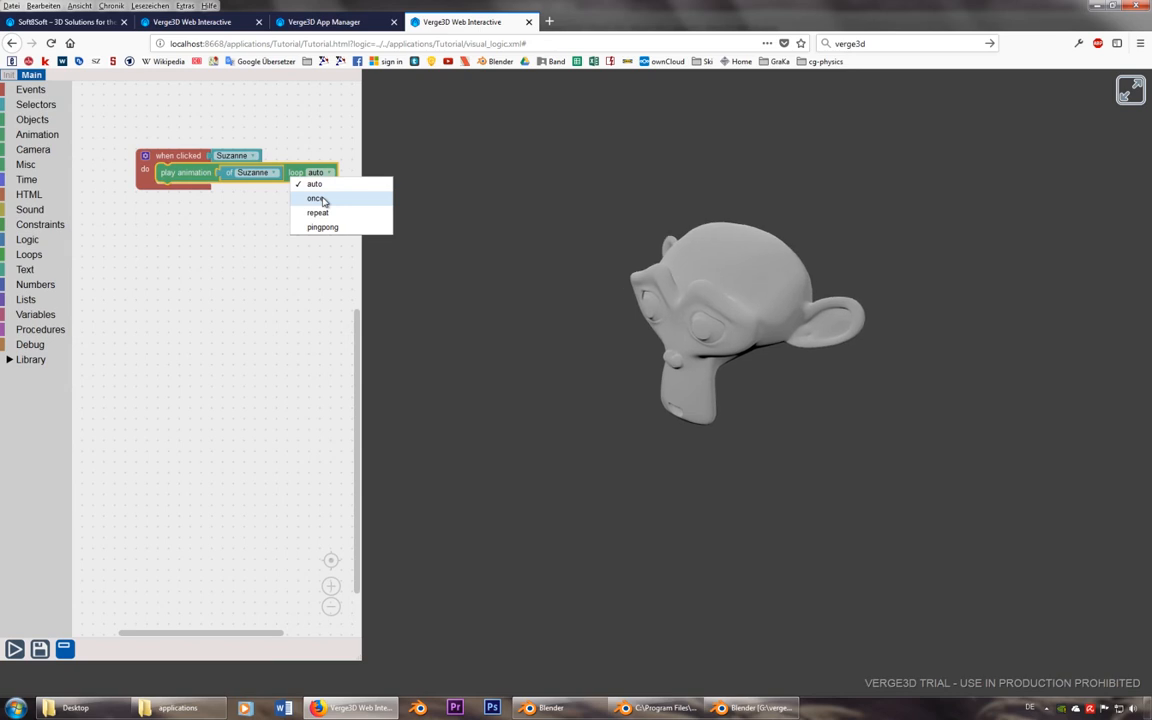
{"action": "left_click", "coordinate": [316, 198]}
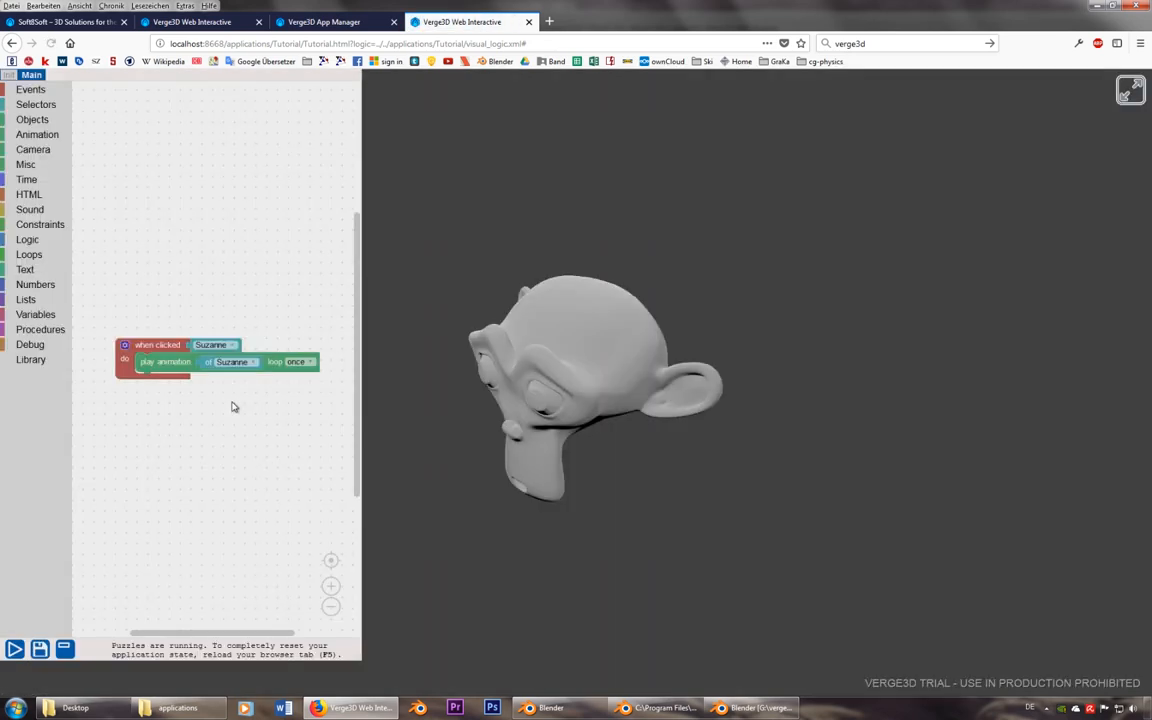
{"action": "left_click", "coordinate": [16, 648]}
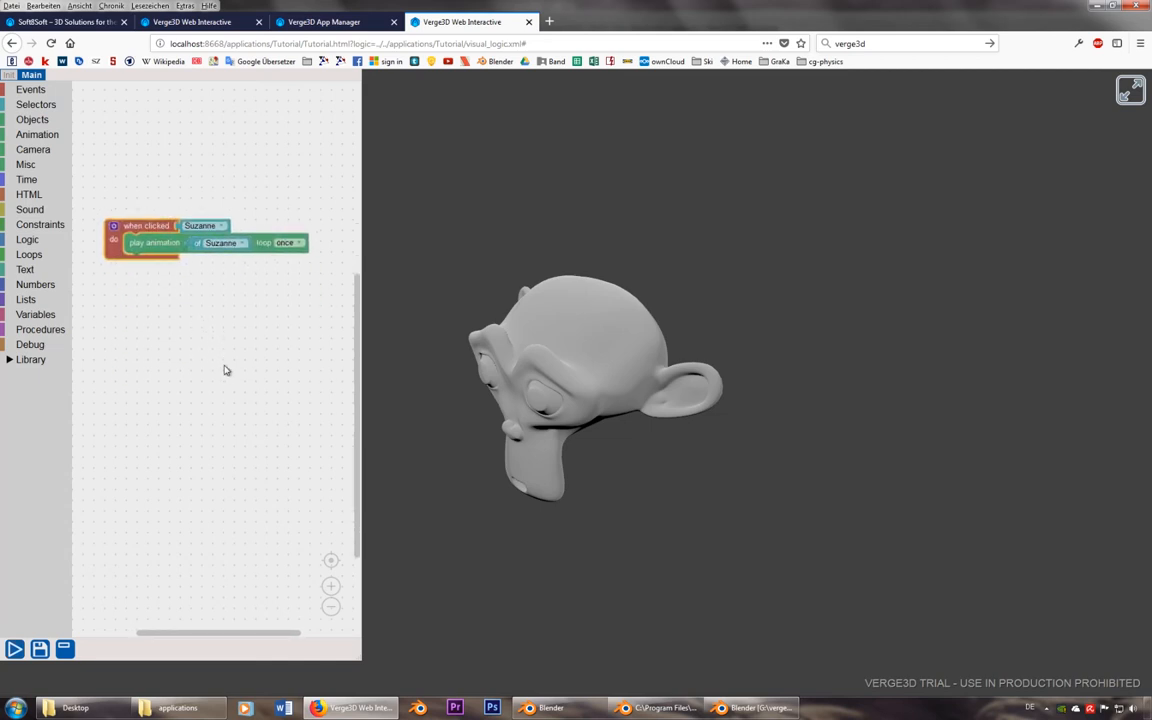
{"action": "mouse_move", "coordinate": [292, 388]}
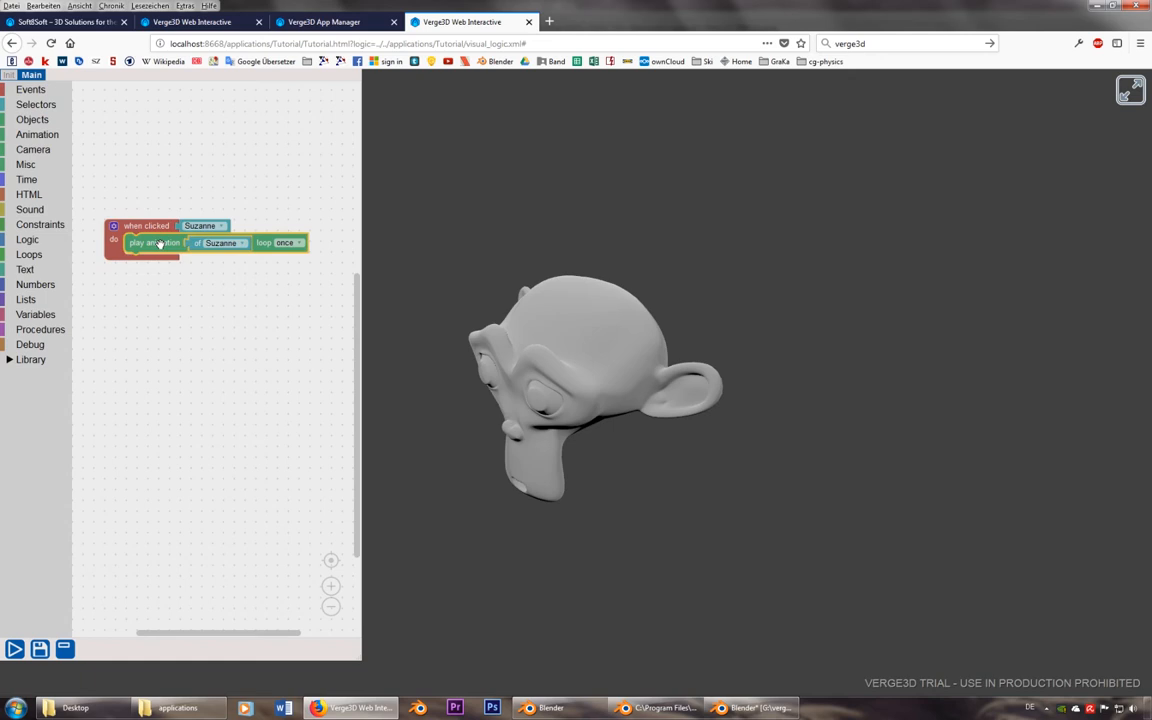
Swap in a 'play animation from/to' block for Suzanne covering frames 0 to 40 and rerun the app
{"action": "left_click", "coordinate": [36, 134]}
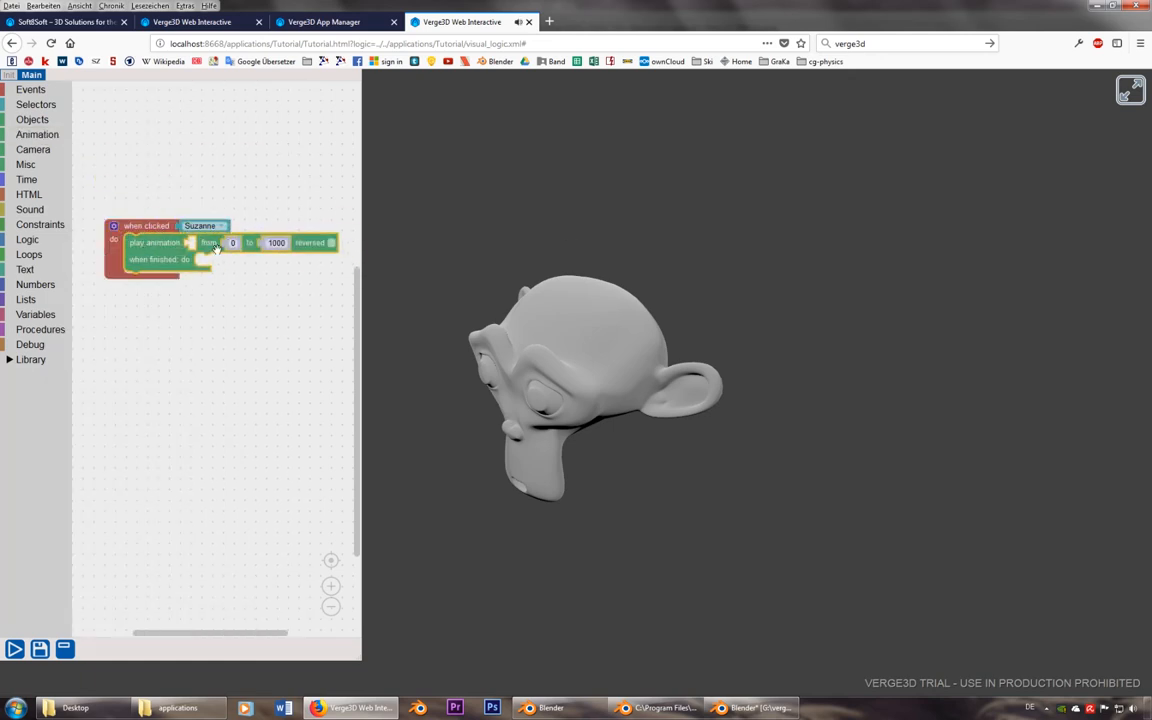
{"action": "left_click", "coordinate": [276, 242]}
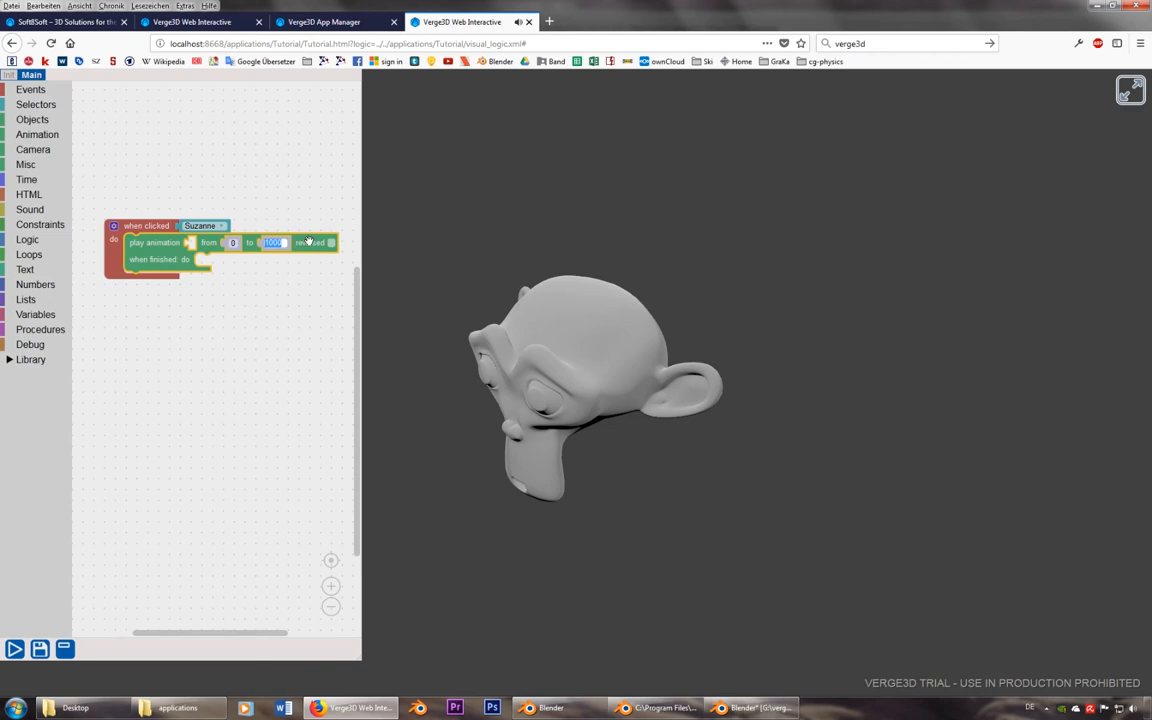
{"action": "type", "text": "40"}
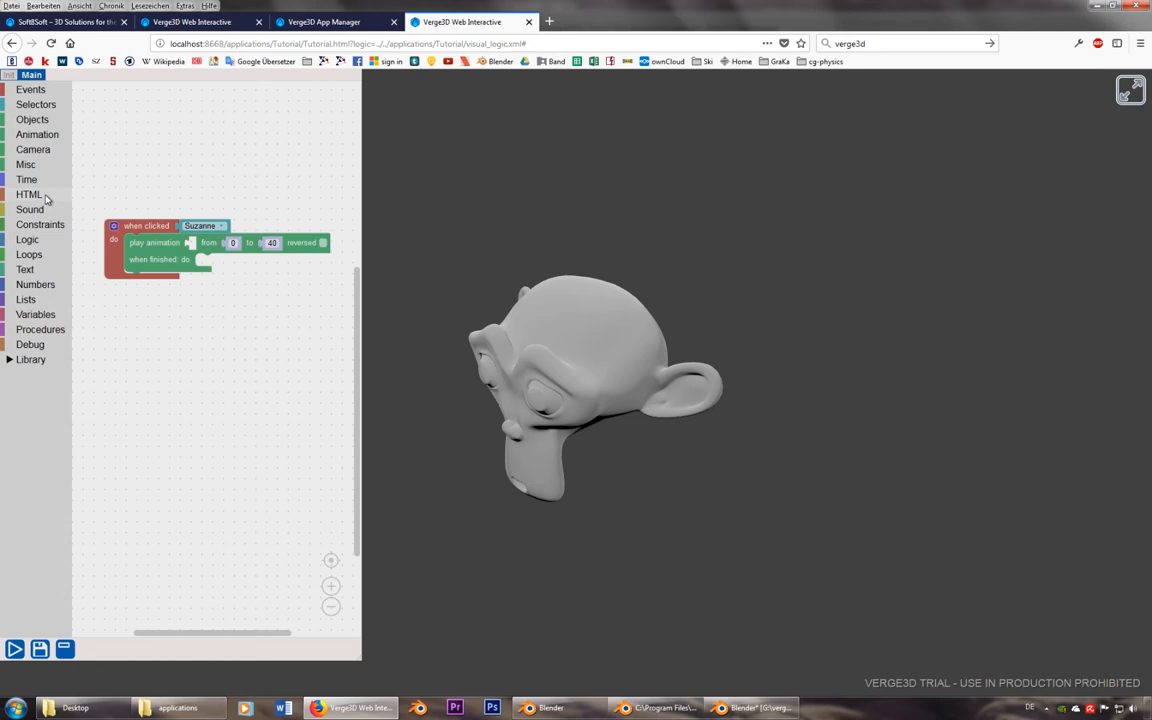
{"action": "left_click", "coordinate": [36, 134]}
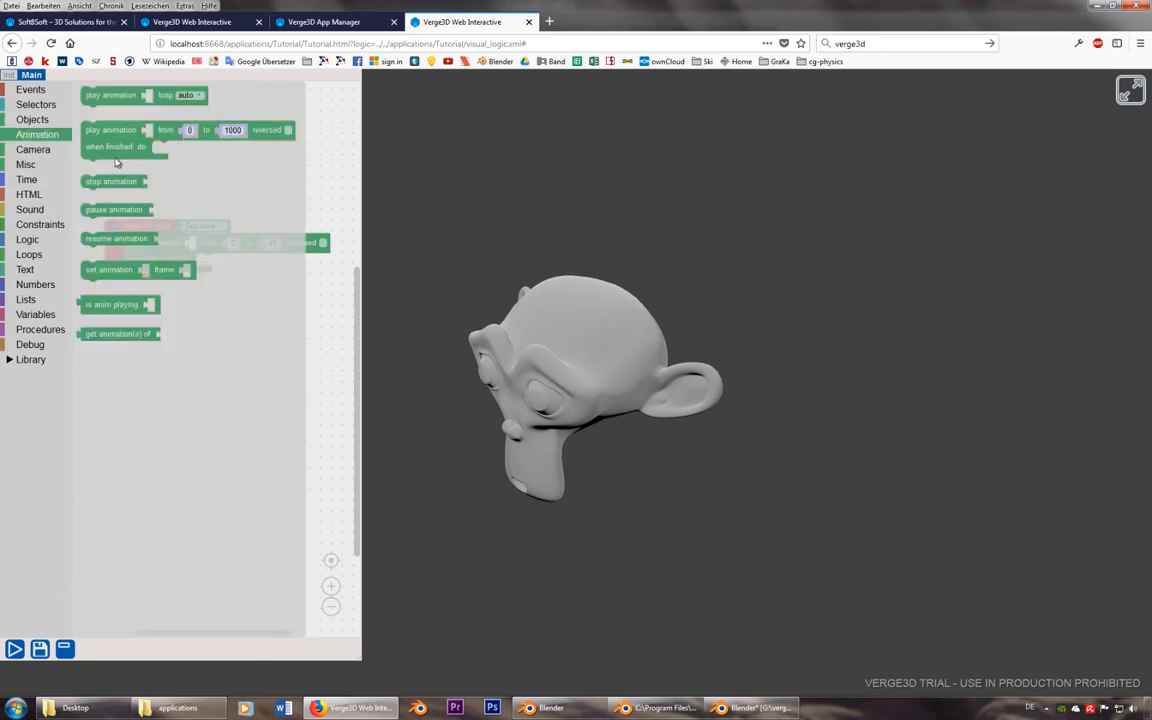
{"action": "left_click", "coordinate": [36, 104]}
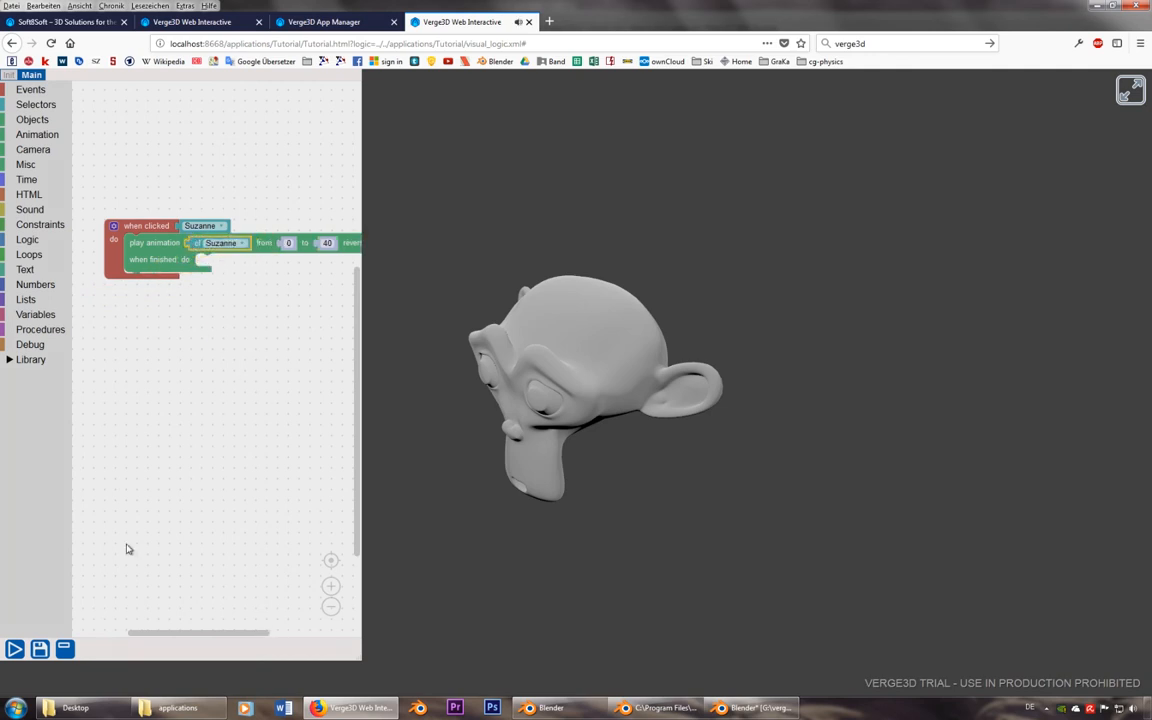
{"action": "left_click", "coordinate": [16, 648]}
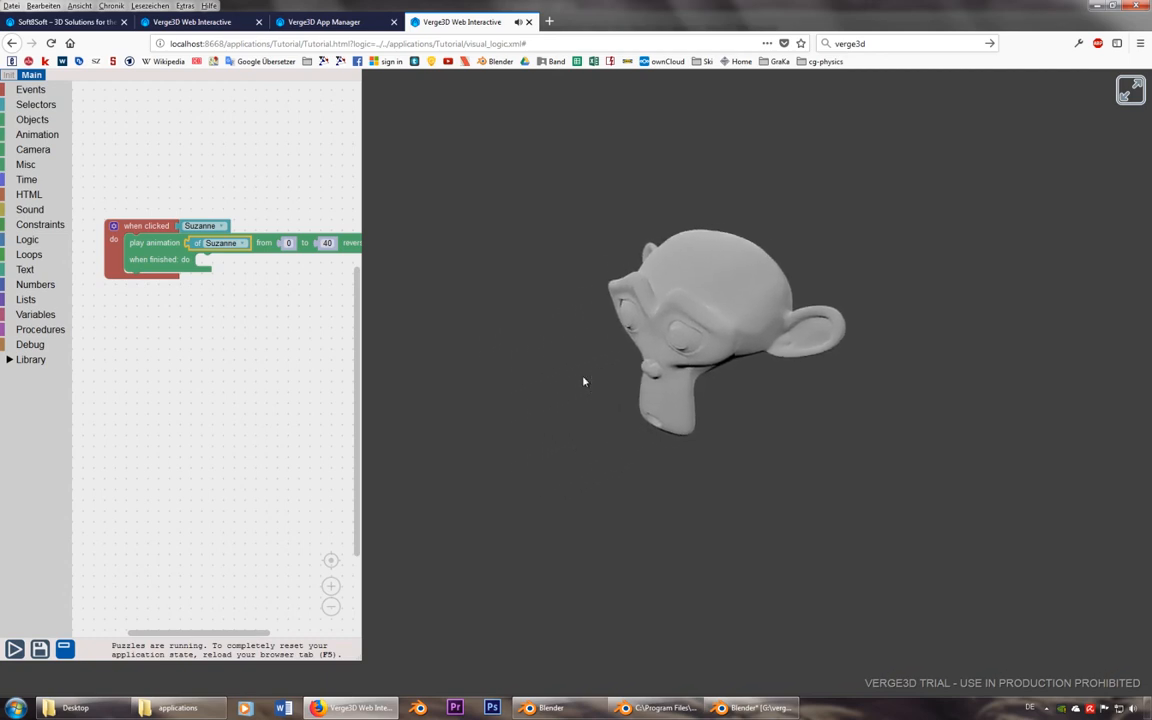
{"action": "left_click_drag", "start_coordinate": [584, 380], "coordinate": [396, 418]}
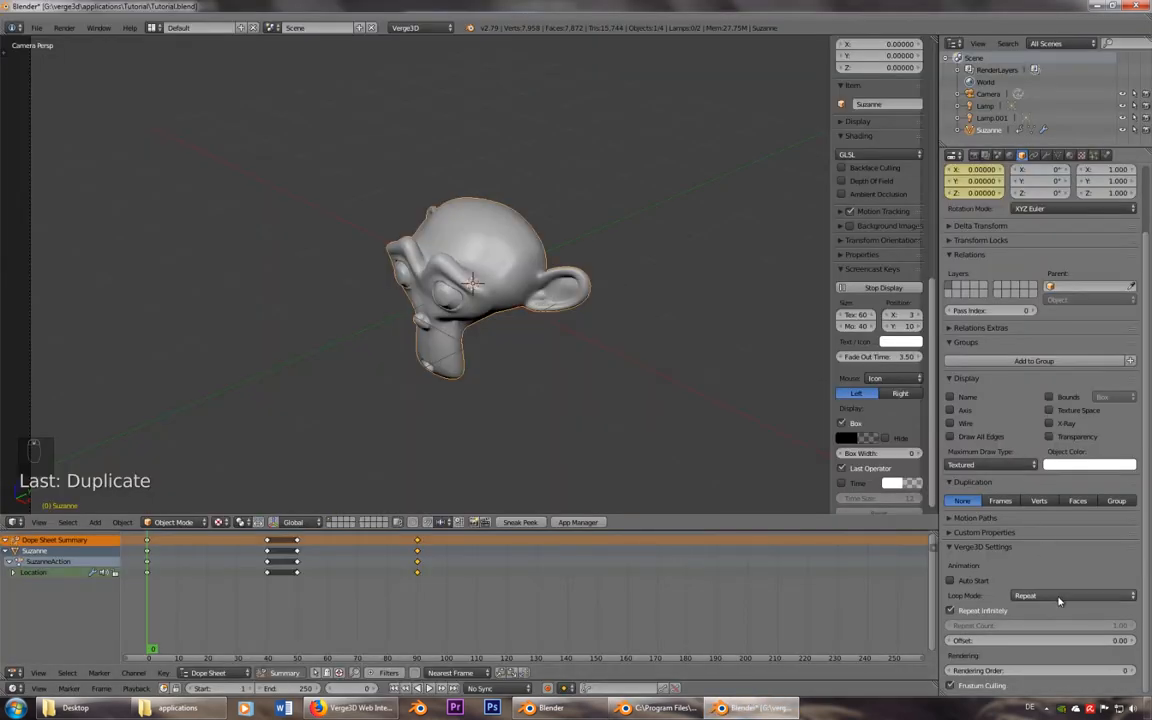
Set Suzanne's Verge3D animation Loop Mode to Once and save the blend file
{"action": "left_click", "coordinate": [1070, 596]}
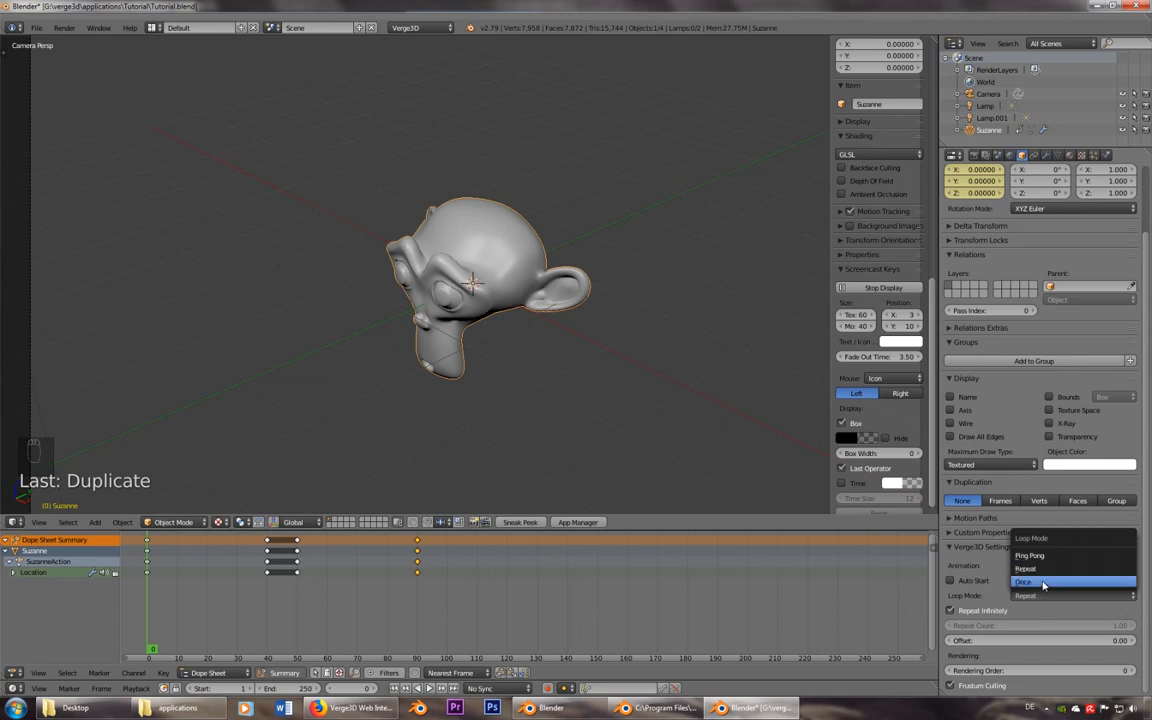
{"action": "left_click", "coordinate": [1024, 580]}
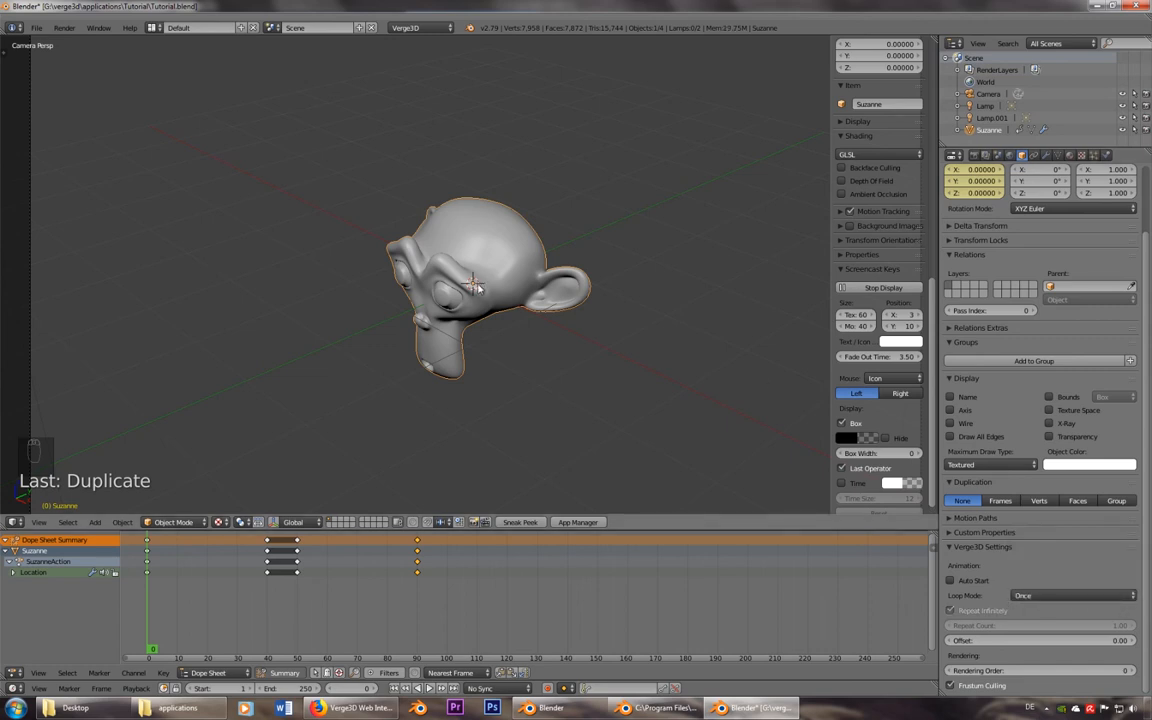
{"action": "key", "text": "ctrl+s"}
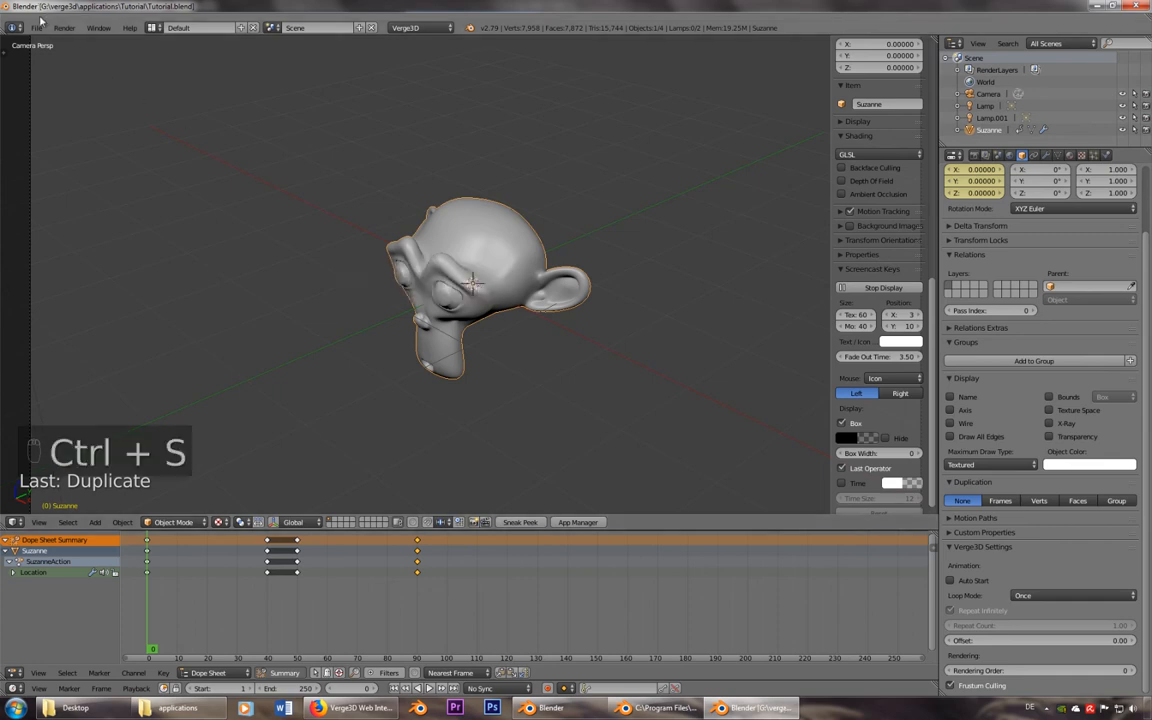
Re-export the scene as Verge3D glTF, overwriting Tutorial.gltf
{"action": "left_click", "coordinate": [36, 28]}
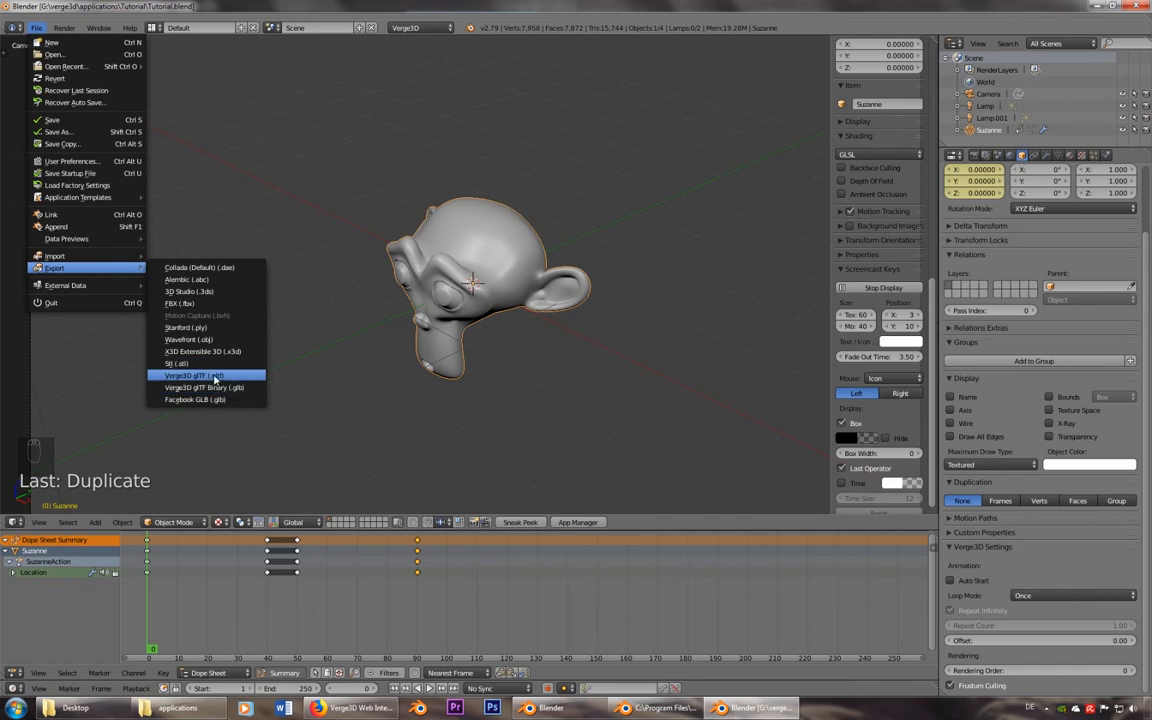
{"action": "left_click", "coordinate": [192, 376]}
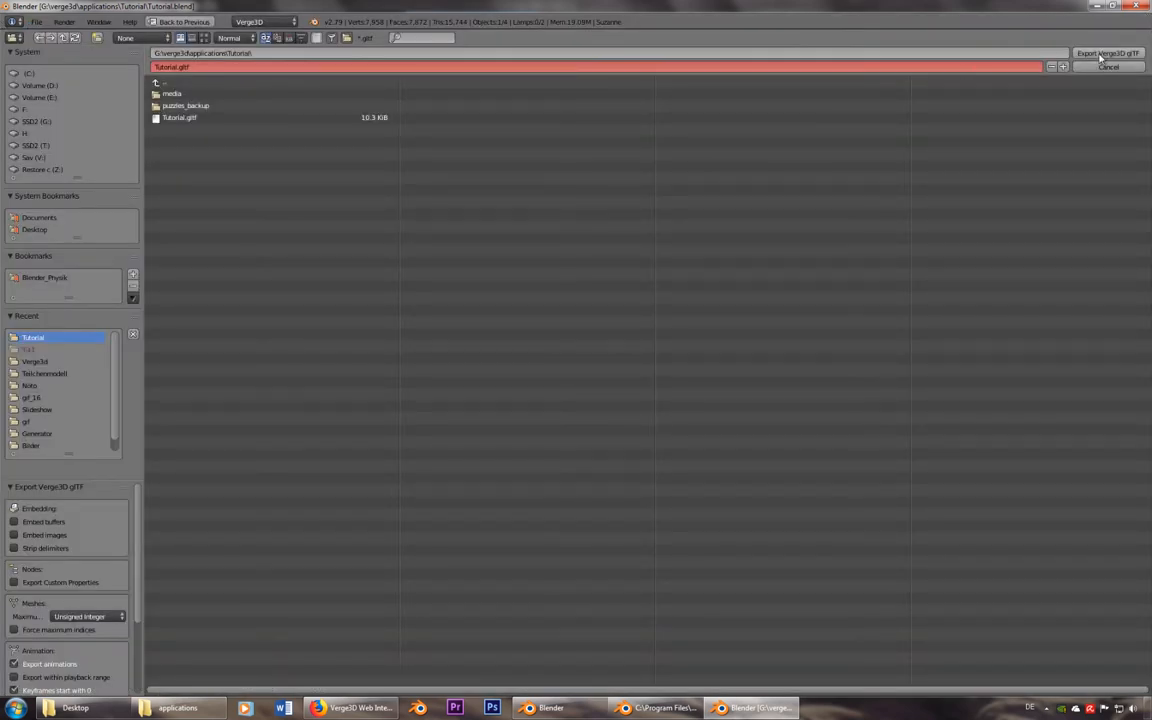
{"action": "left_click", "coordinate": [1108, 52]}
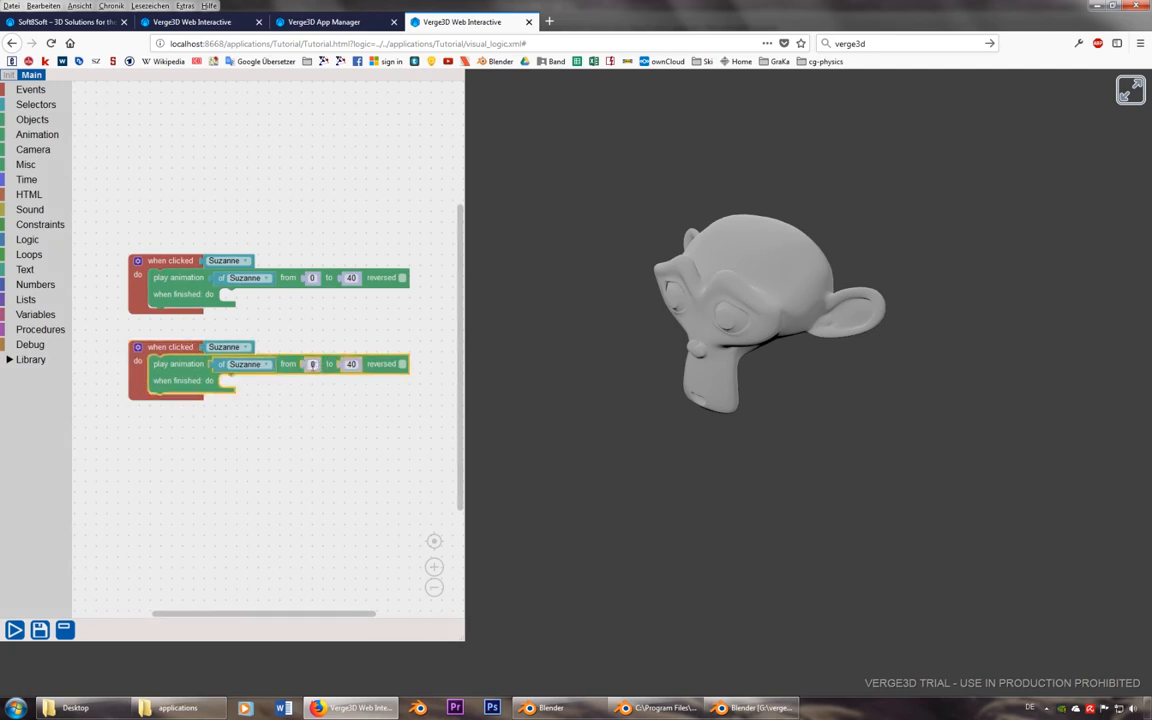
Set the duplicated click puzzle's end frame to 60 and save the puzzles
{"action": "type", "text": "60"}
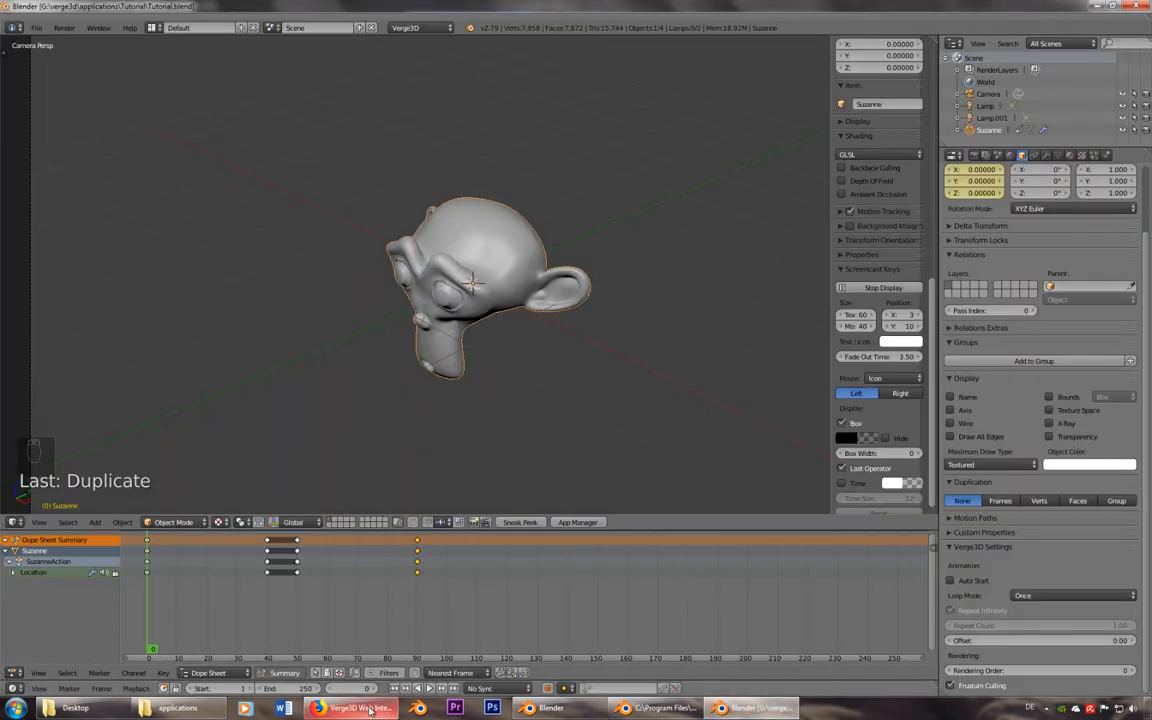
{"action": "left_click", "coordinate": [352, 708]}
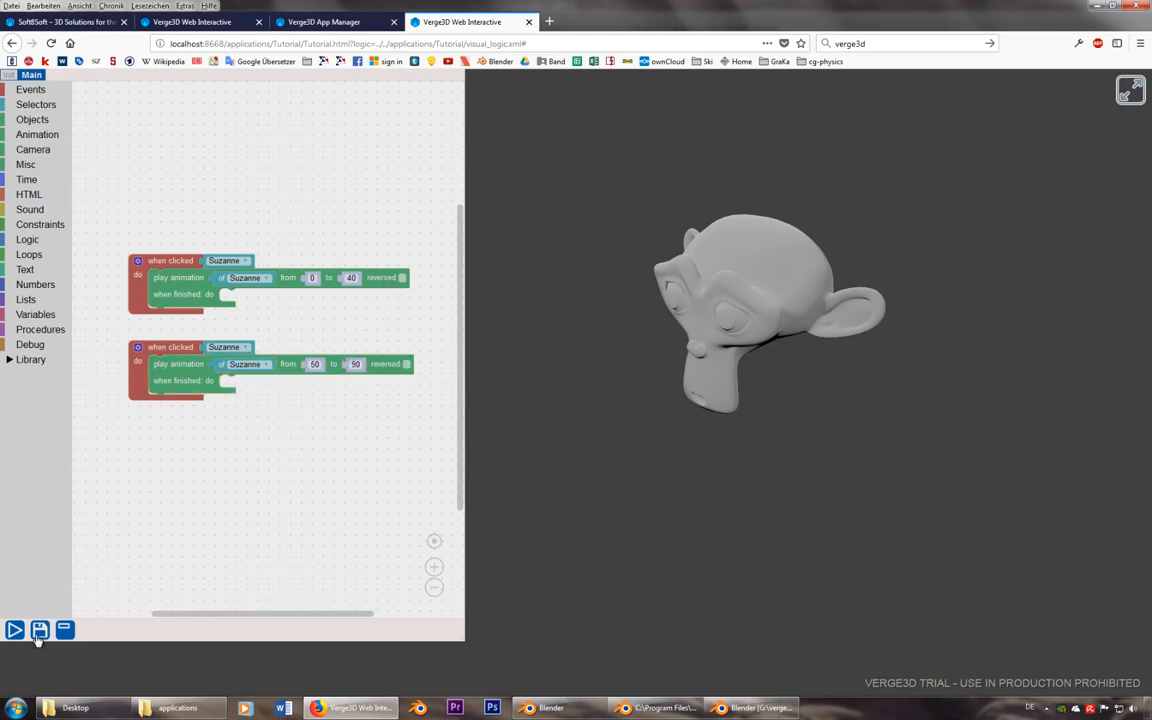
{"action": "left_click", "coordinate": [16, 630]}
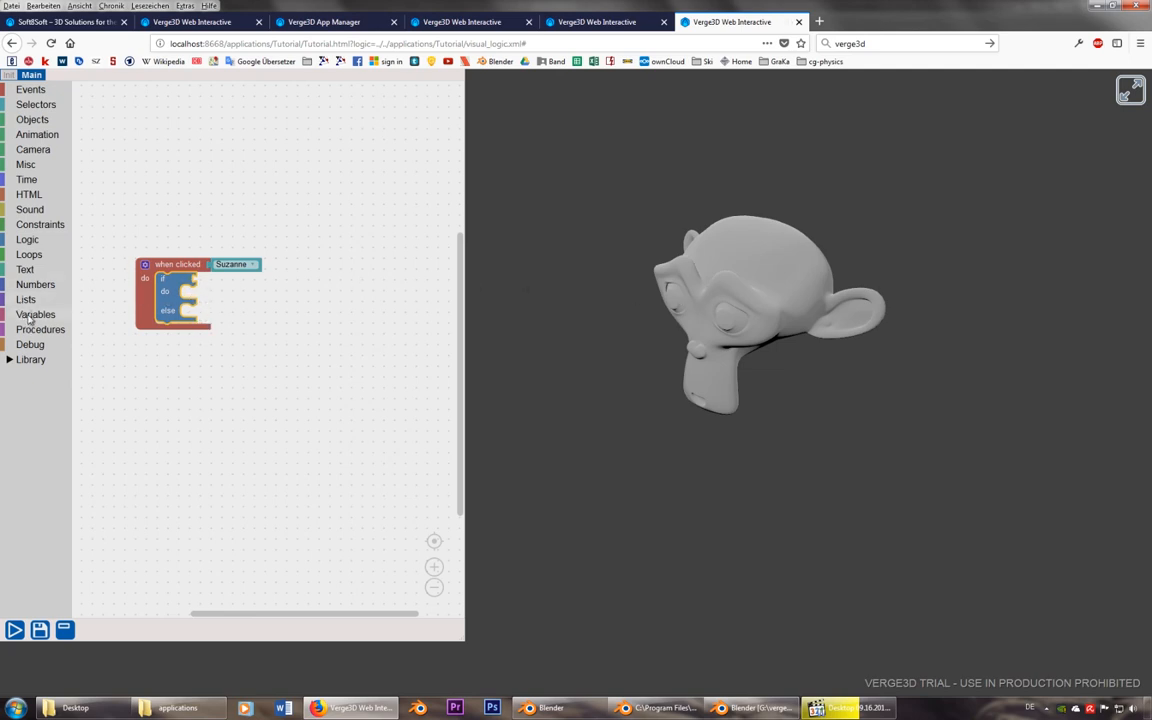
Fill the if socket with a 'suzanne equals number' comparison and add a 'set suzanne to' starting-value block
{"action": "left_click", "coordinate": [36, 314]}
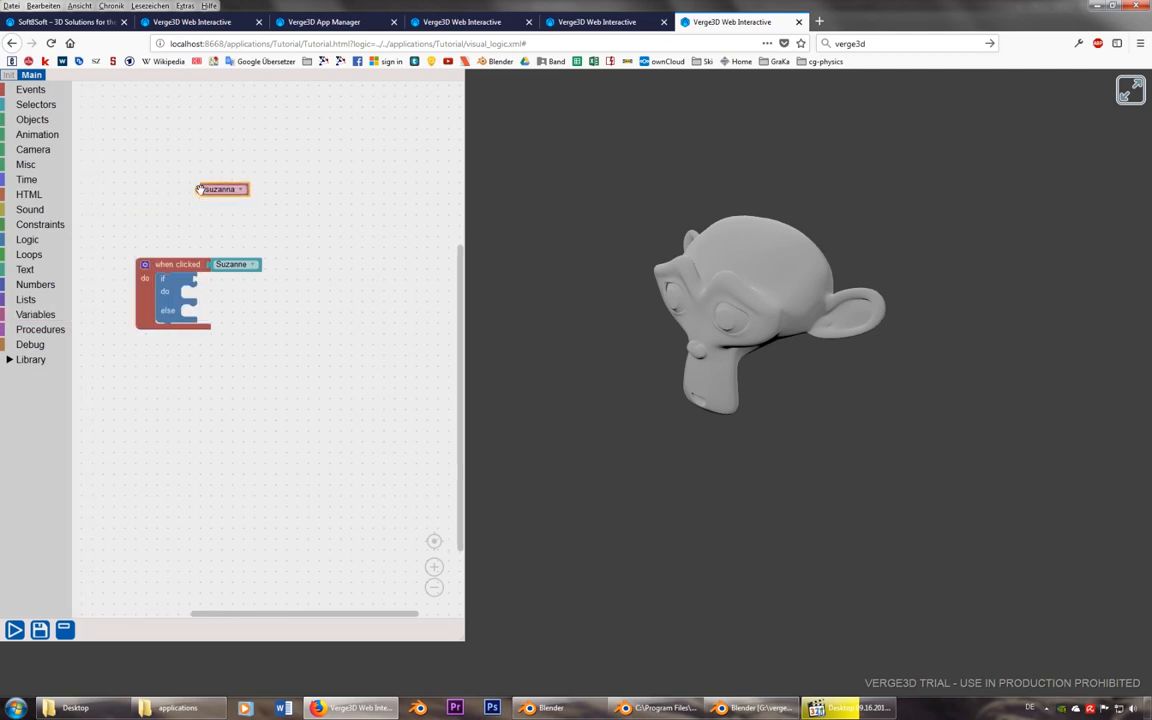
{"action": "left_click", "coordinate": [28, 240]}
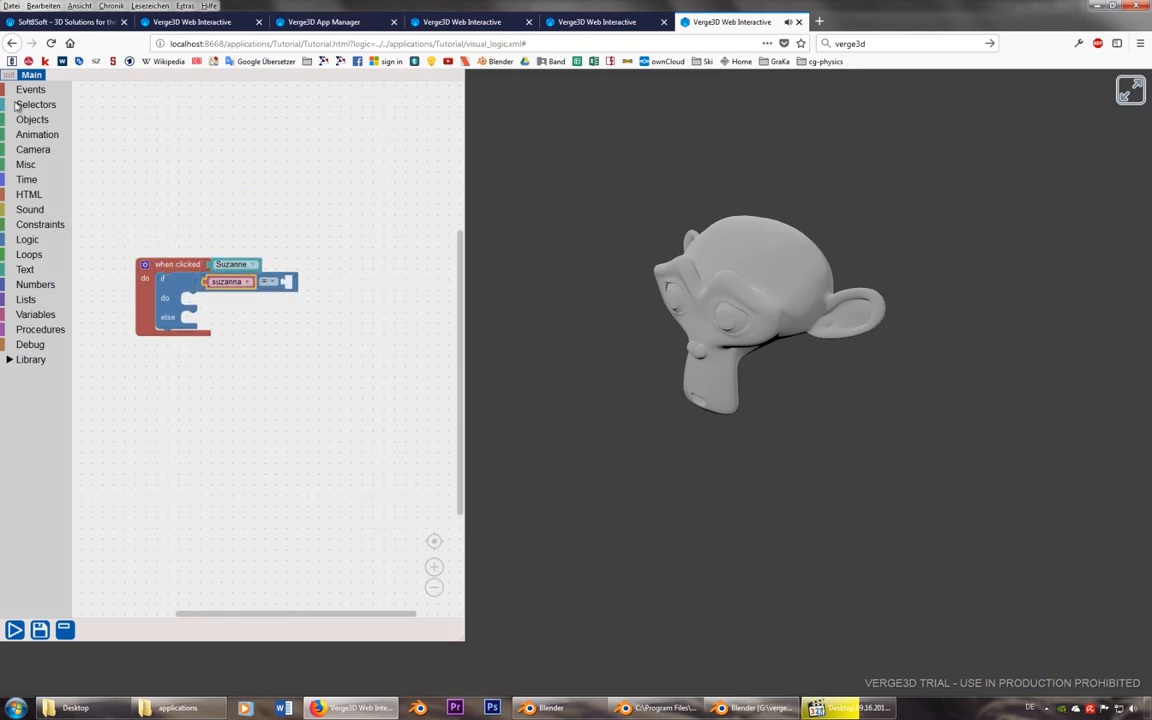
{"action": "left_click", "coordinate": [36, 284]}
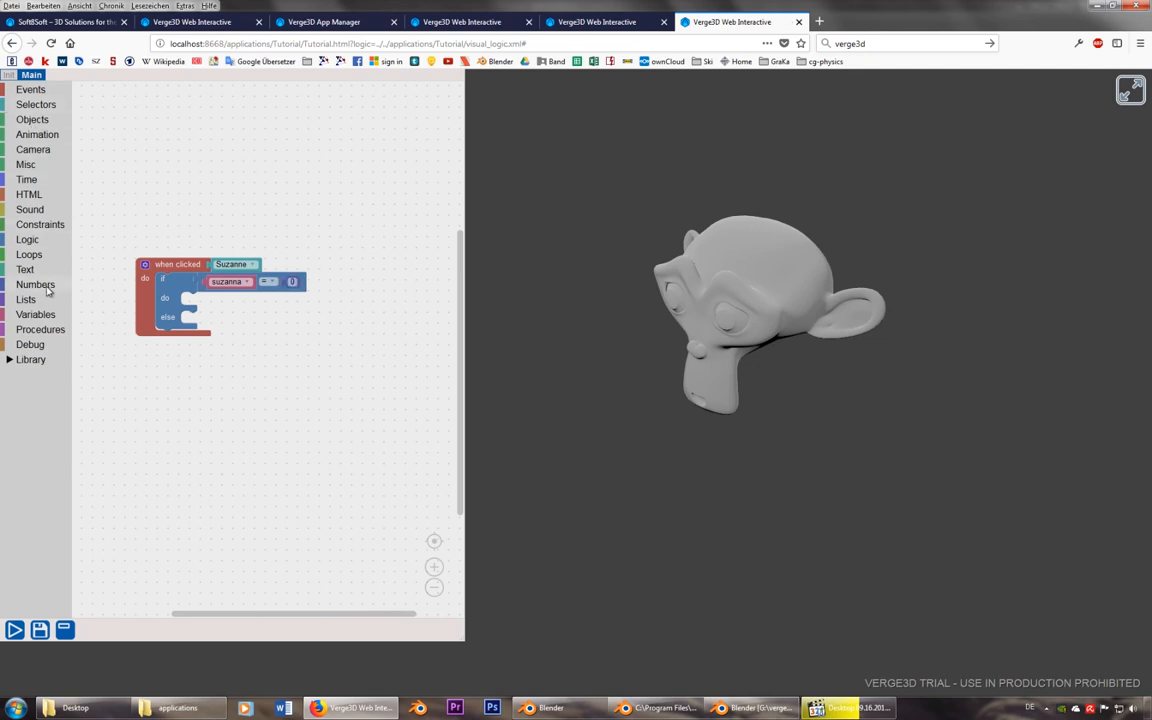
{"action": "left_click", "coordinate": [36, 314]}
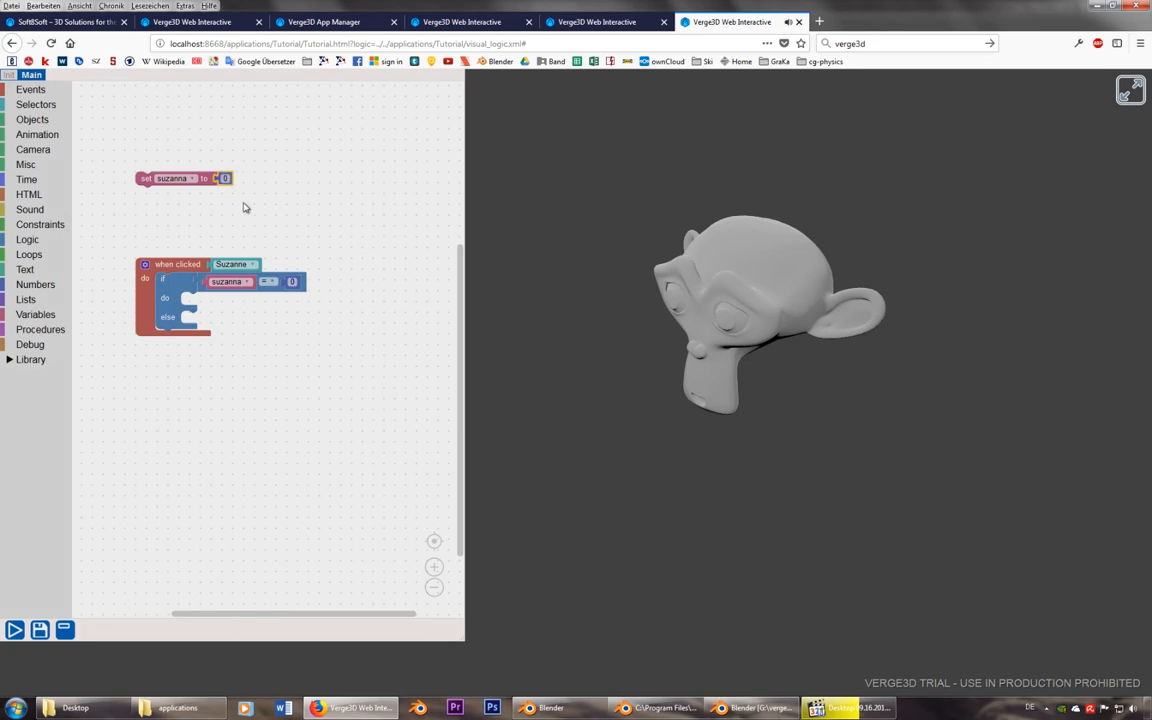
{"action": "mouse_move", "coordinate": [318, 252]}
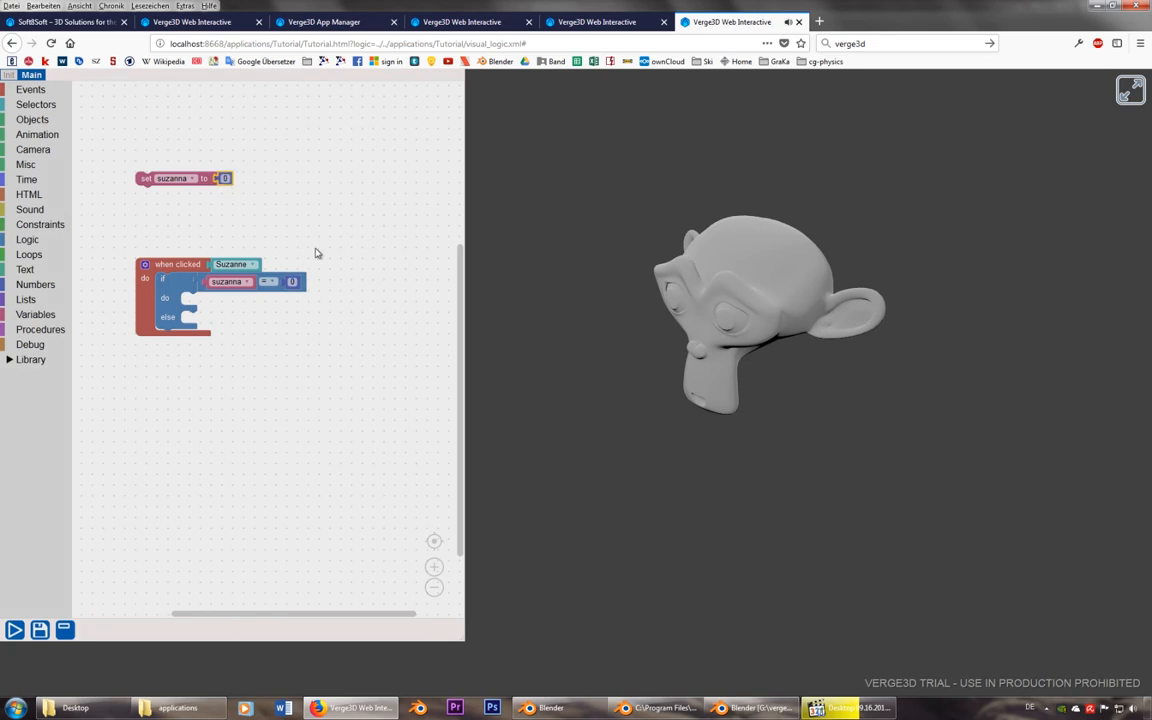
{"action": "left_click", "coordinate": [36, 134]}
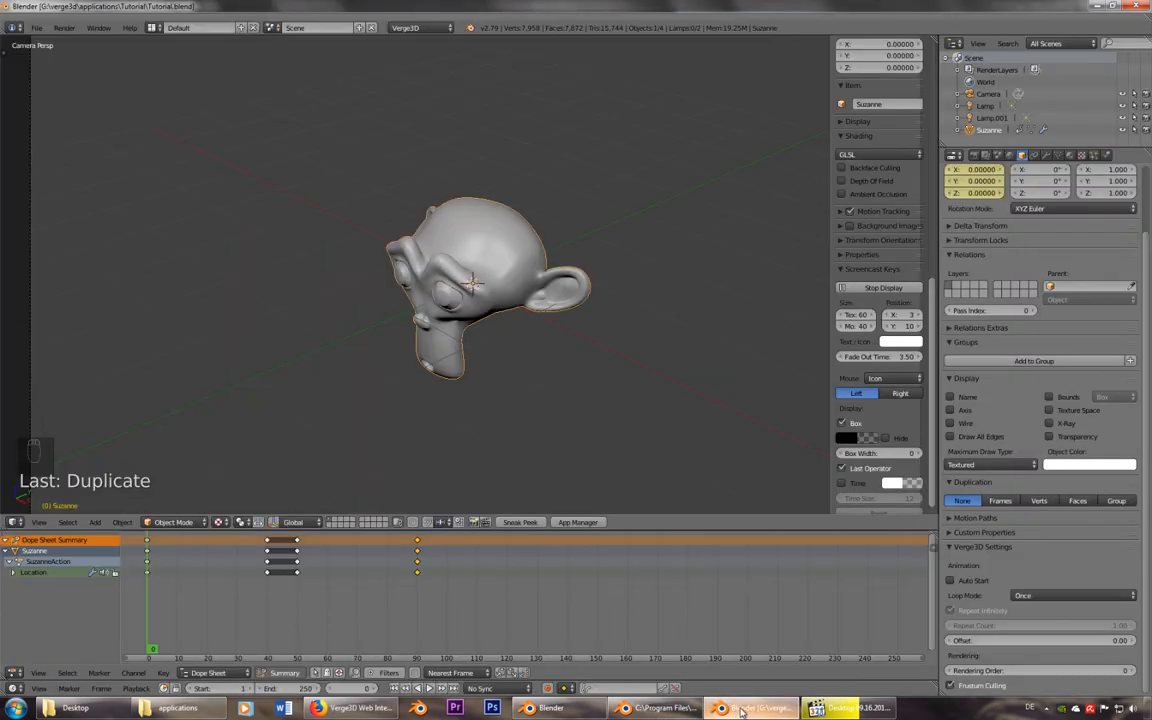
Place Suzanne play-animation blocks in the if and else branches (one reversed) and save the puzzles
{"action": "left_click", "coordinate": [348, 708]}
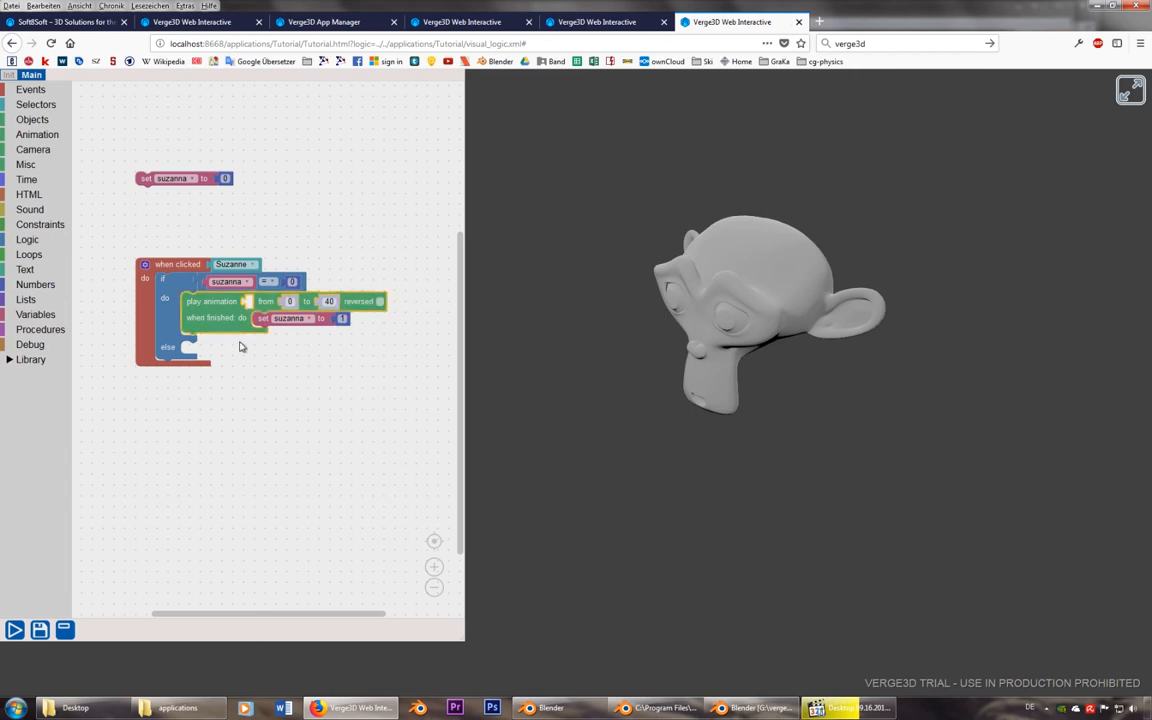
{"action": "left_click_drag", "start_coordinate": [216, 308], "coordinate": [210, 392]}
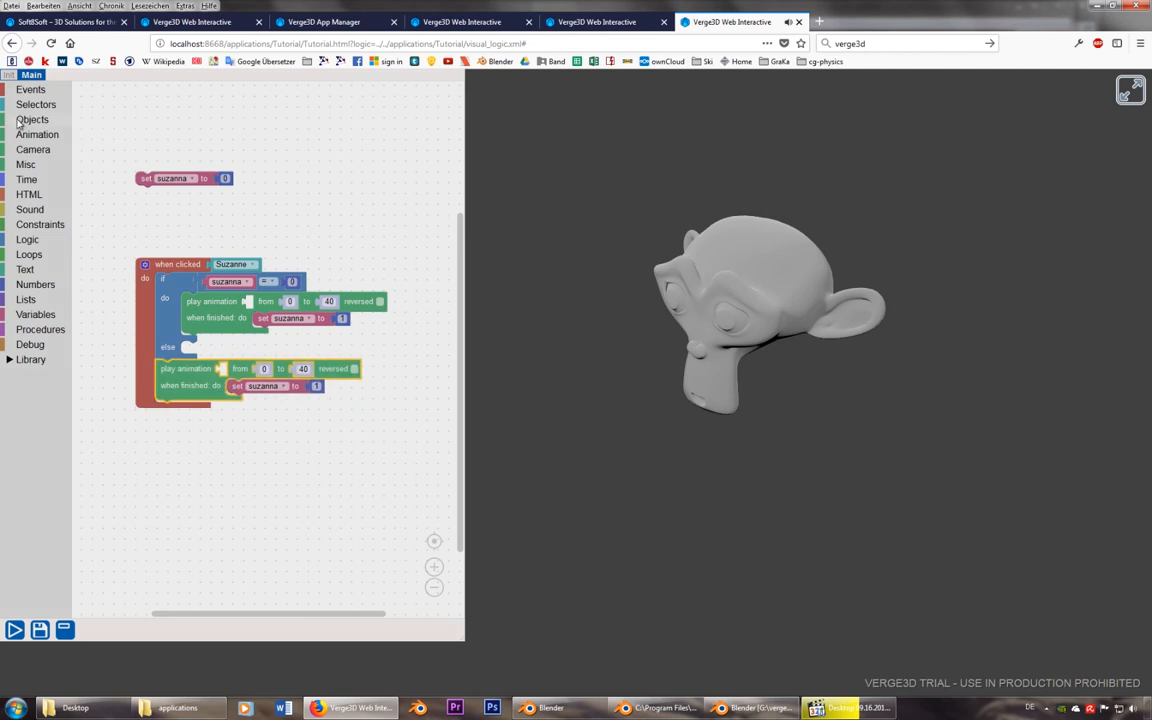
{"action": "left_click", "coordinate": [36, 104]}
{"action": "type", "text": "90"}
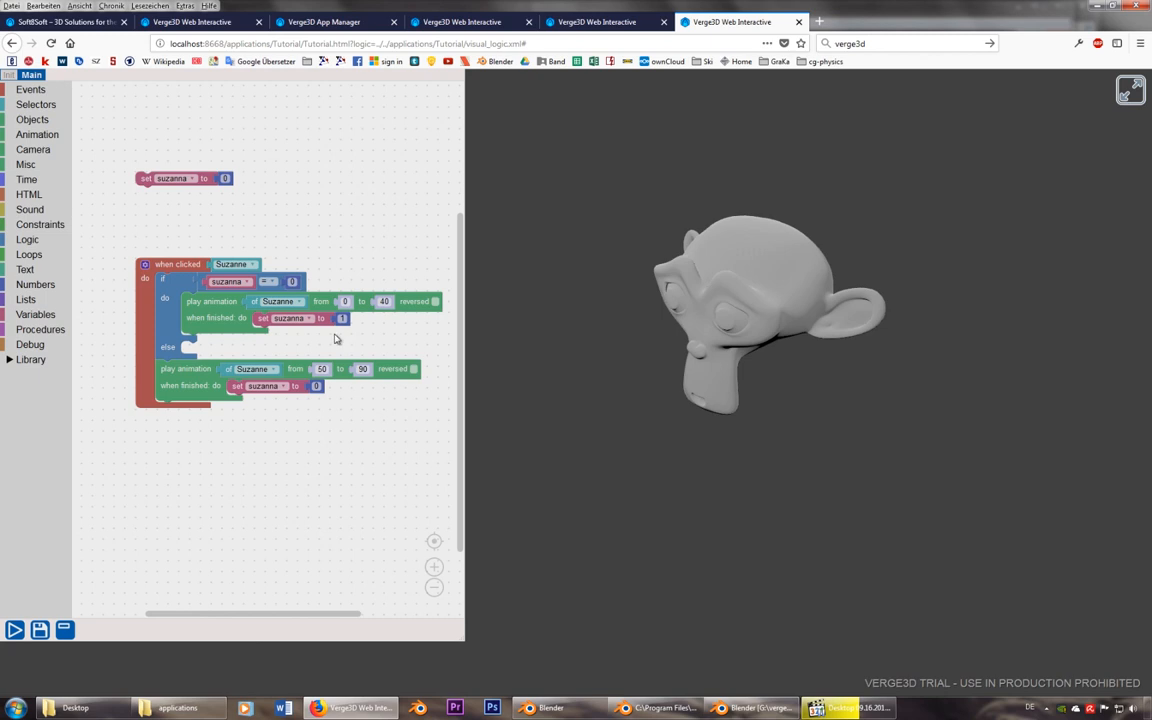
{"action": "mouse_move", "coordinate": [96, 552]}
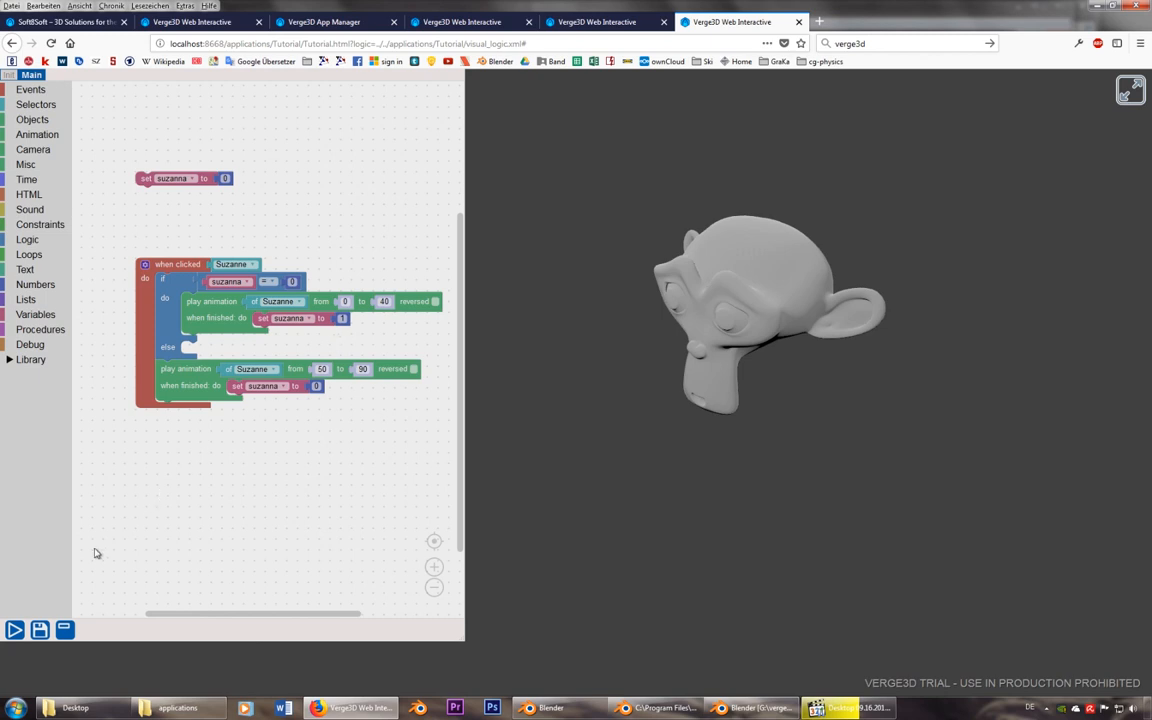
{"action": "left_click", "coordinate": [40, 628]}
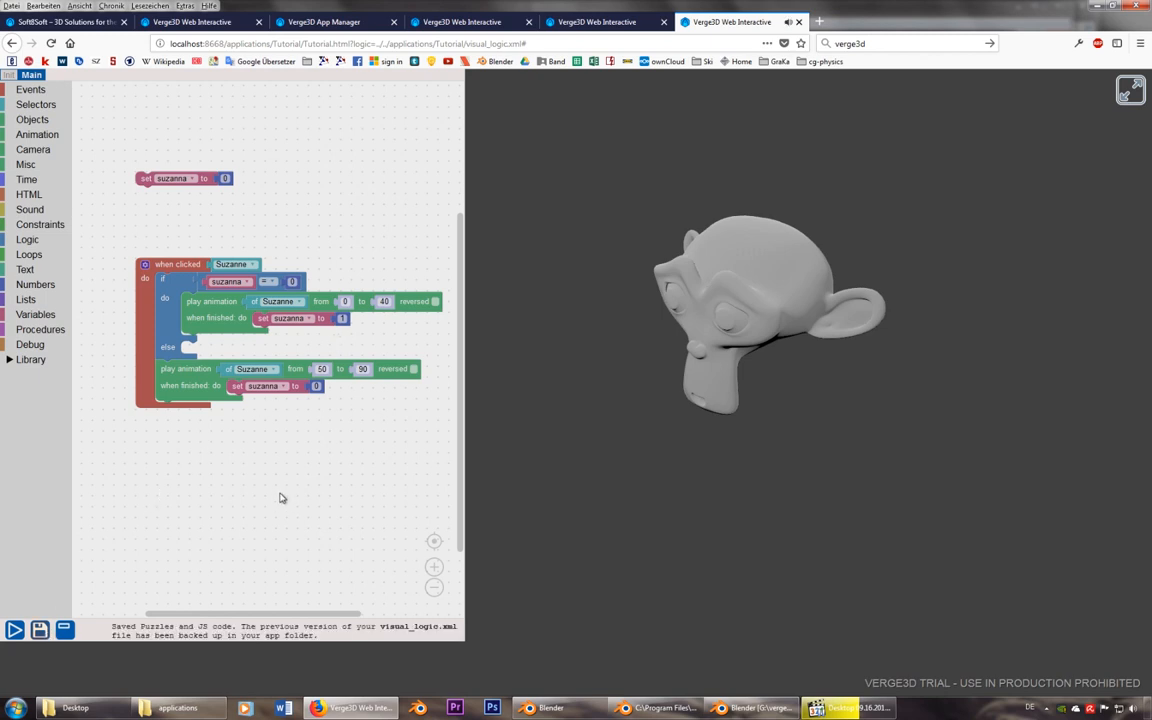
Run the app and click Suzanne repeatedly to confirm her animation toggles back and forth
{"action": "left_click", "coordinate": [16, 628]}
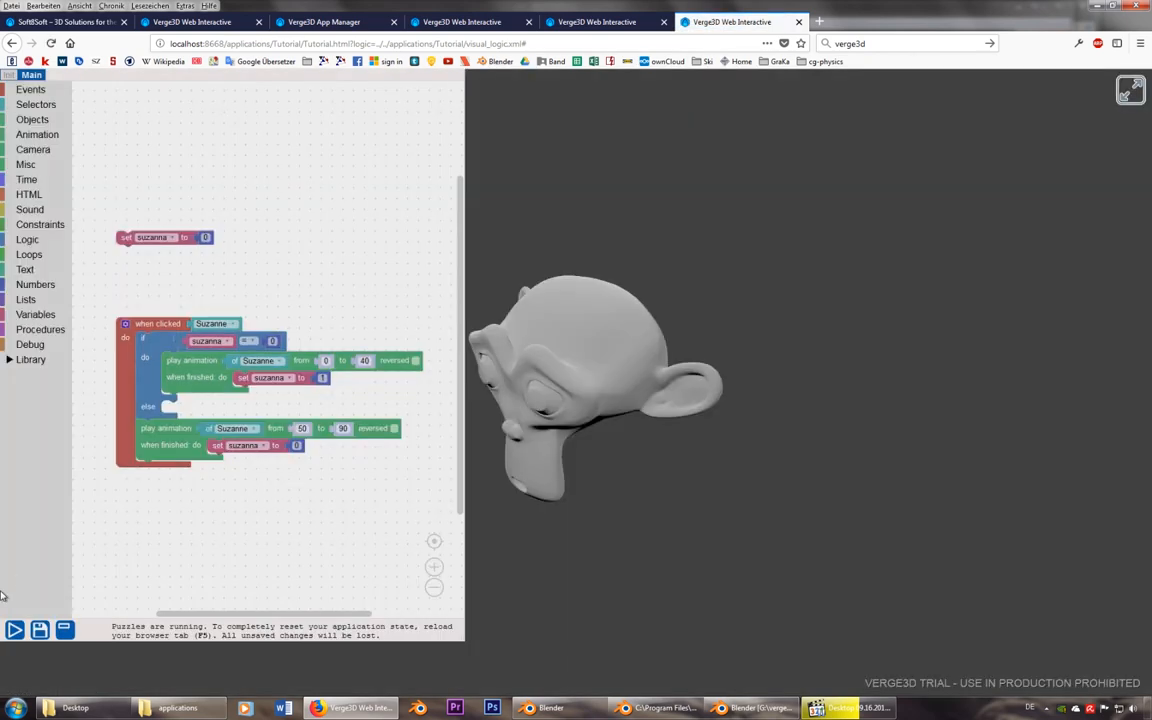
{"action": "mouse_move", "coordinate": [584, 368]}
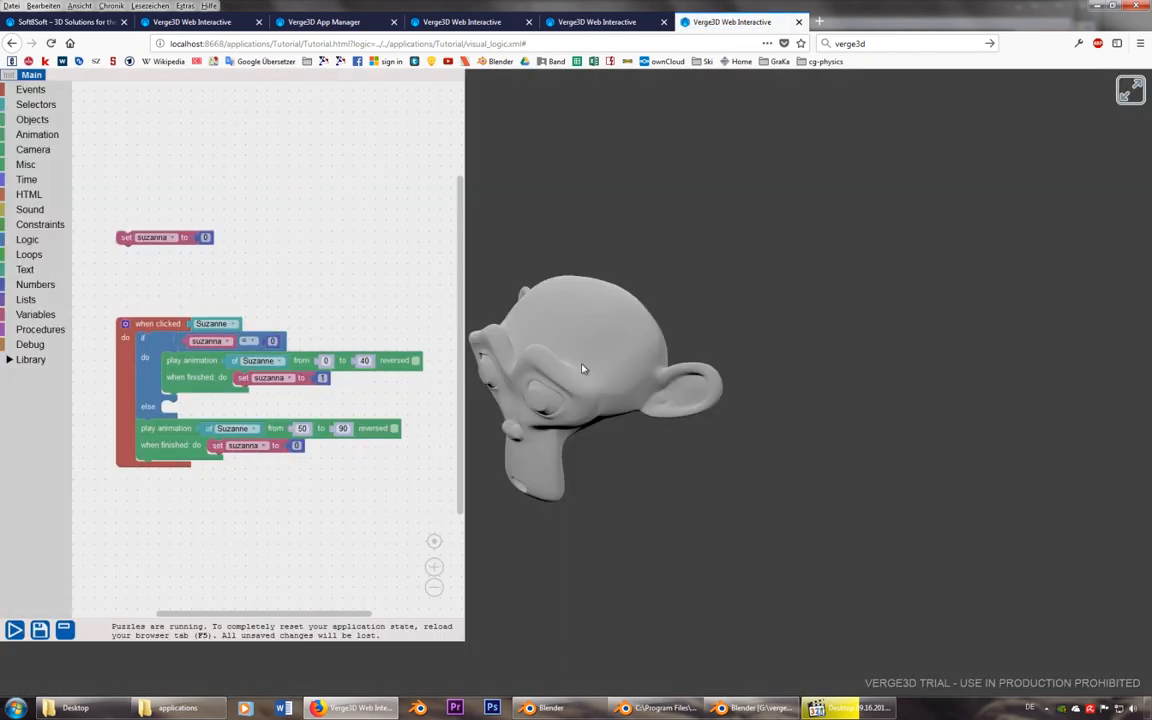
{"action": "left_click_drag", "start_coordinate": [584, 368], "coordinate": [740, 368]}
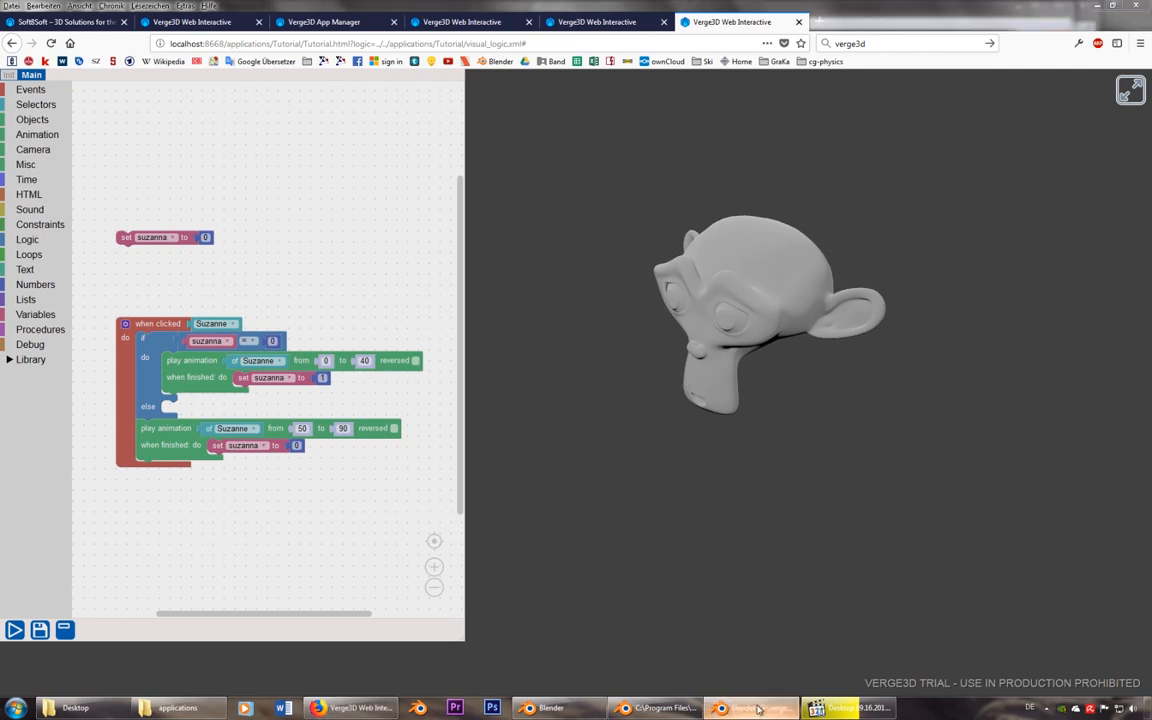
{"action": "left_click", "coordinate": [750, 708]}
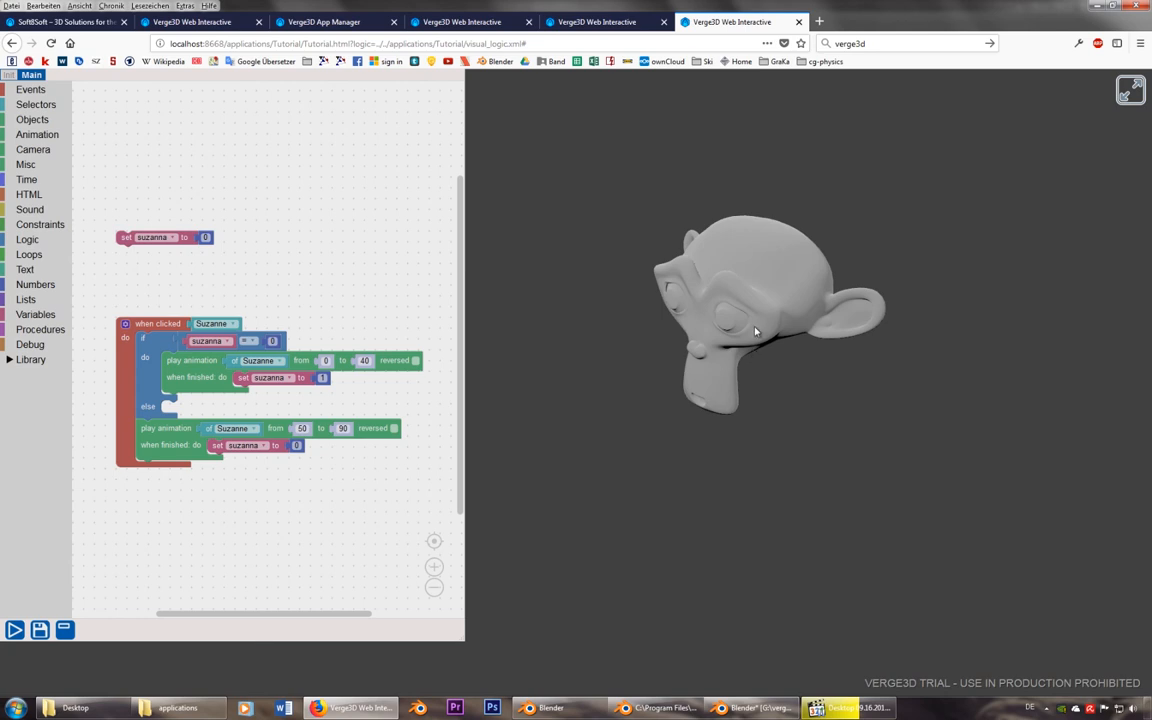
{"action": "left_click", "coordinate": [322, 20]}
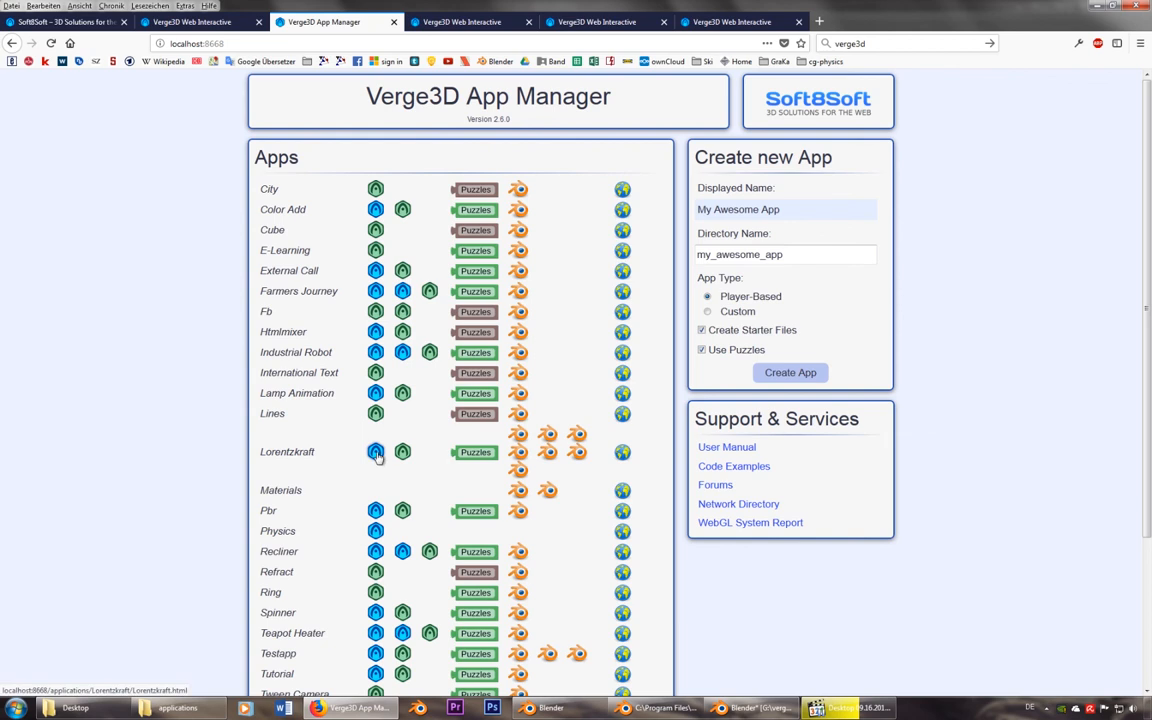
Open the Lorentzkraft app from the apps list and orbit around its experiment setup
{"action": "left_click", "coordinate": [376, 452]}
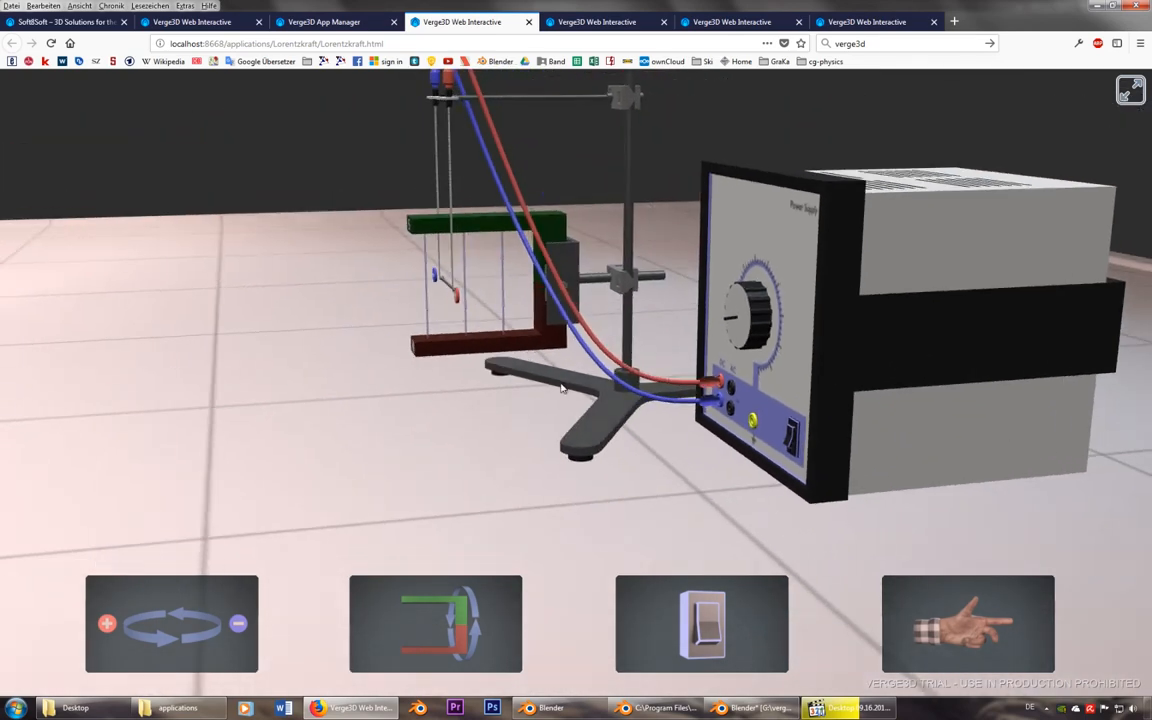
{"action": "left_click_drag", "start_coordinate": [560, 390], "coordinate": [630, 396]}
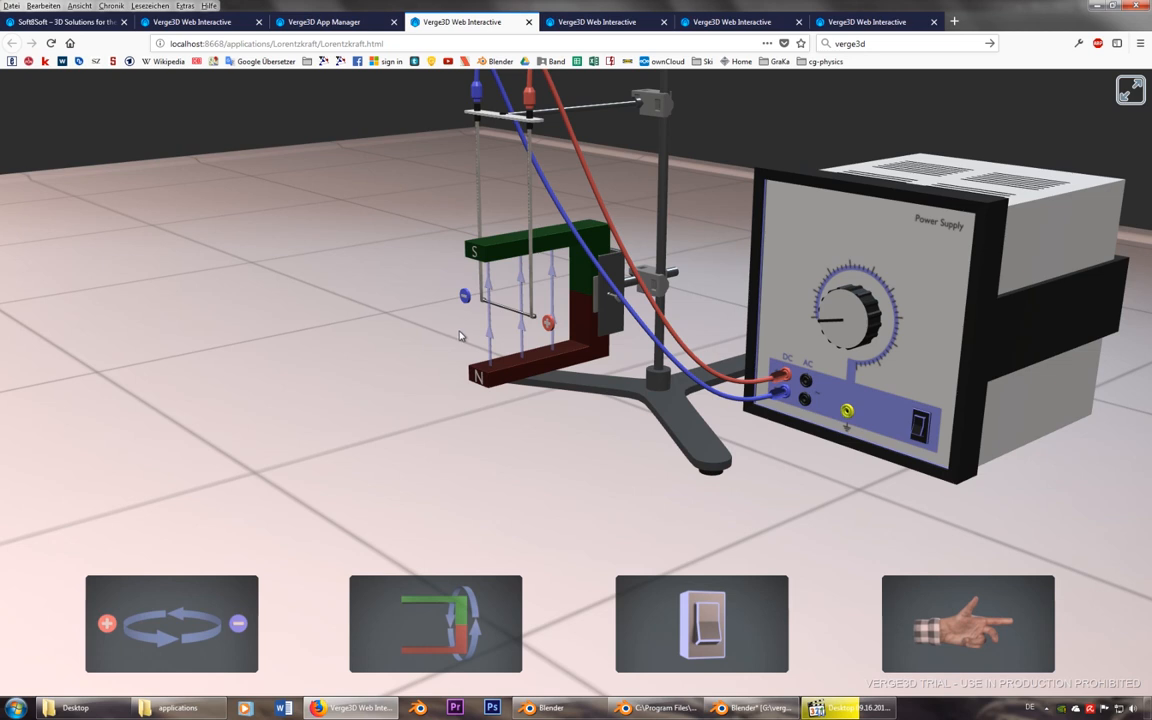
{"action": "left_click", "coordinate": [336, 20]}
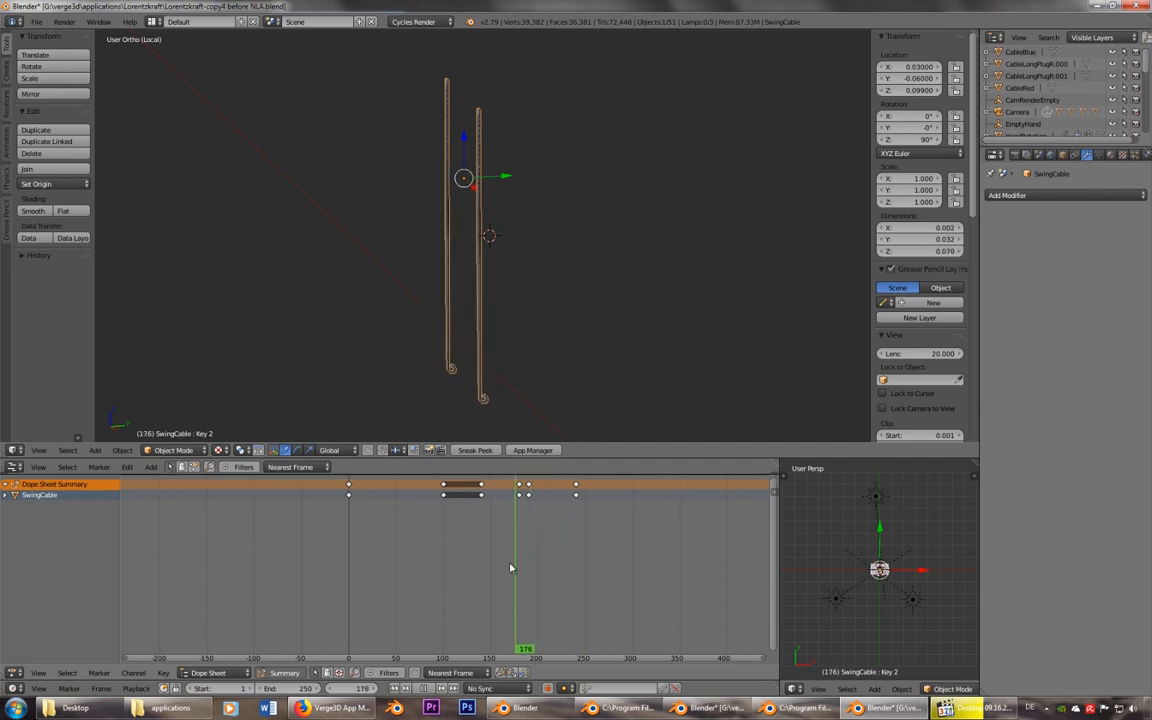
Return to the running Lorentzkraft app and drag the viewport to turn the experiment view
{"action": "left_click", "coordinate": [332, 708]}
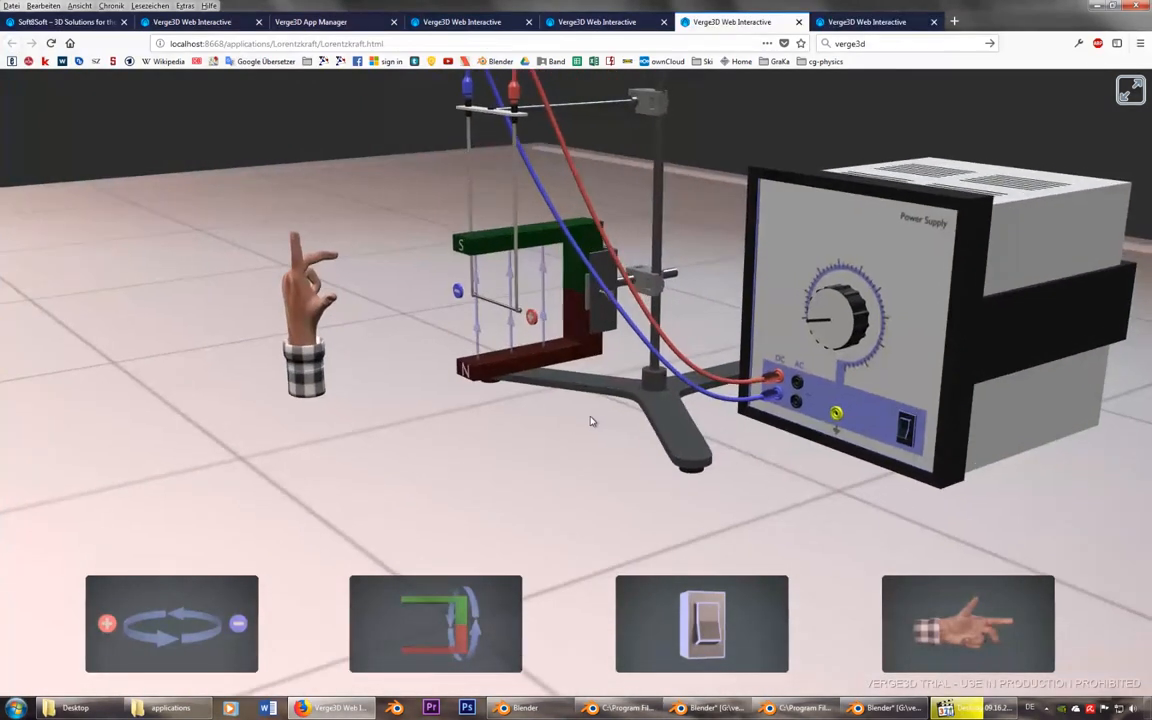
{"action": "left_click_drag", "start_coordinate": [590, 420], "coordinate": [816, 520]}
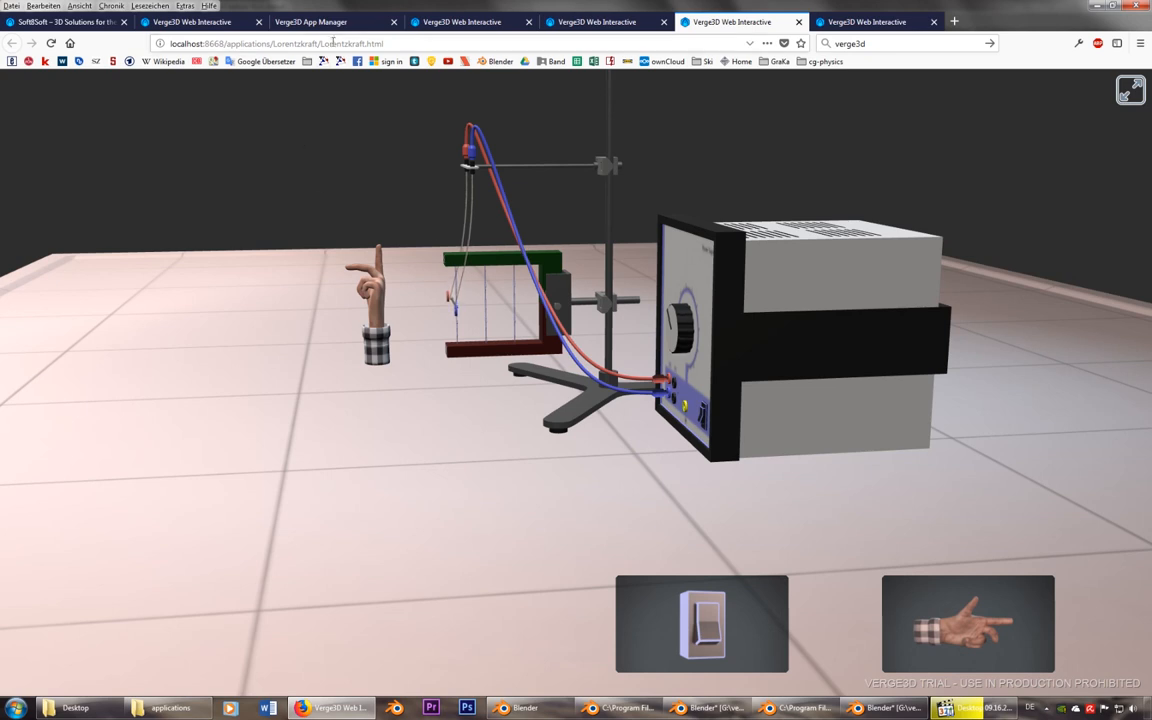
Open the Lorentzkraft app's Puzzles editor and scroll through its click-event animation logic
{"action": "left_click", "coordinate": [310, 20]}
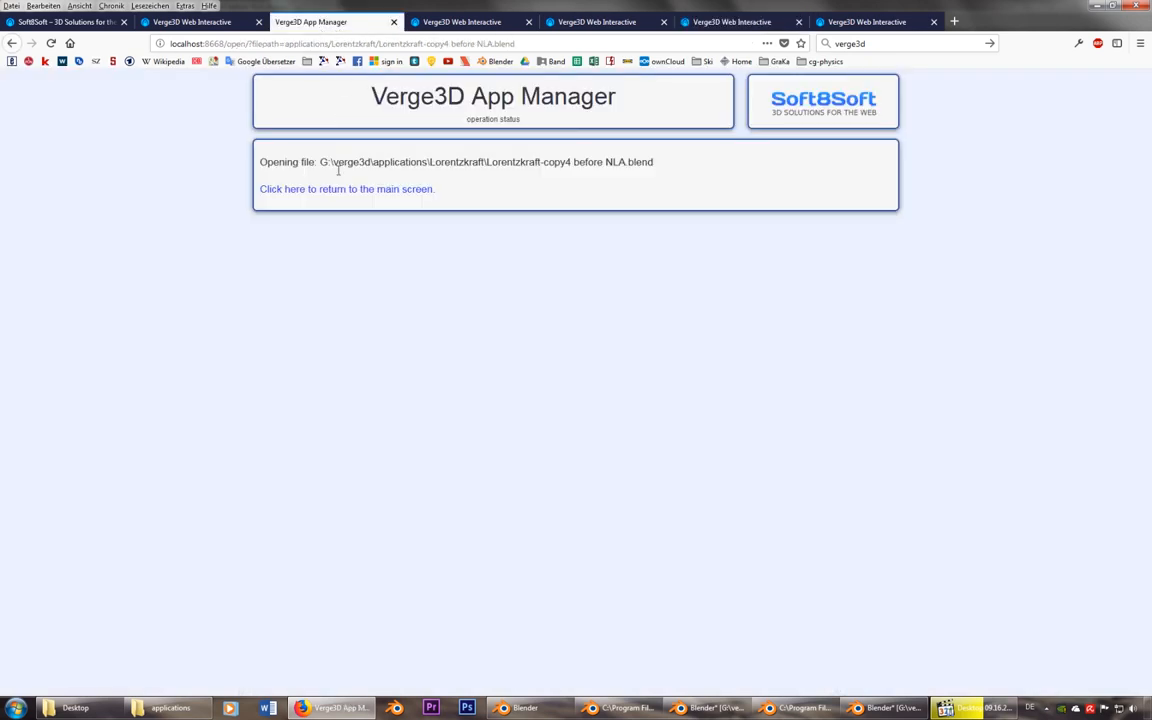
{"action": "left_click", "coordinate": [346, 188]}
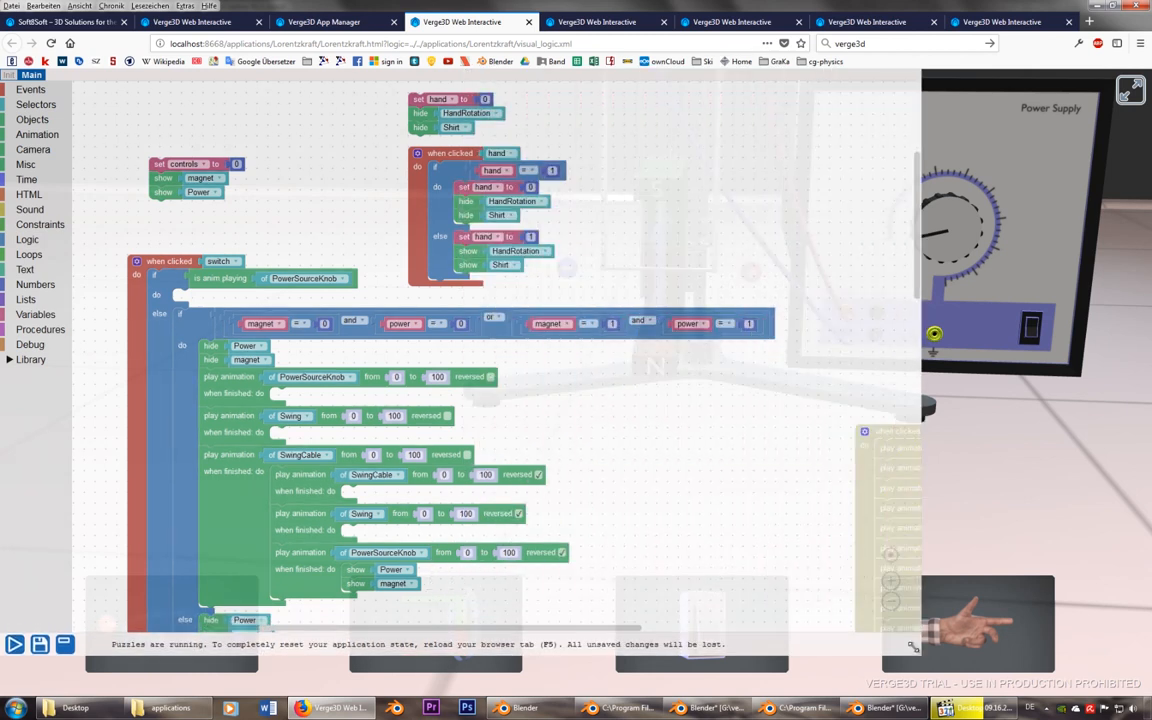
{"action": "scroll", "scroll_direction": "down", "scroll_amount": 3}
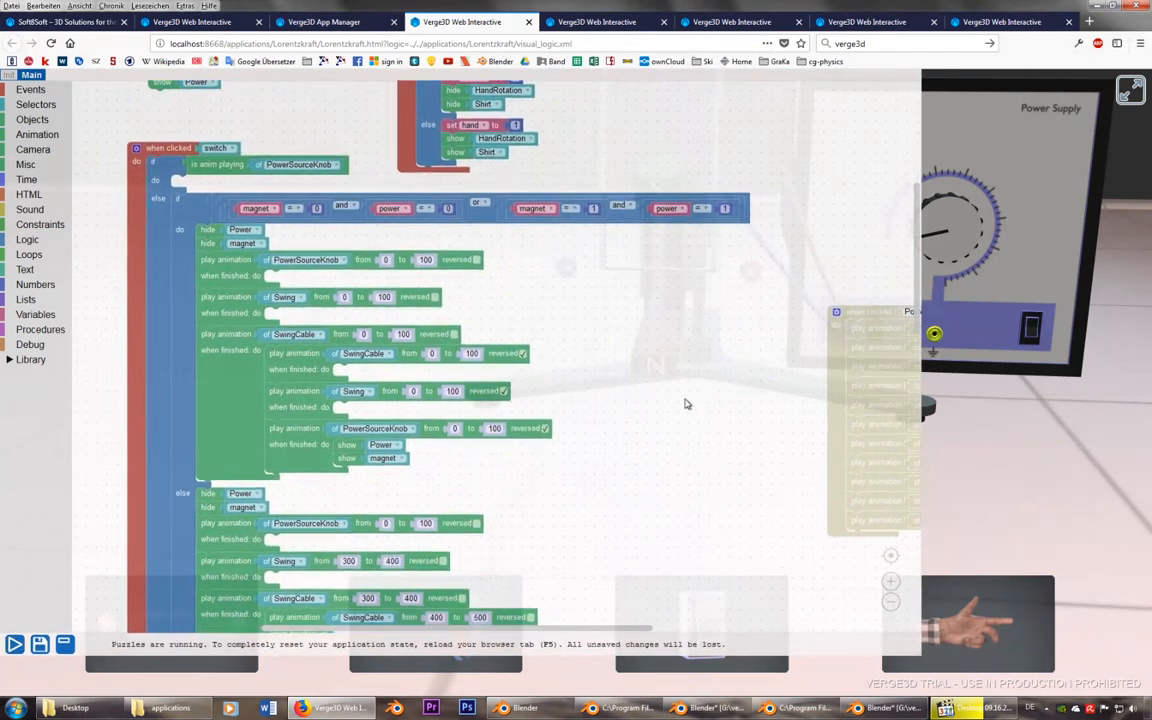
{"action": "scroll", "scroll_direction": "down", "scroll_amount": 3}
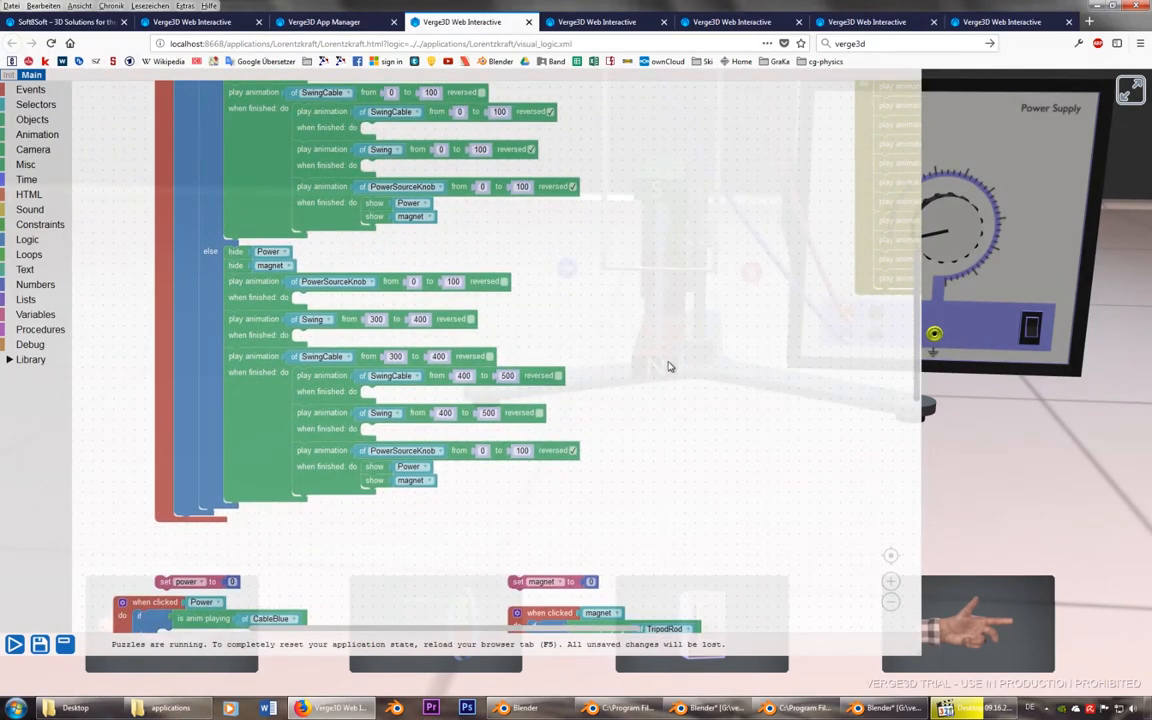